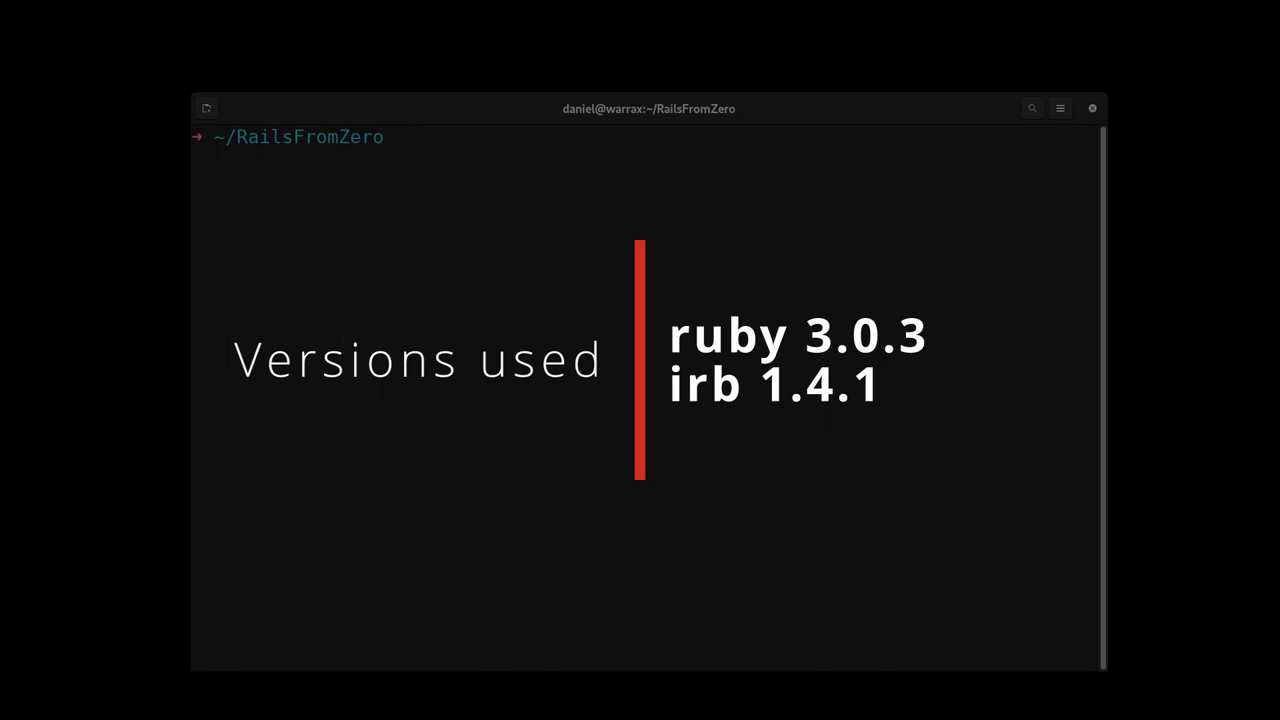
Step: Launch irb and evaluate 323, "fdsfs" and { a: 32 } to see each echoed back
type("irb")
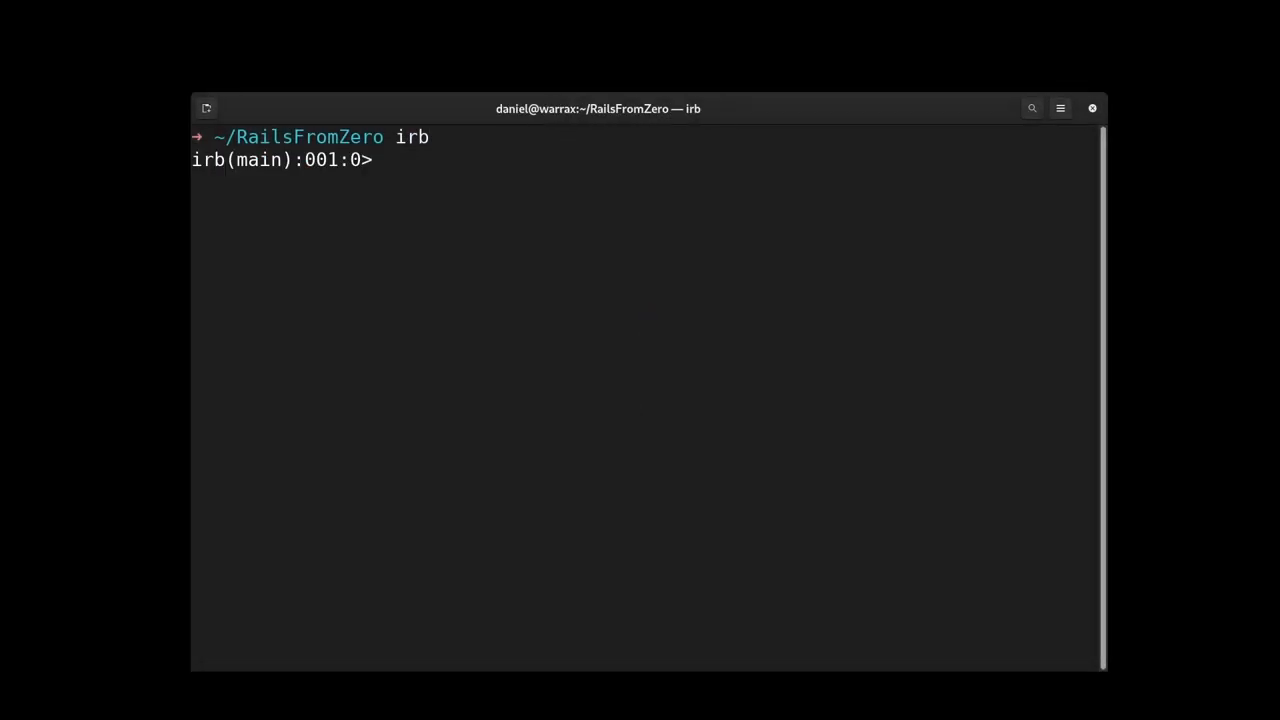
type("323")
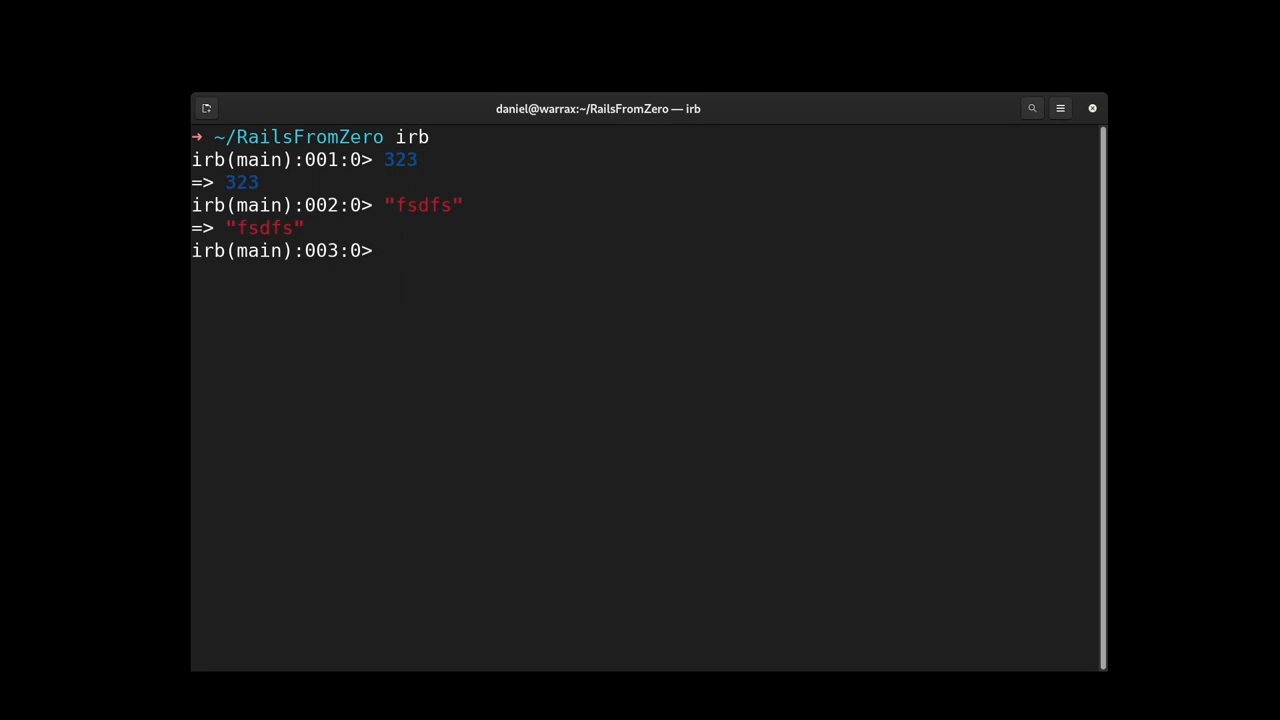
type("{ a")
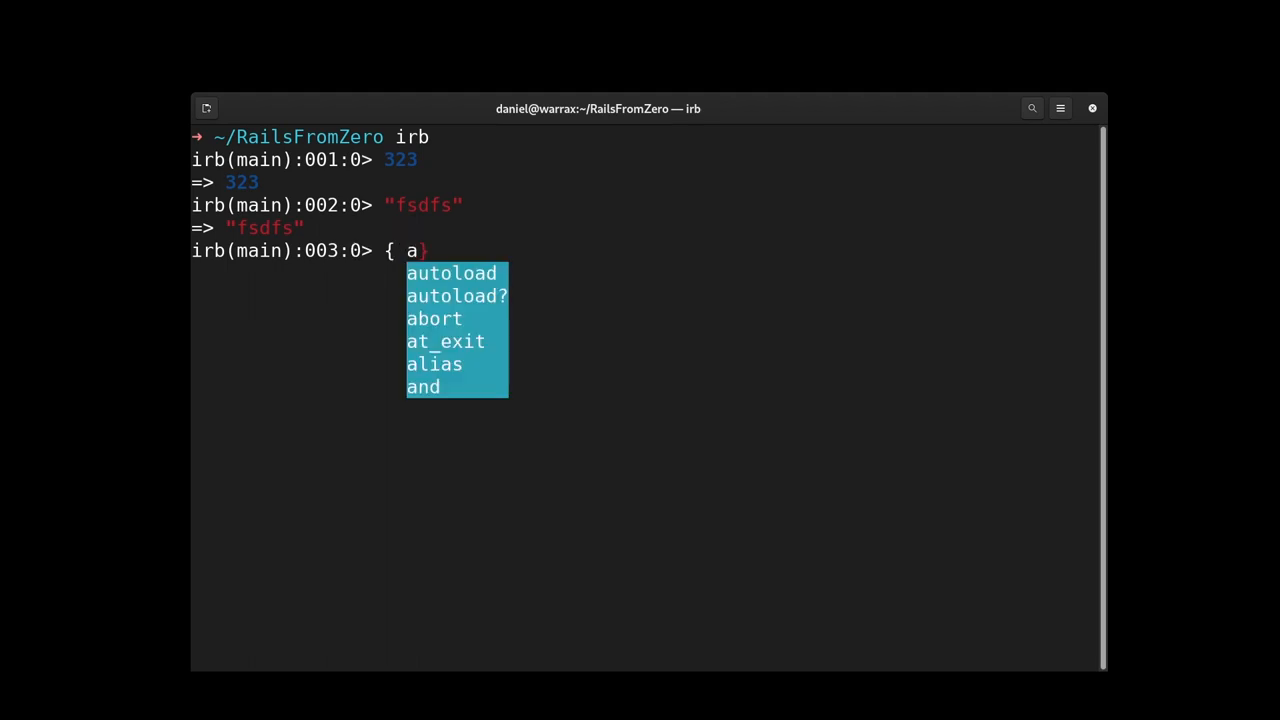
type(": 32")
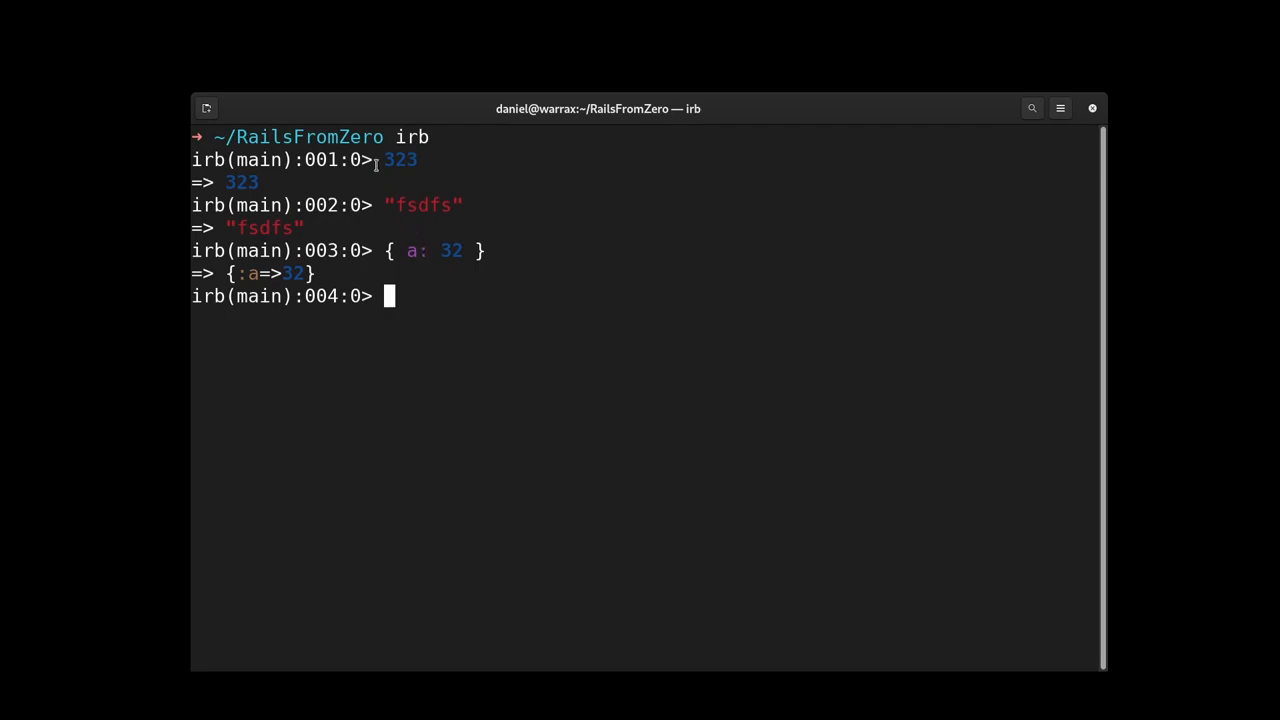
double_click(400, 160)
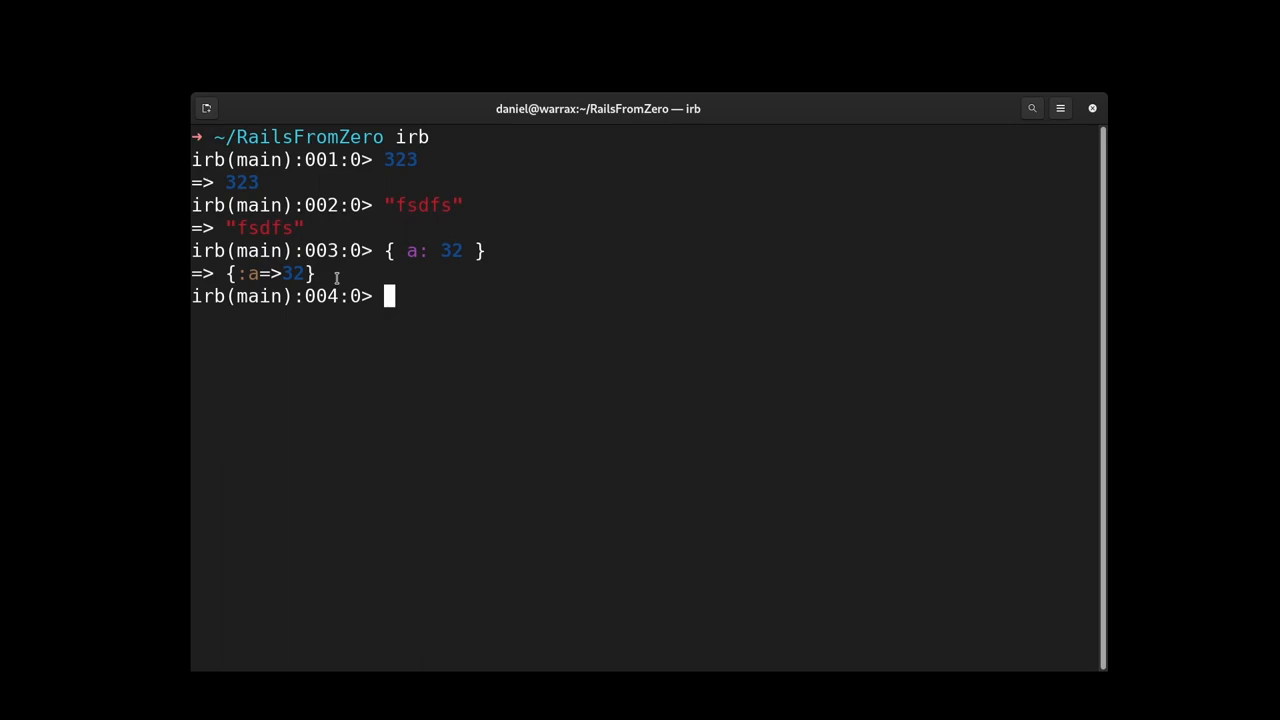
Step: Assign x = "abc" and define a singleton inspect returning "hello world #{self}"
type("x=")
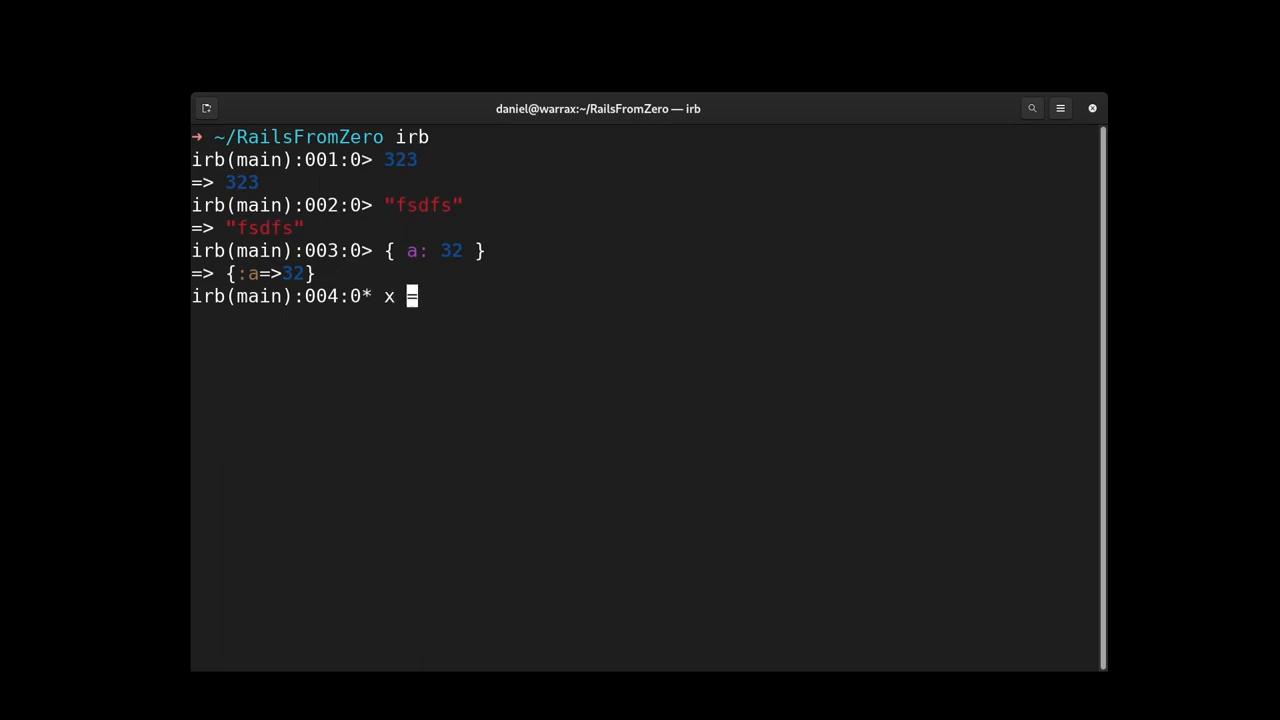
type("= \"abc")
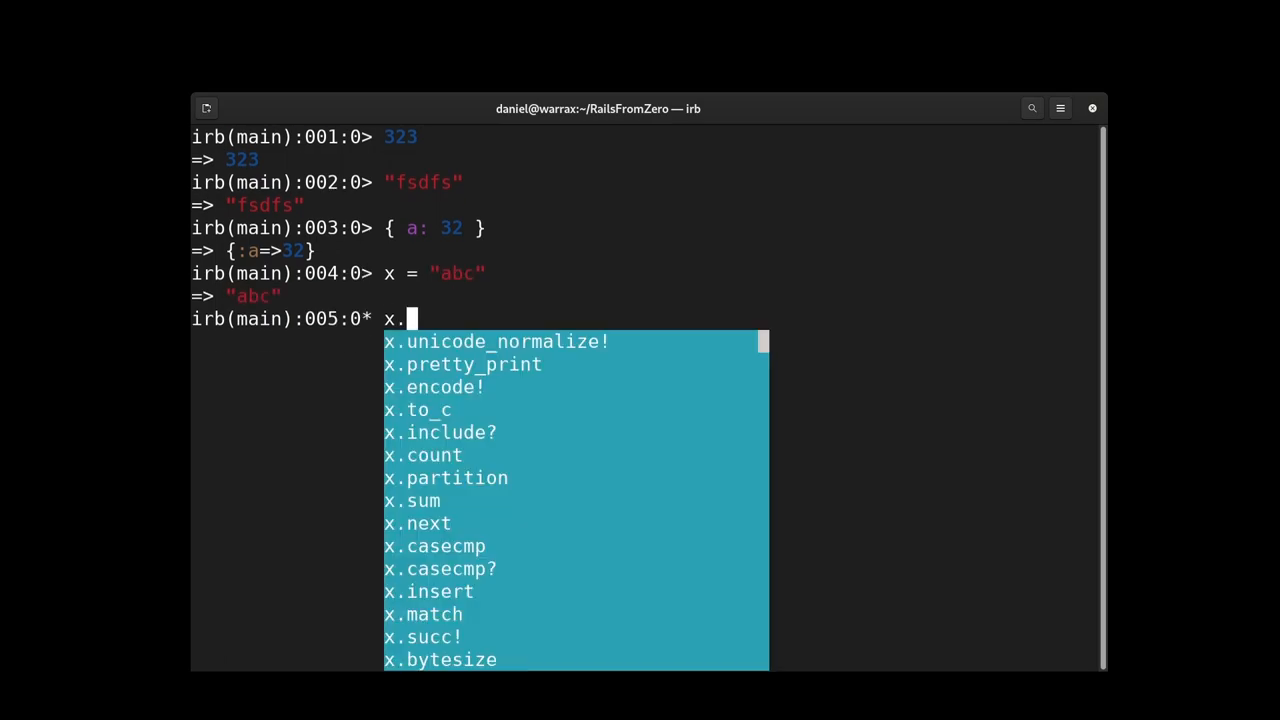
type("define_singleton_method :inspect do")
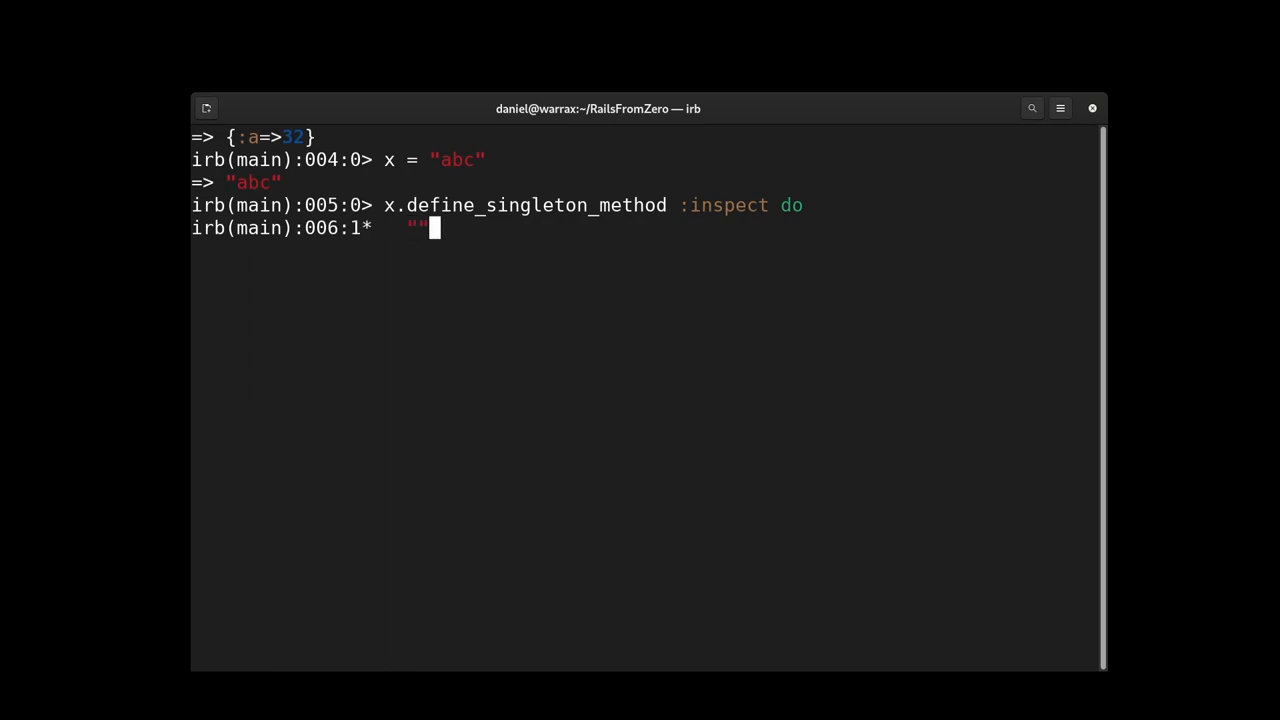
type("hello world")
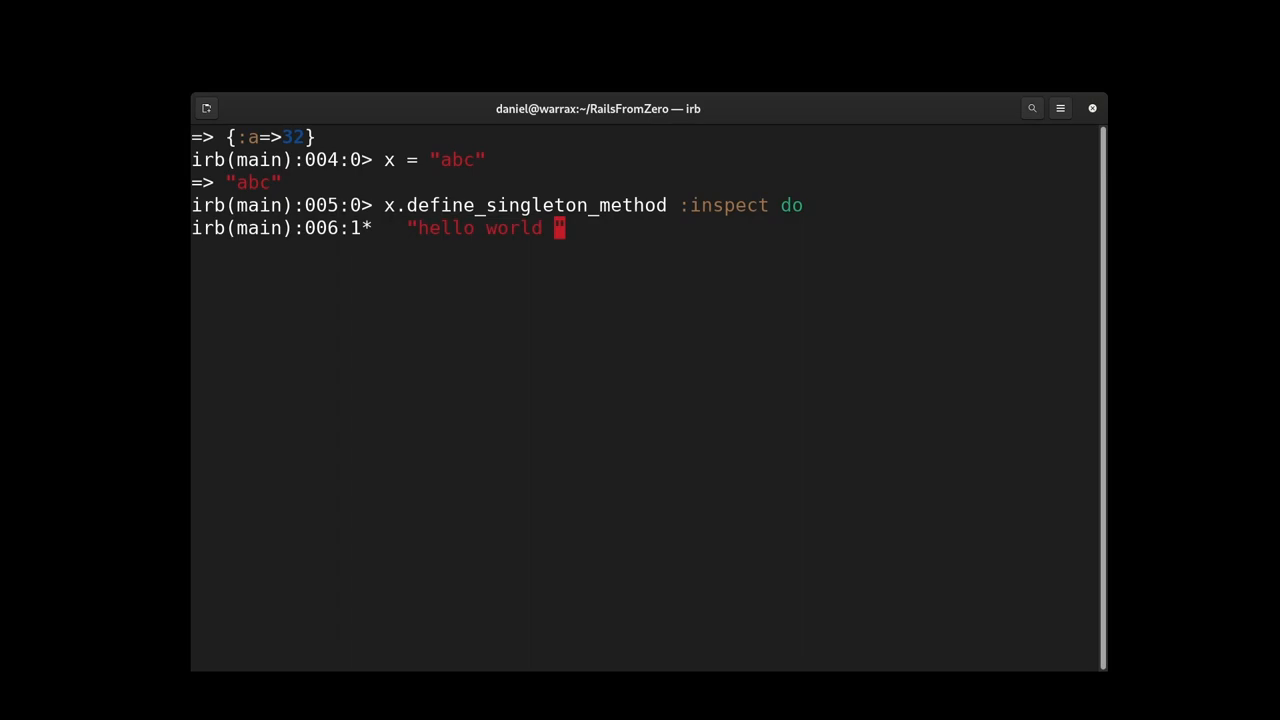
type("#{abc}")
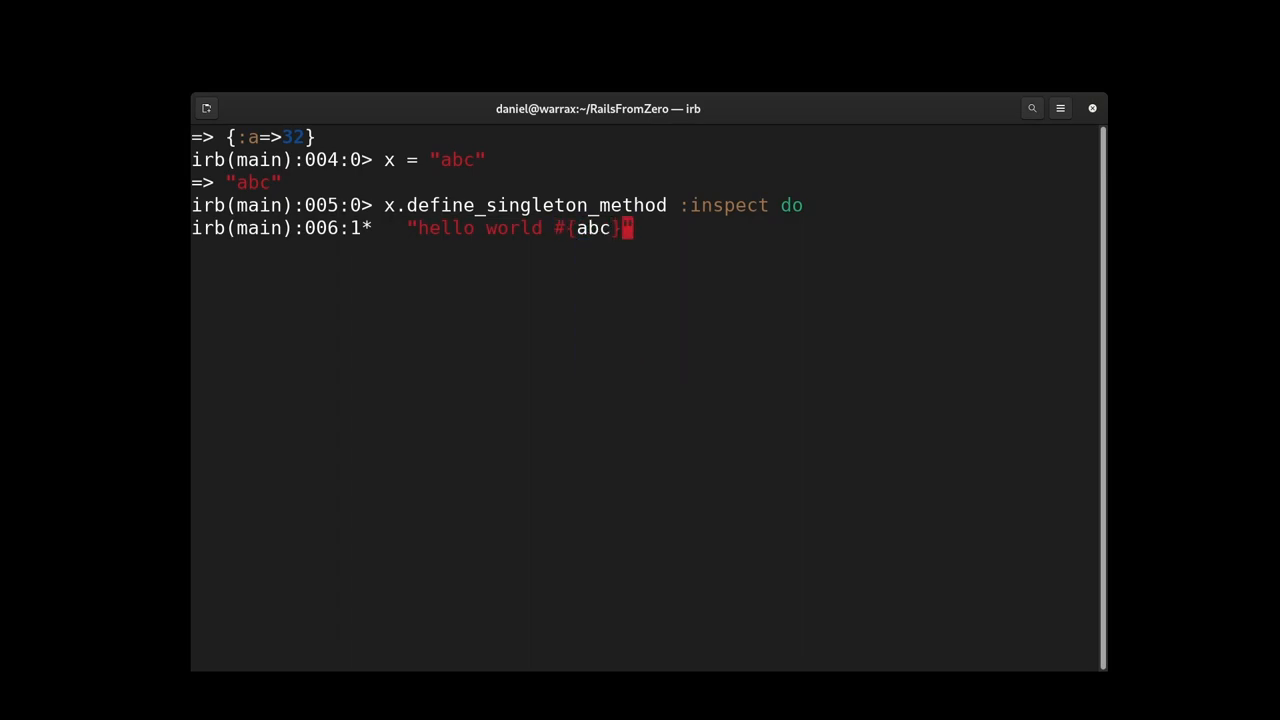
key("BackSpace")
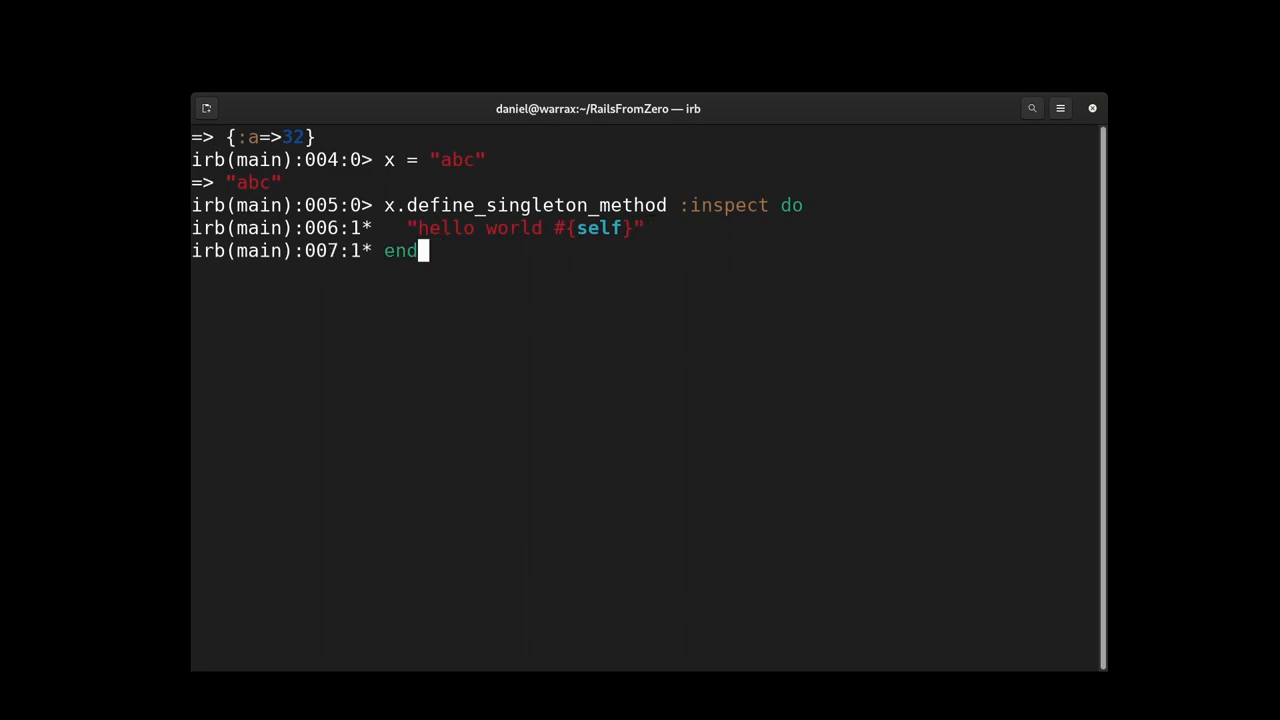
Step: Evaluate x and puts x to compare the custom inspect echo with plain output
type("x")
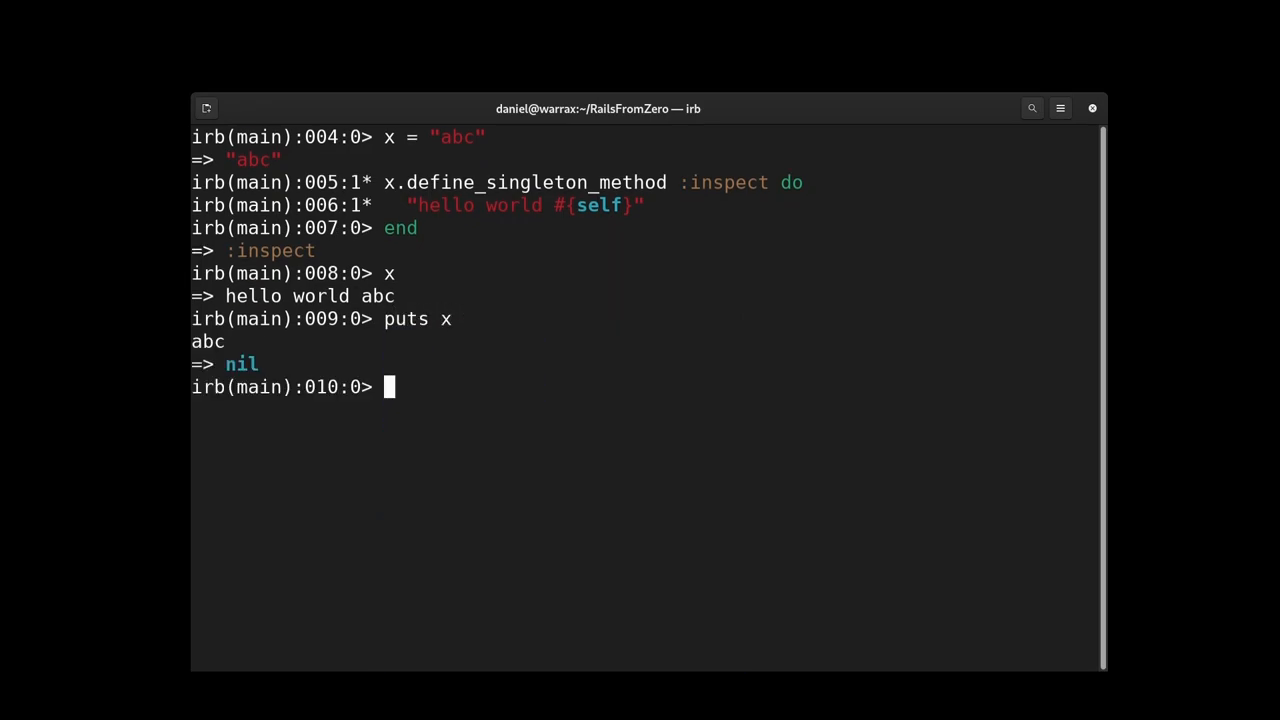
type("x")
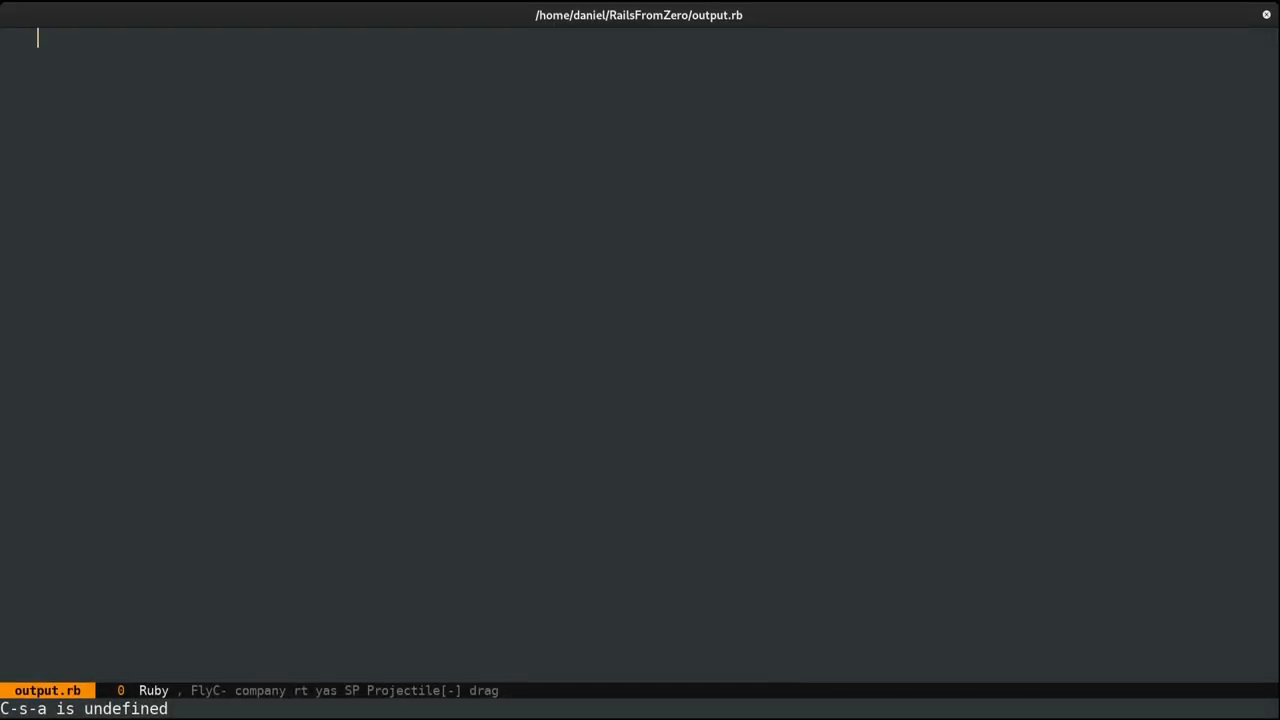
type("c")
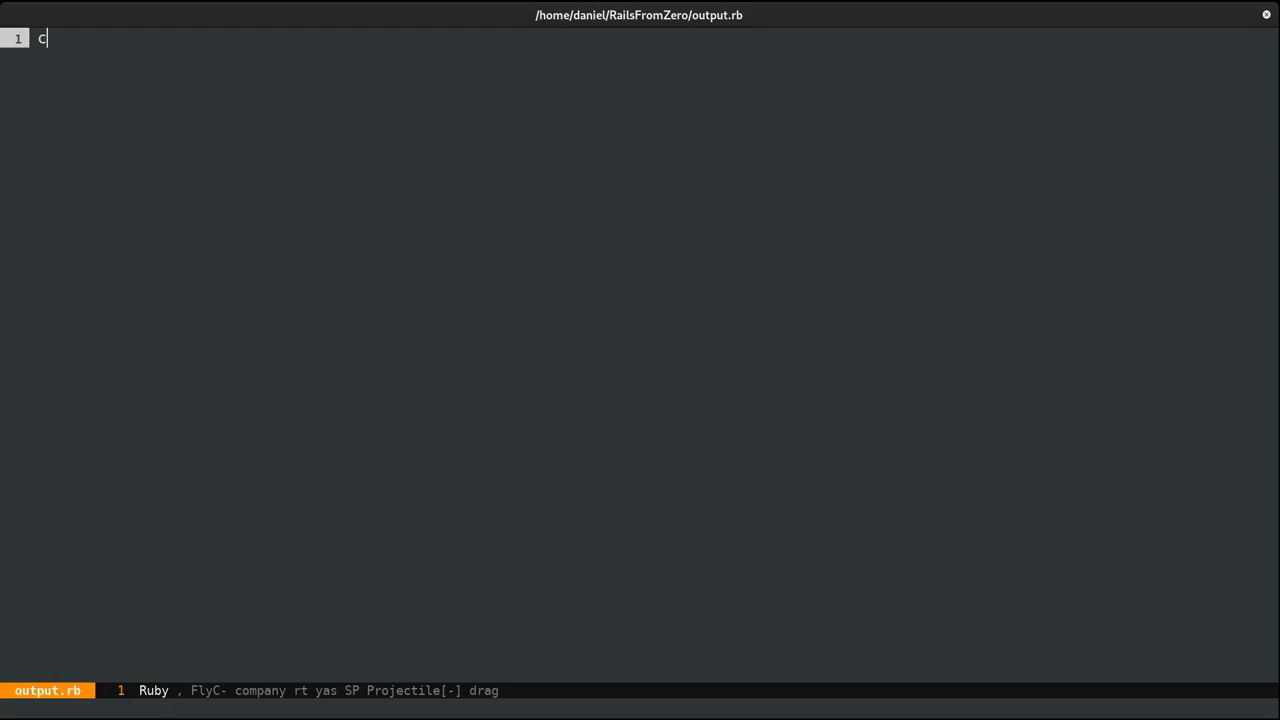
type("class Co")
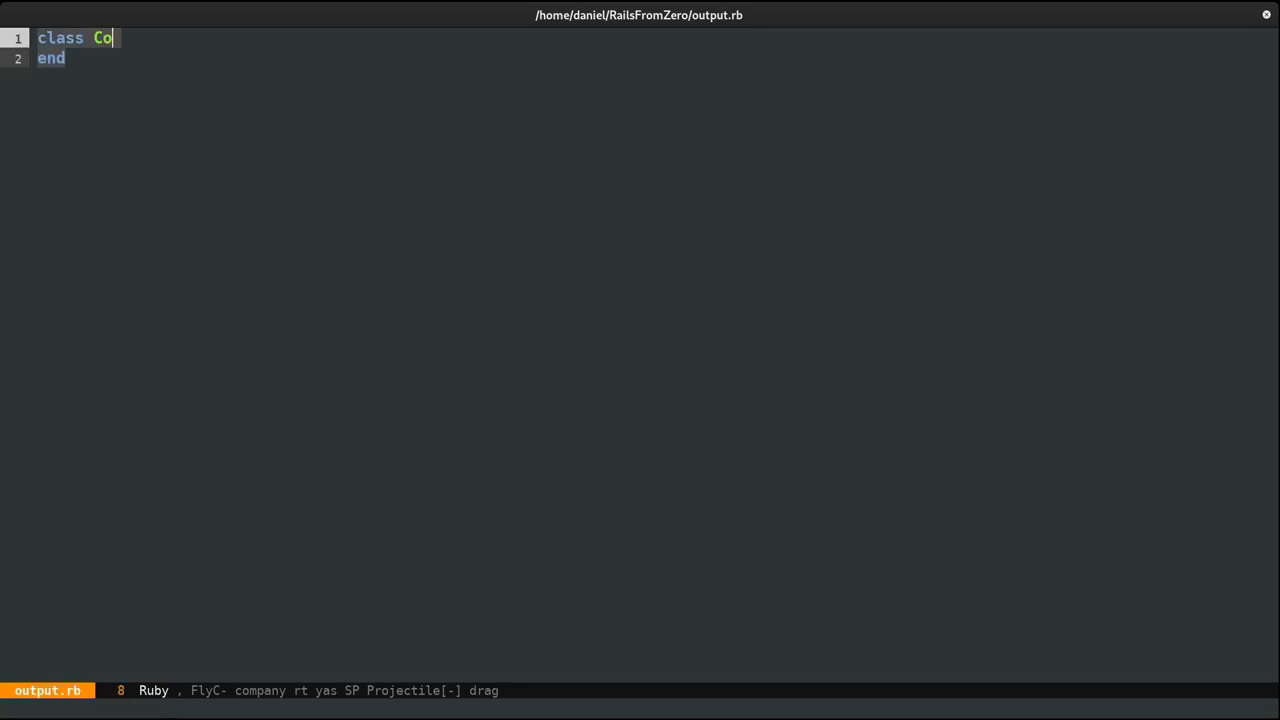
type("nnection")
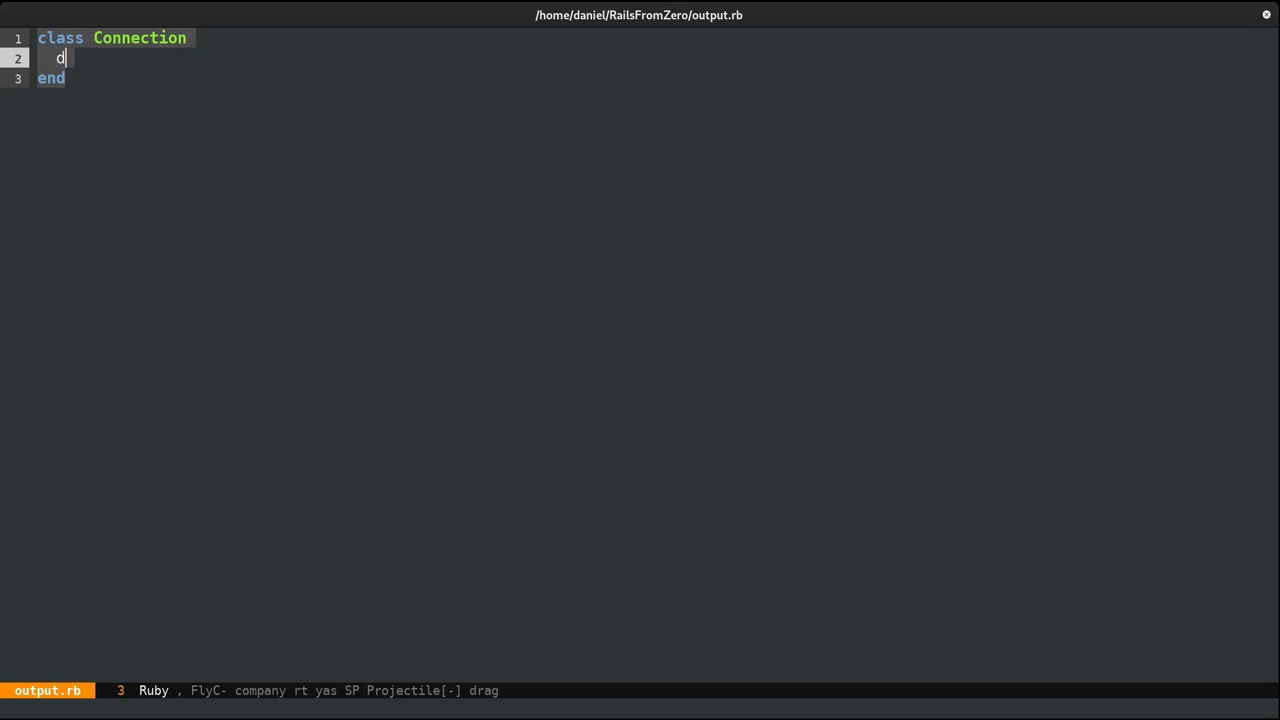
type("def initial")
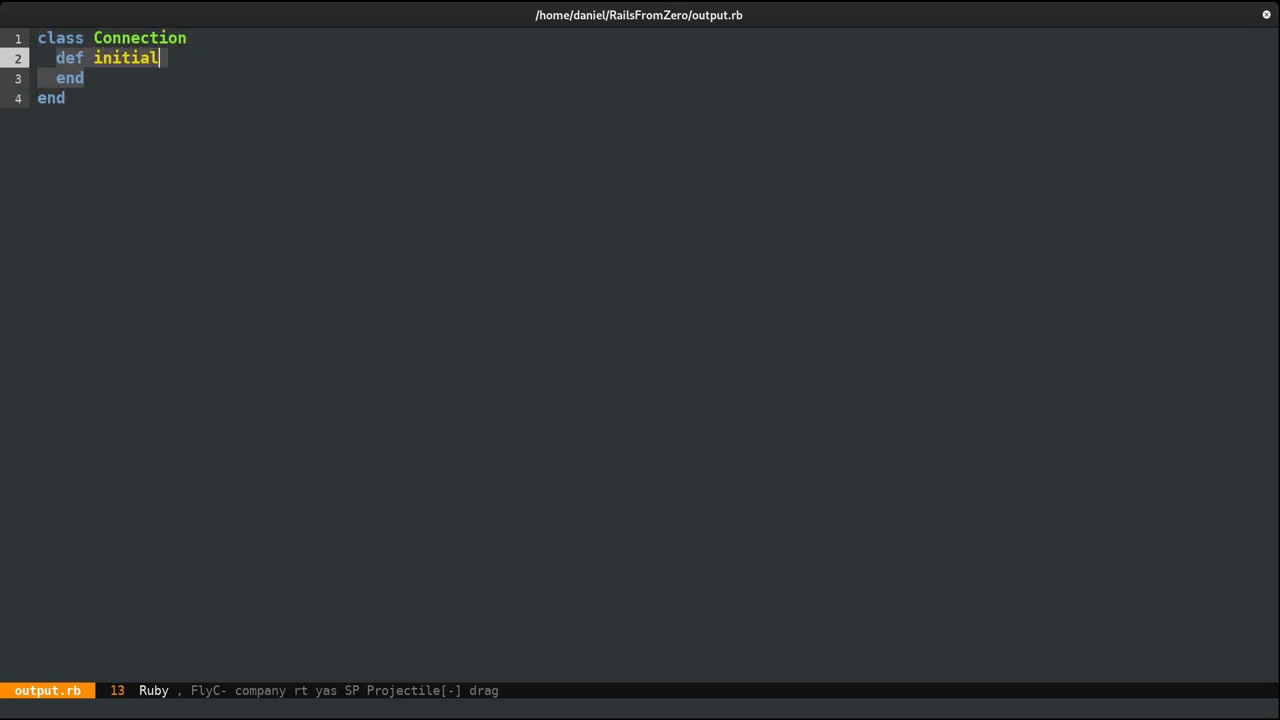
type("ize(user)")
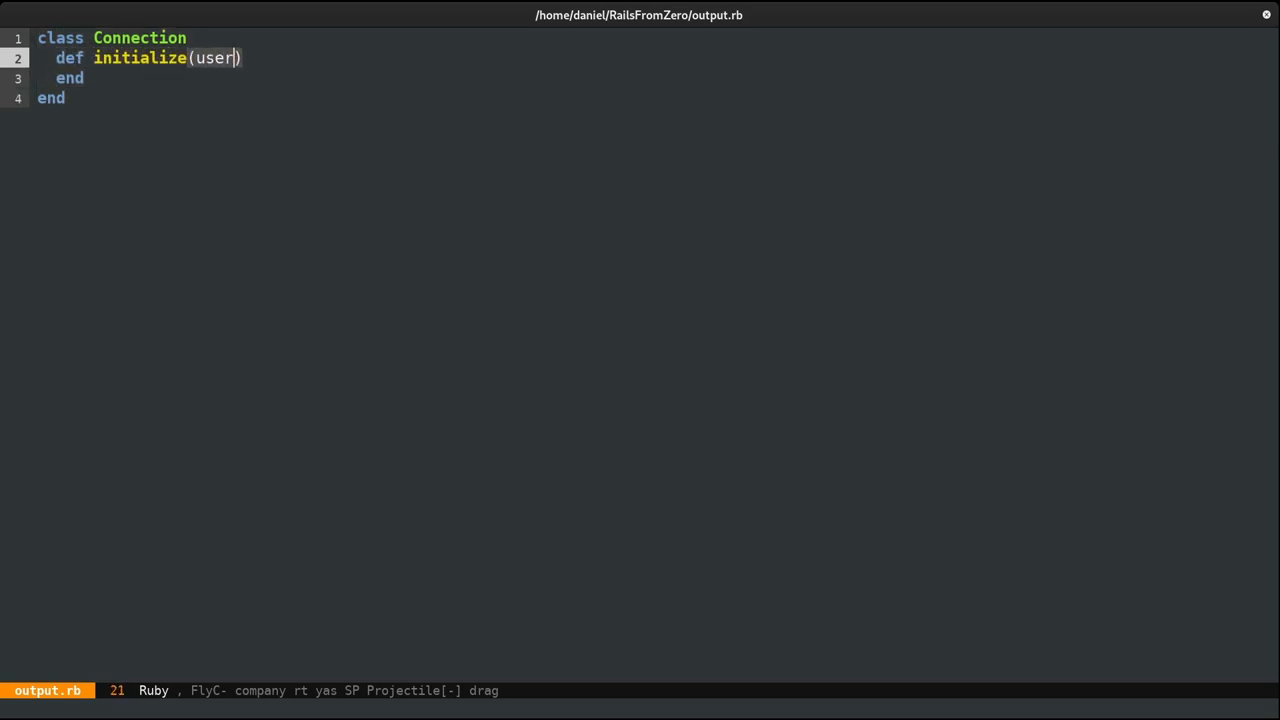
type(", password")
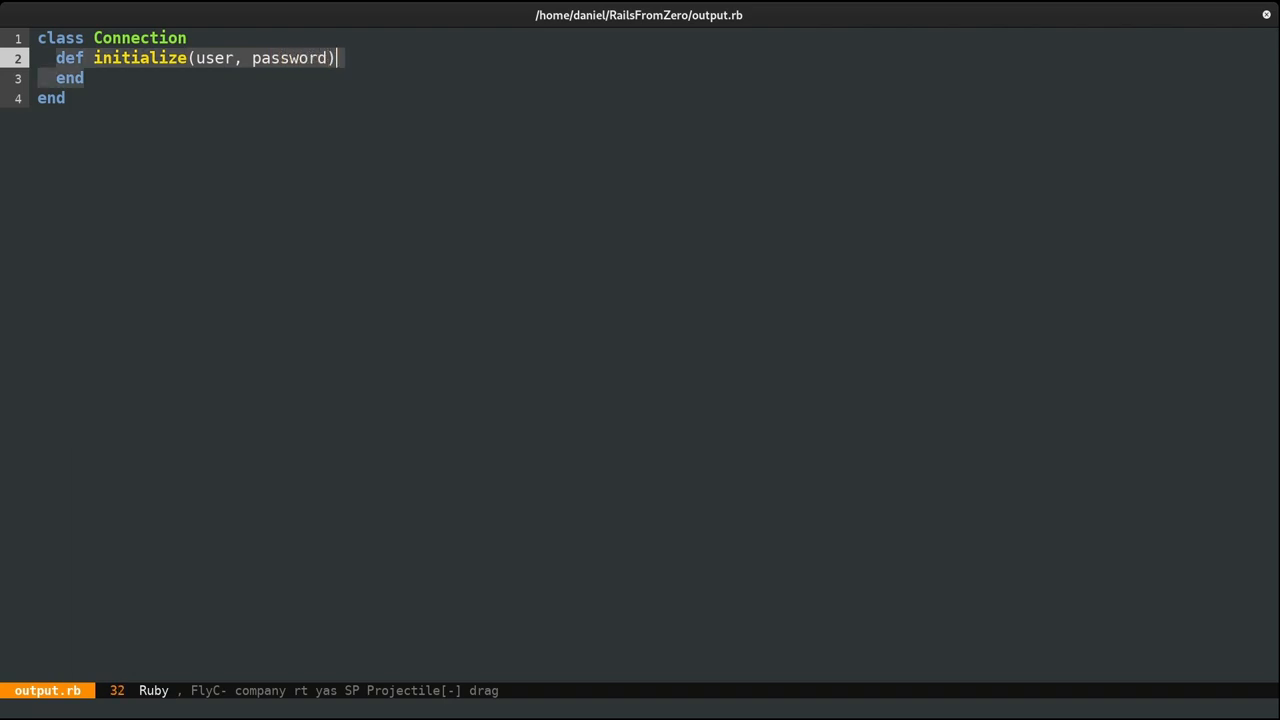
type("@user")
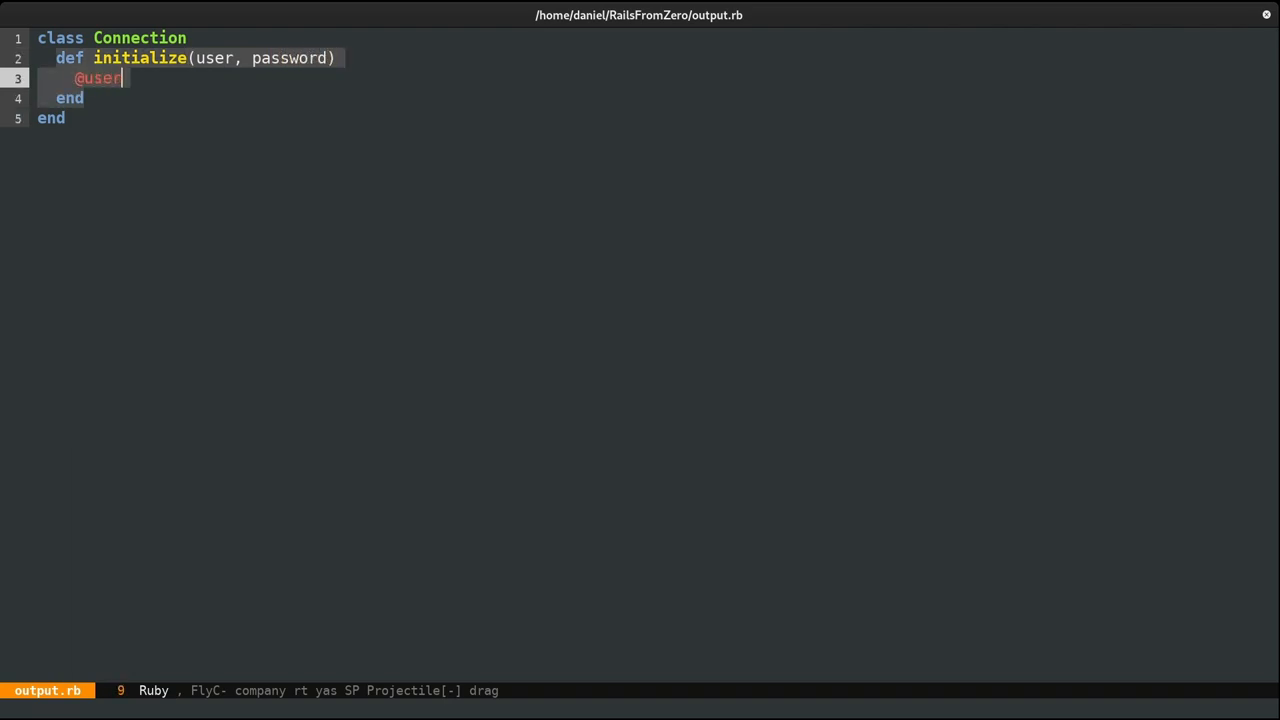
type(", @password")
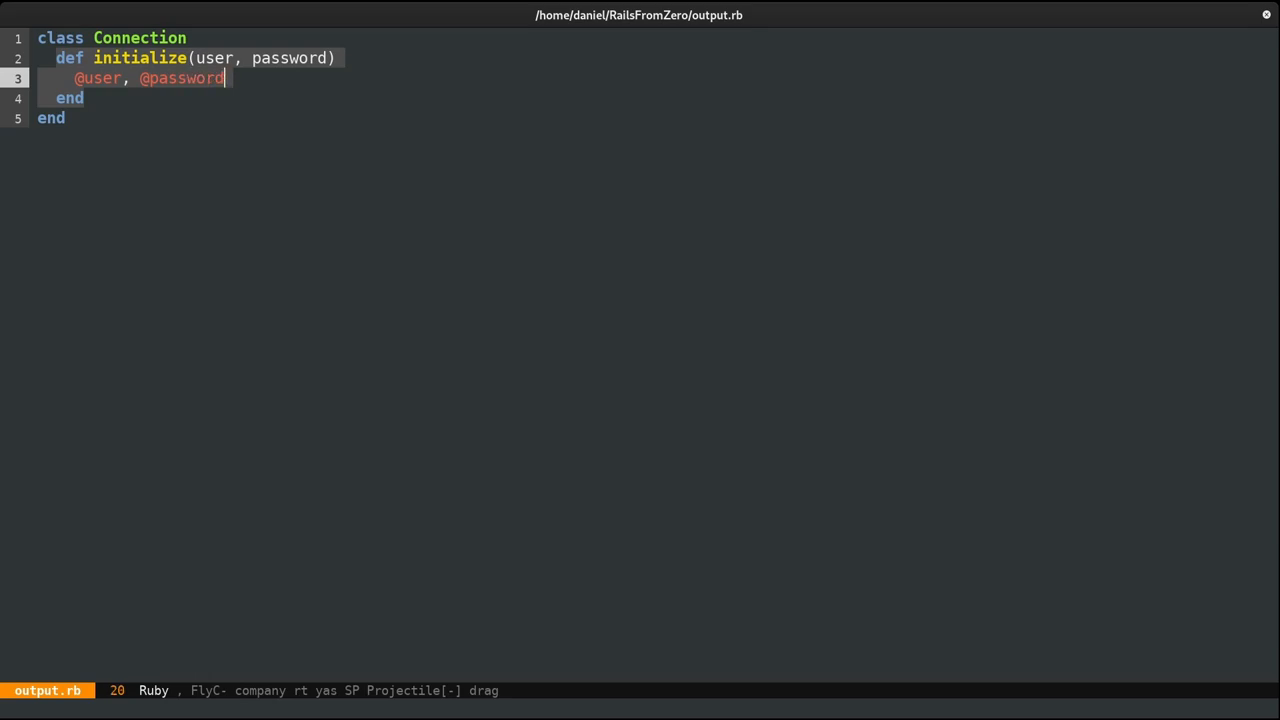
type("= user, pa")
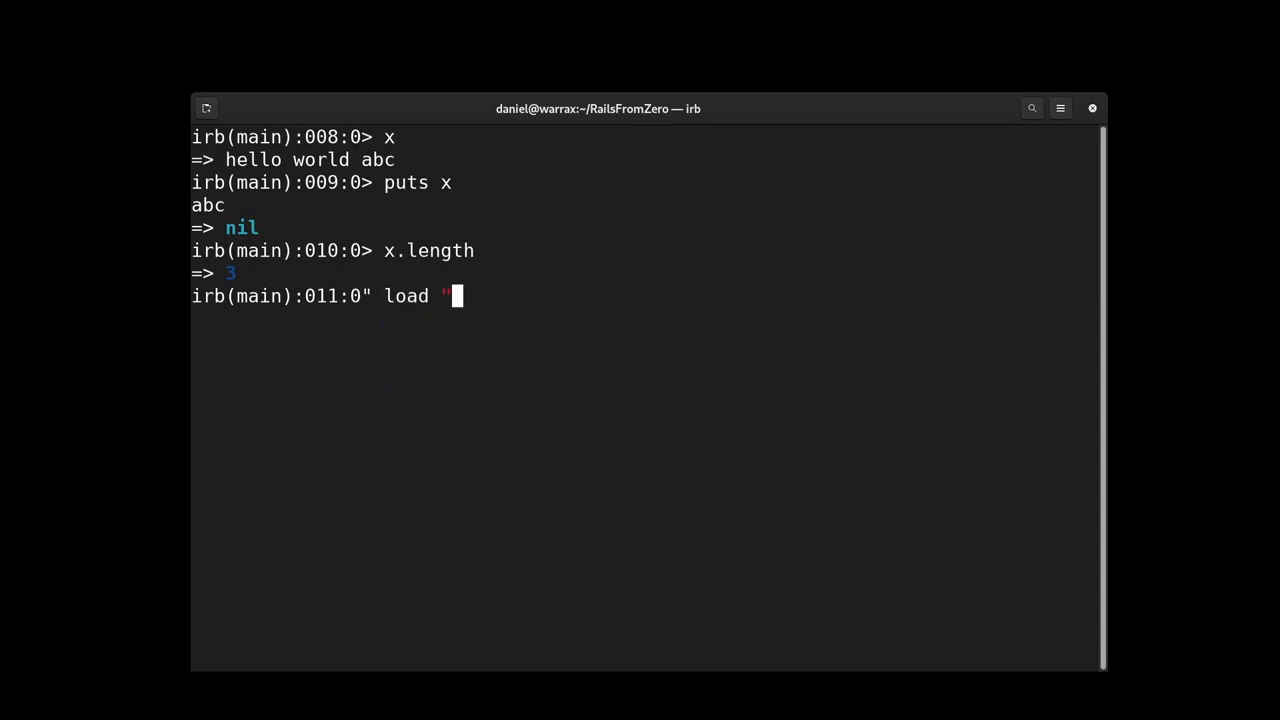
type("output.rb\"")
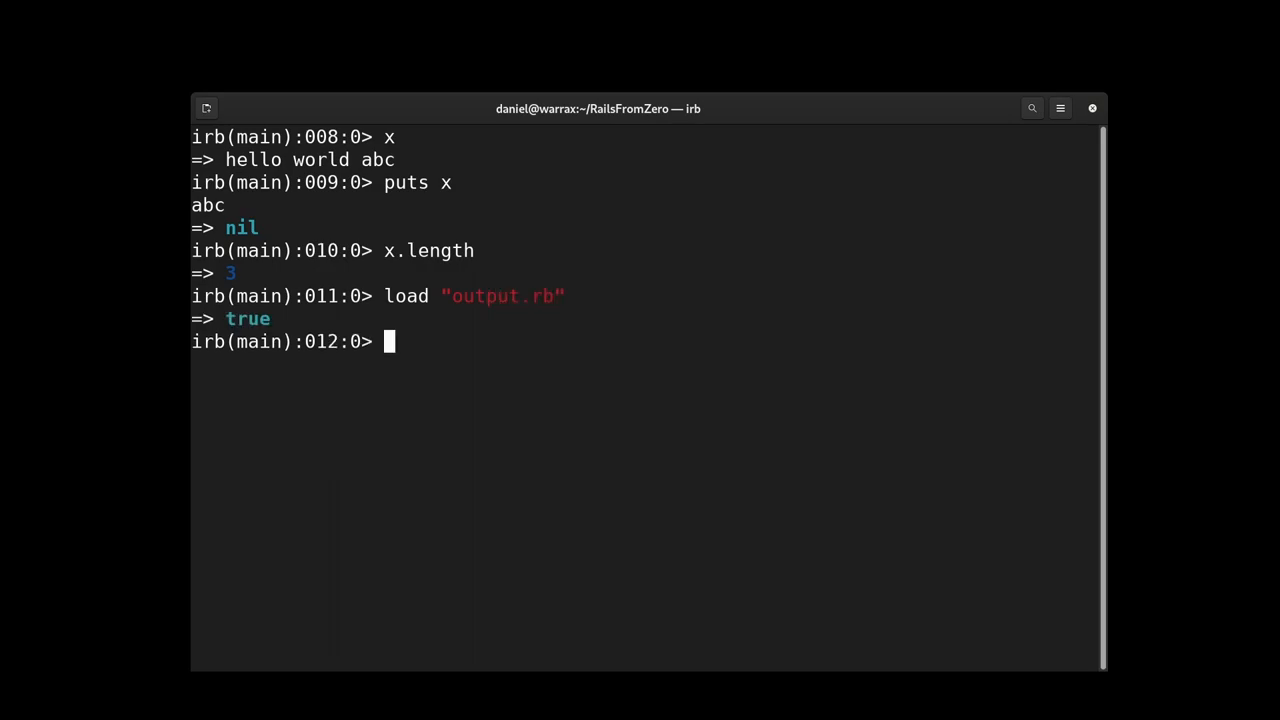
type("z =")
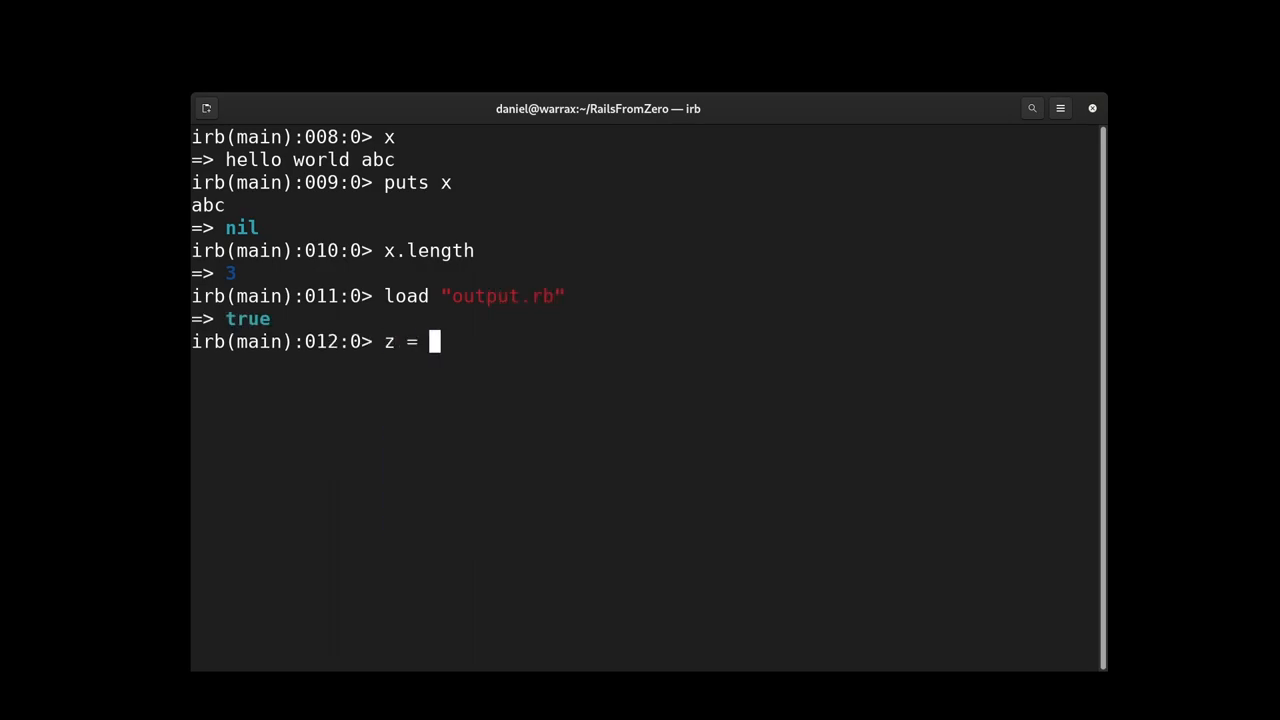
type("Connection.new(\"root\", \"")
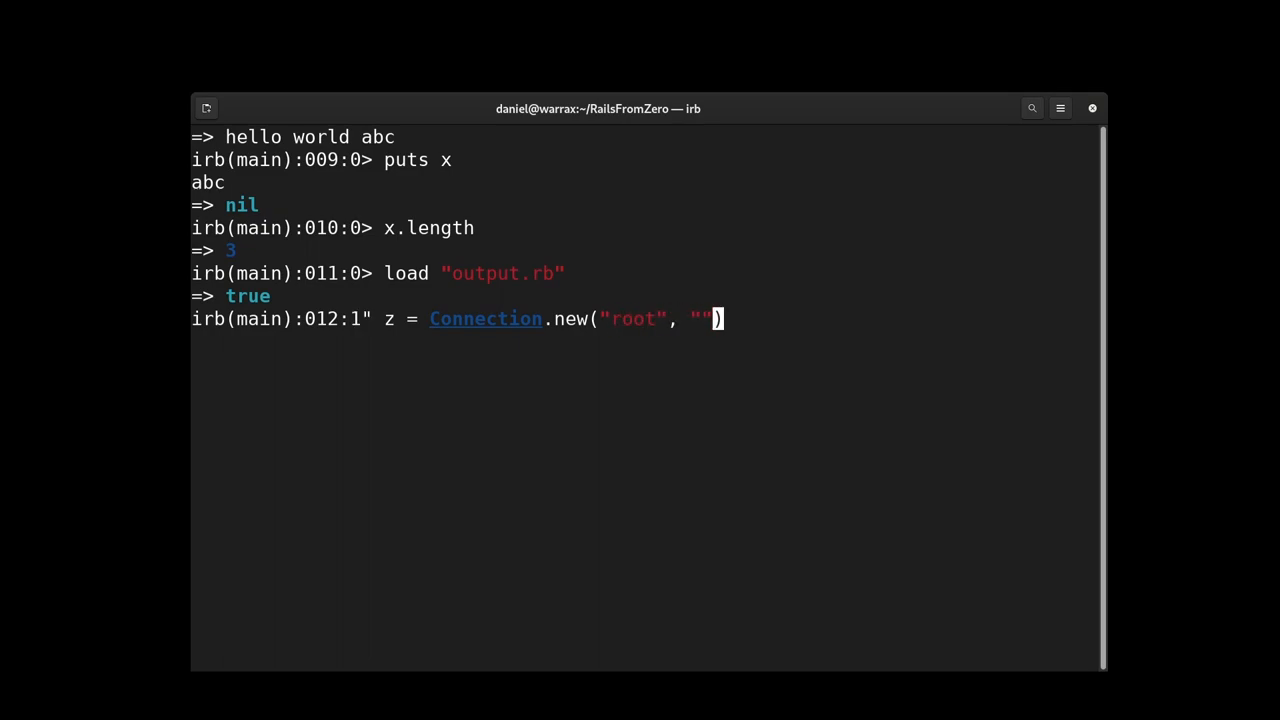
type("secret")
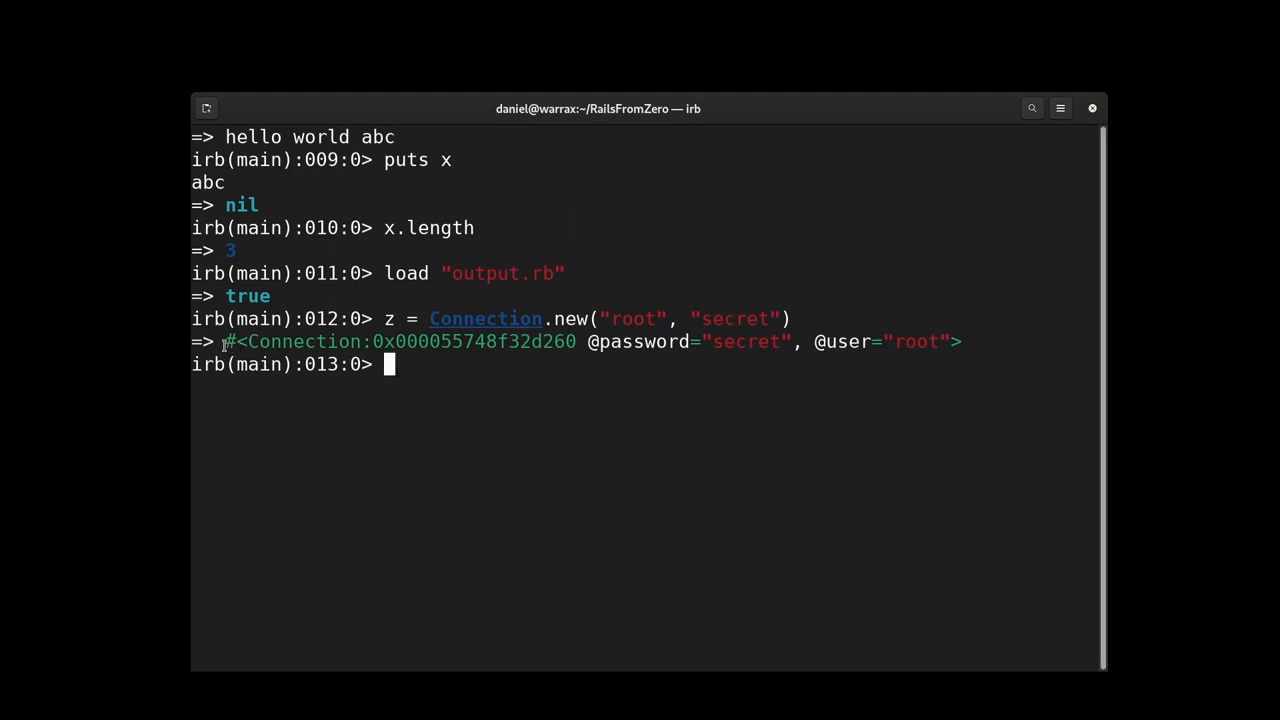
left_click_drag(224, 340, 850, 340)
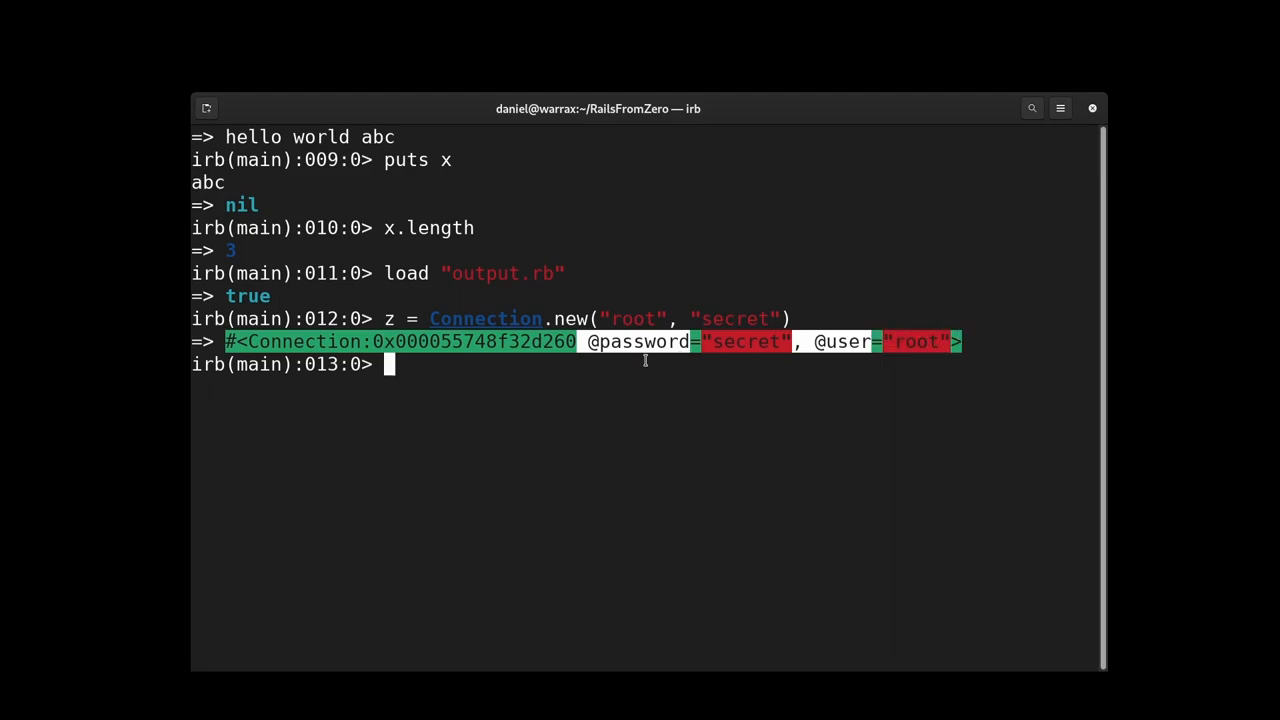
Step: Evaluate Object.new.inspect to compare a plain object's default representation
type("Object.new")
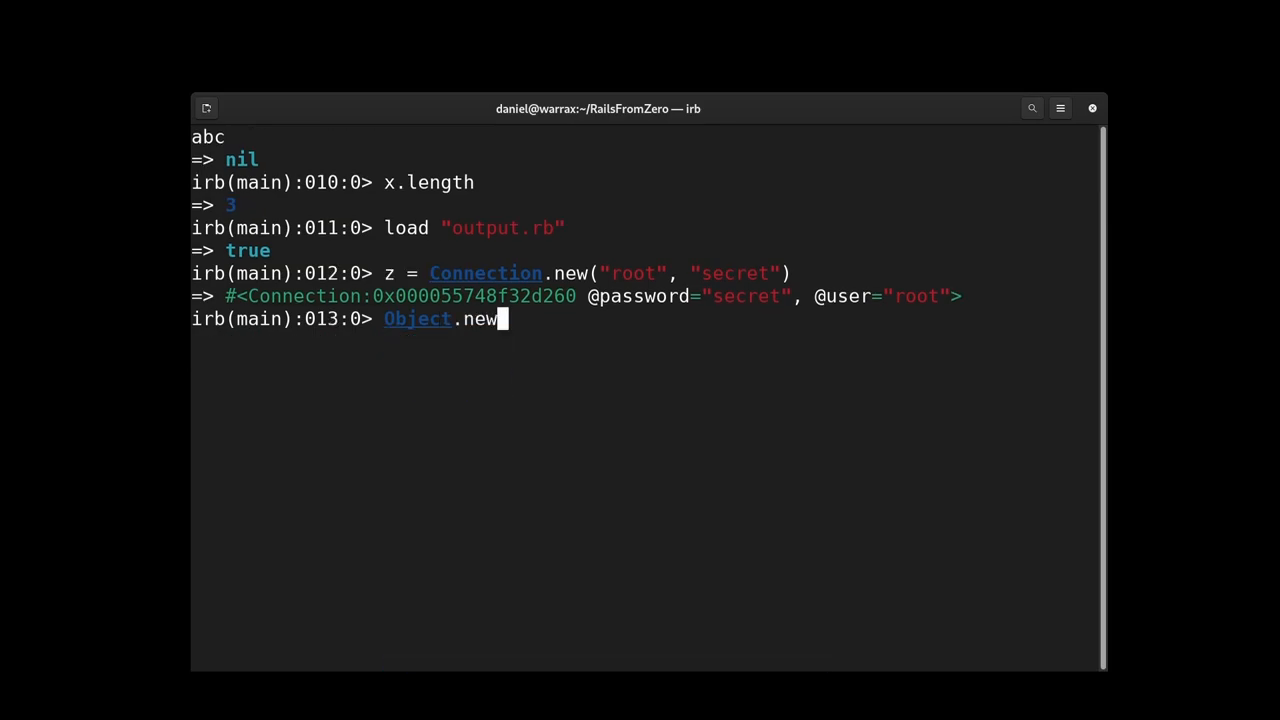
type(".inspect")
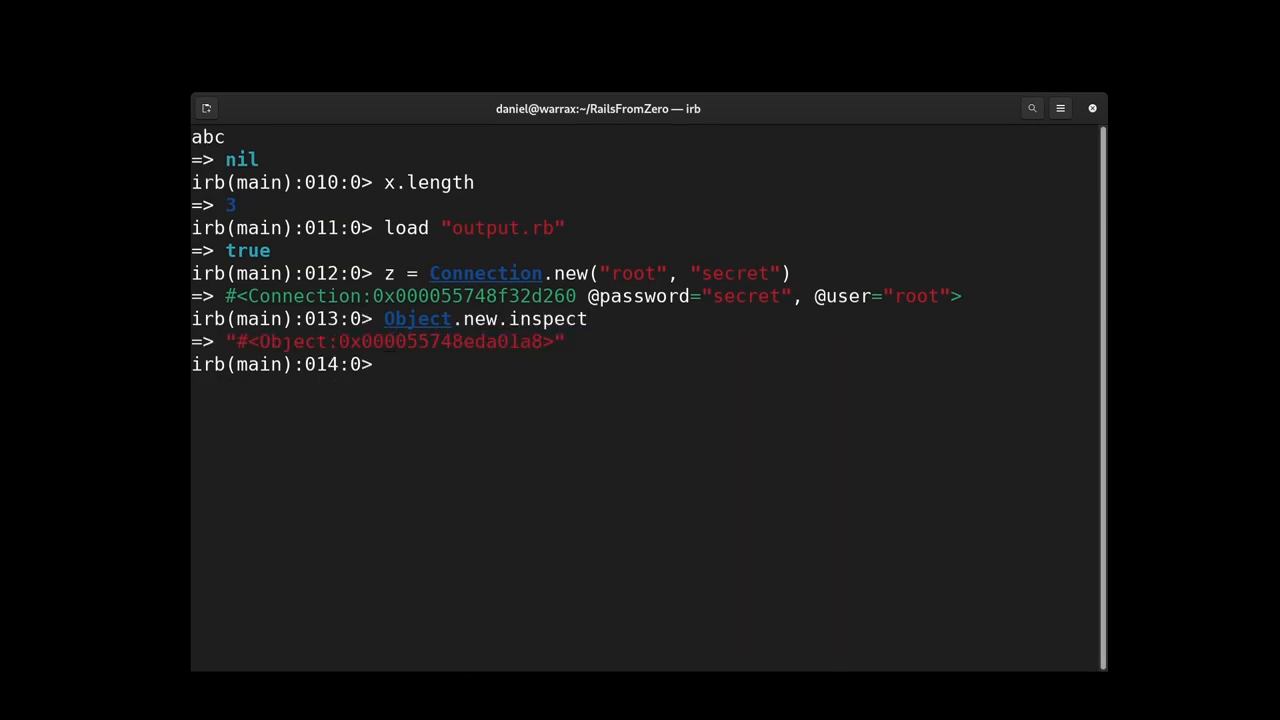
double_click(240, 296)
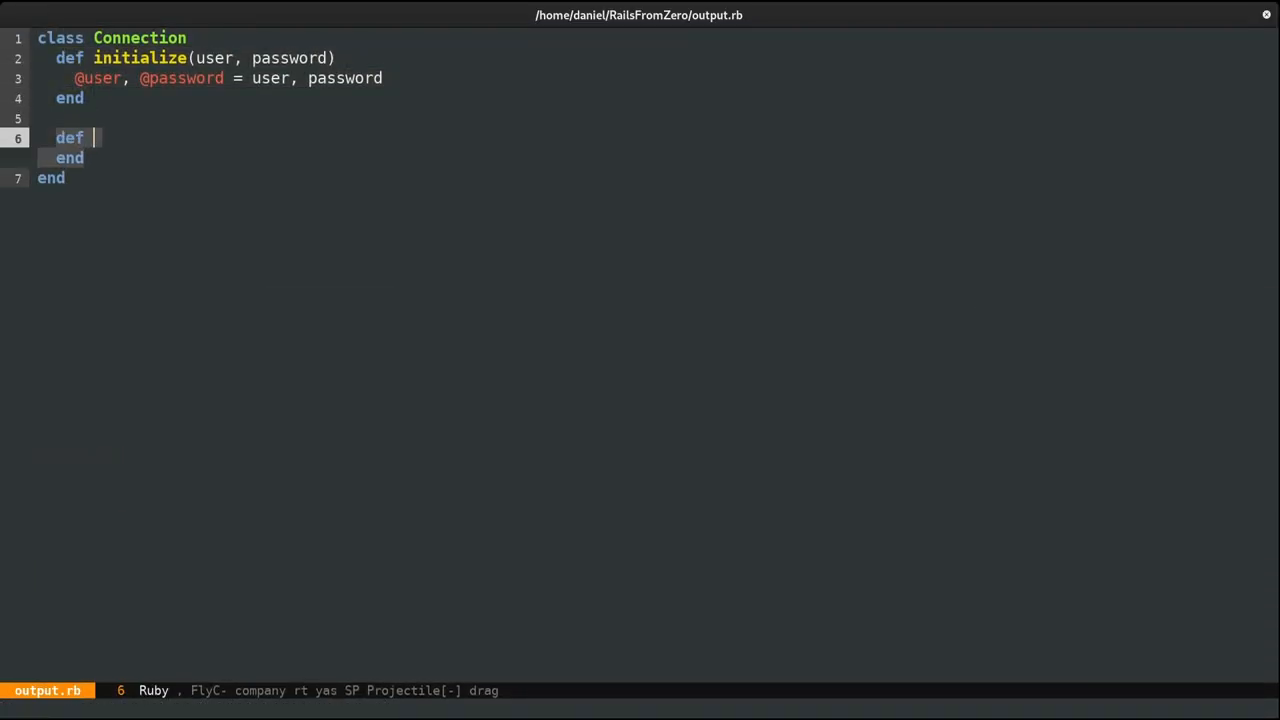
type("inspect")
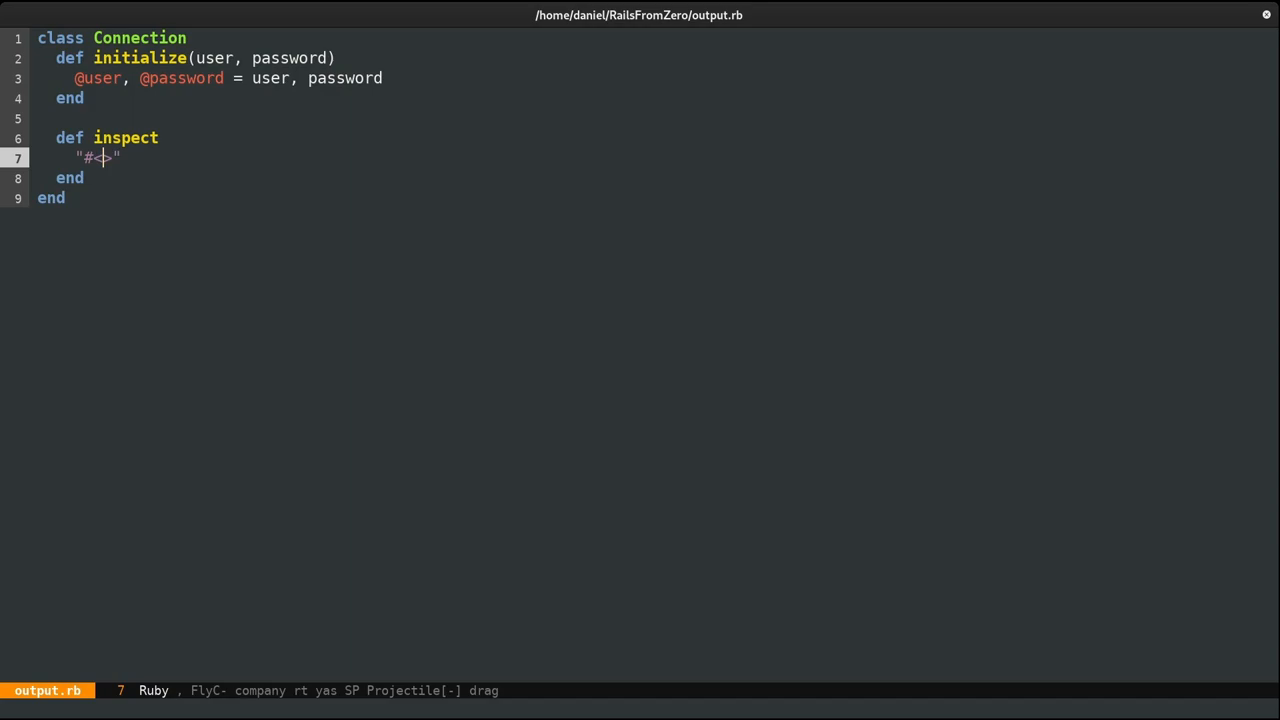
type("#{}")
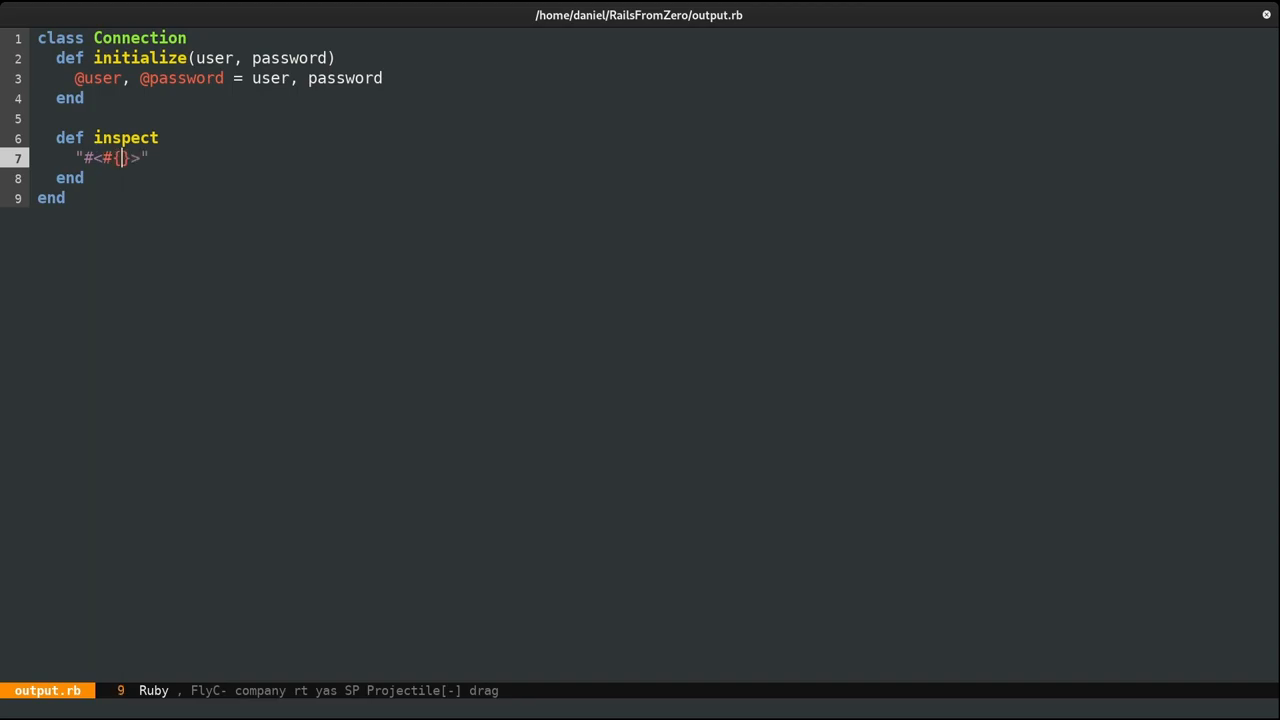
type("self.class")
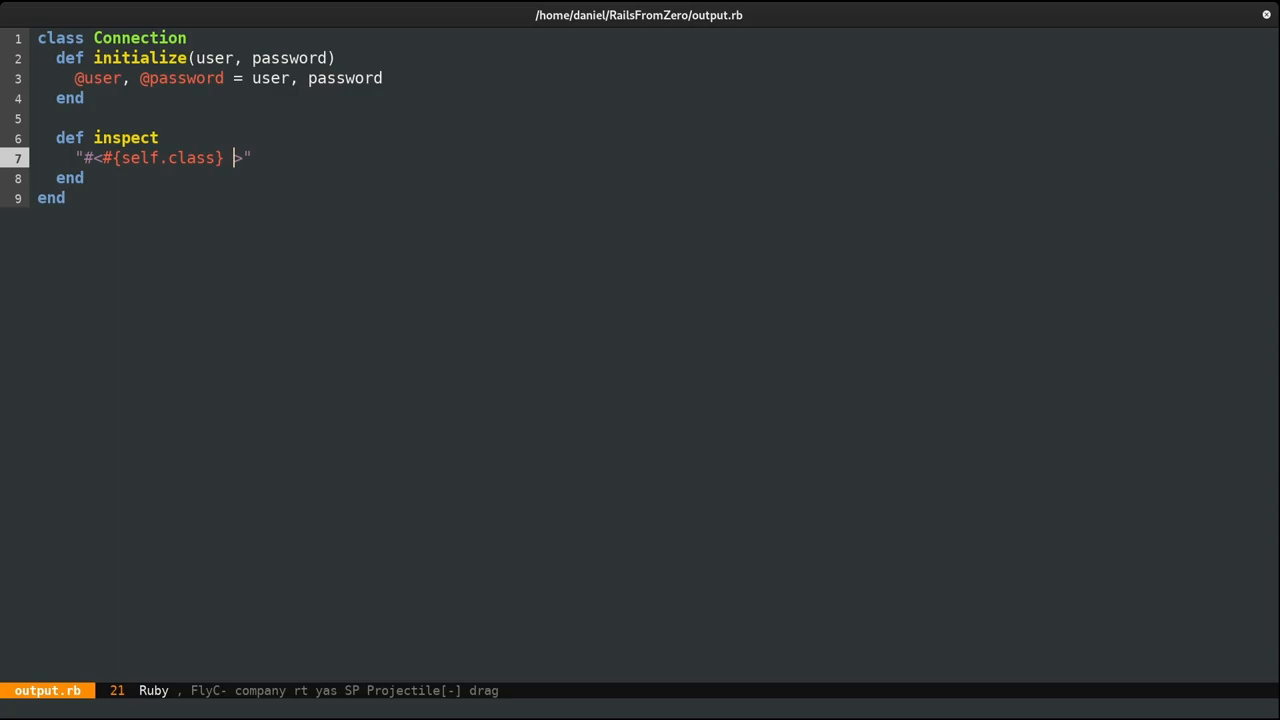
type("@user=#{@user")
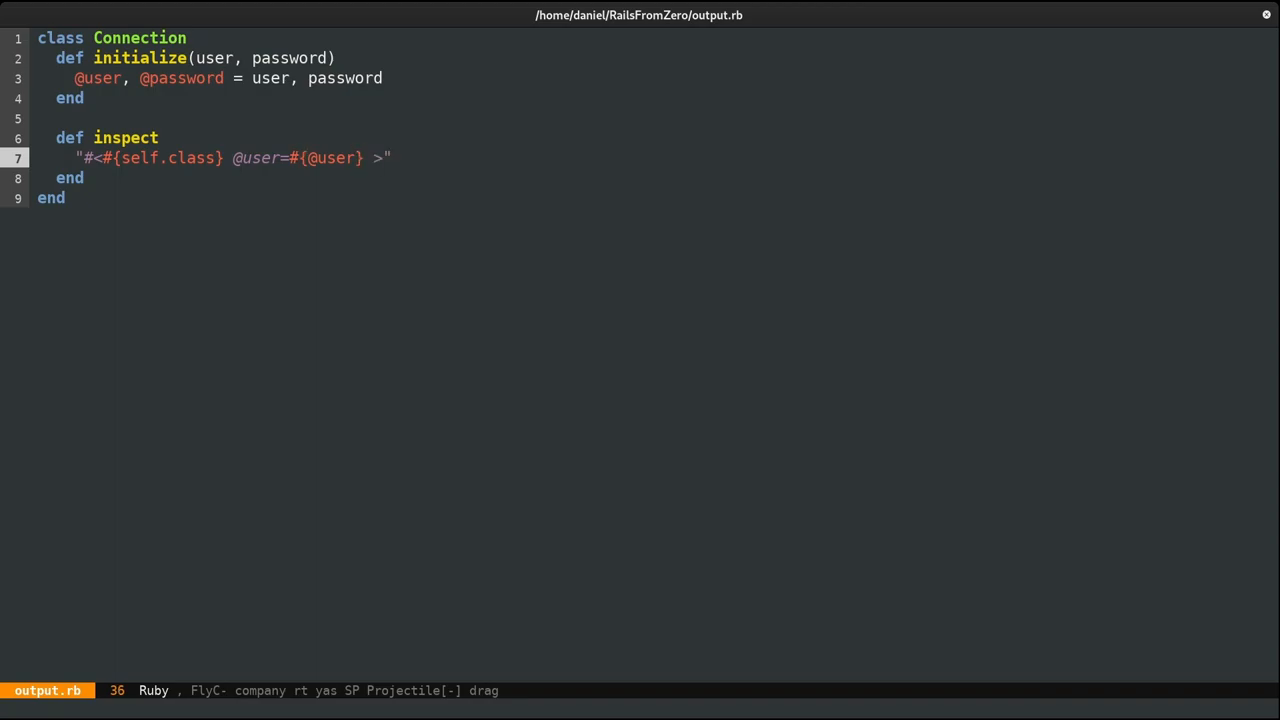
type("@password=#{")
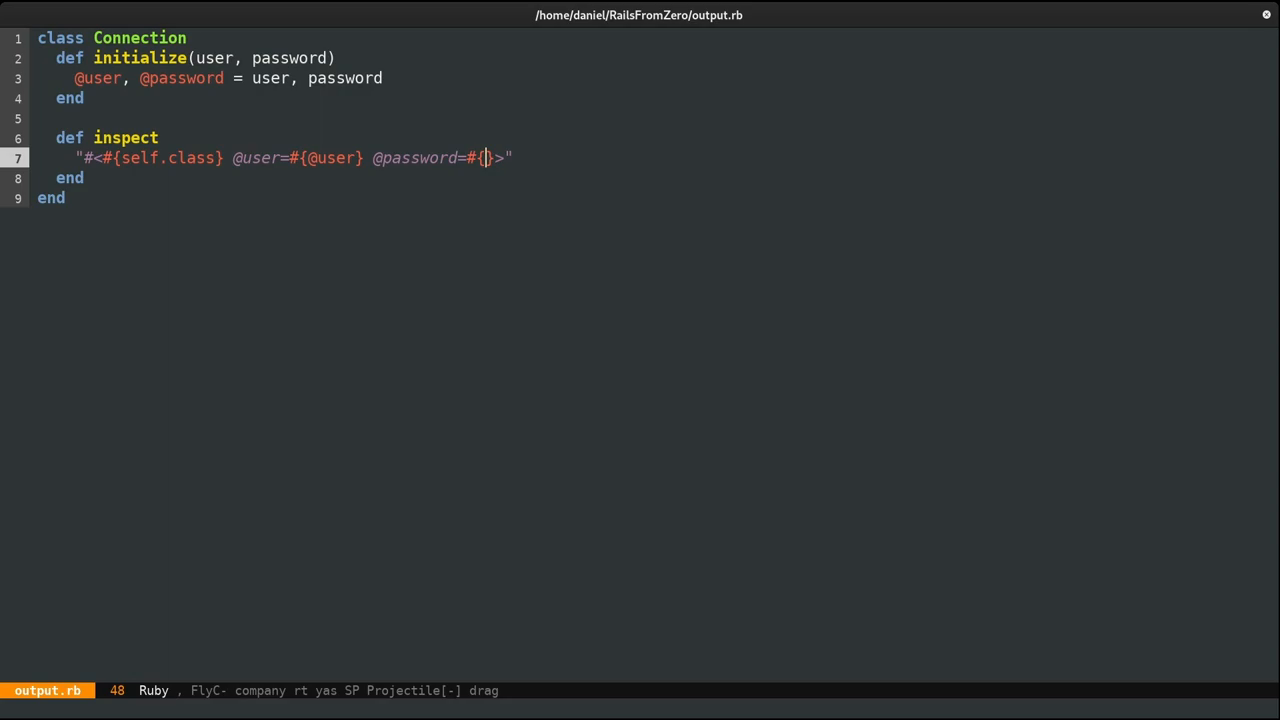
type("@password")
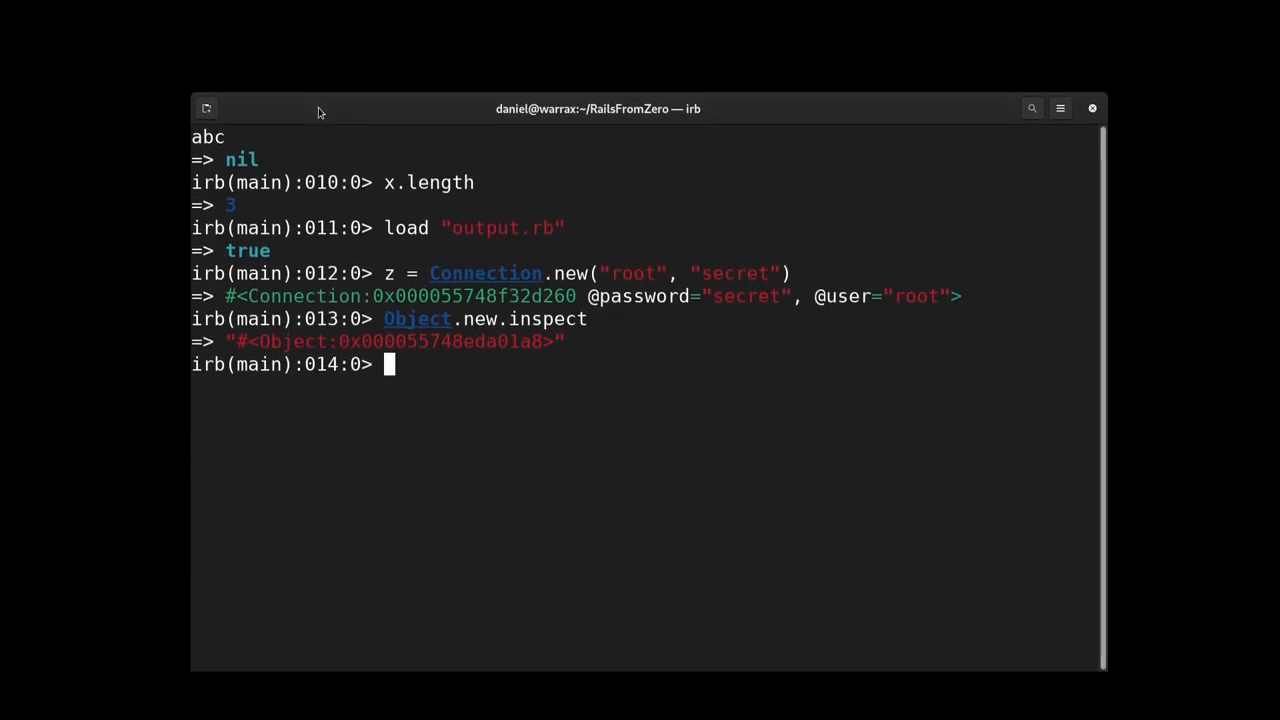
type("load \"output.rb\"")
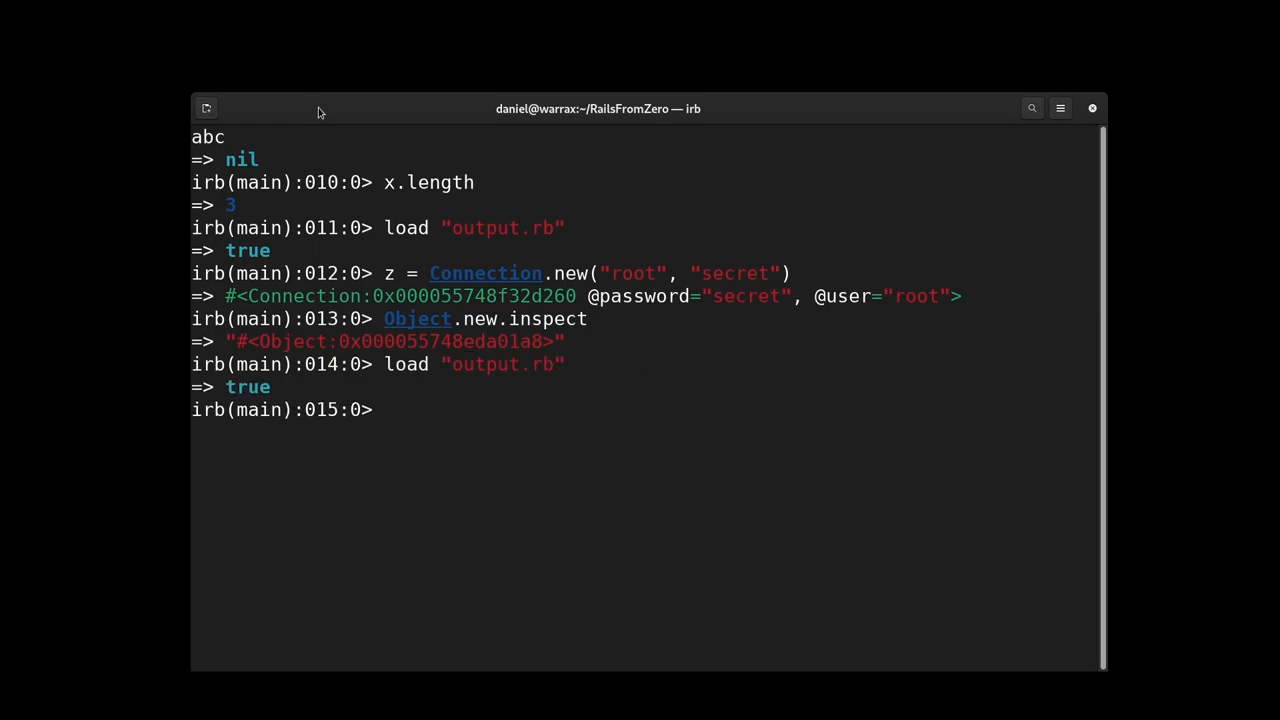
type("z")
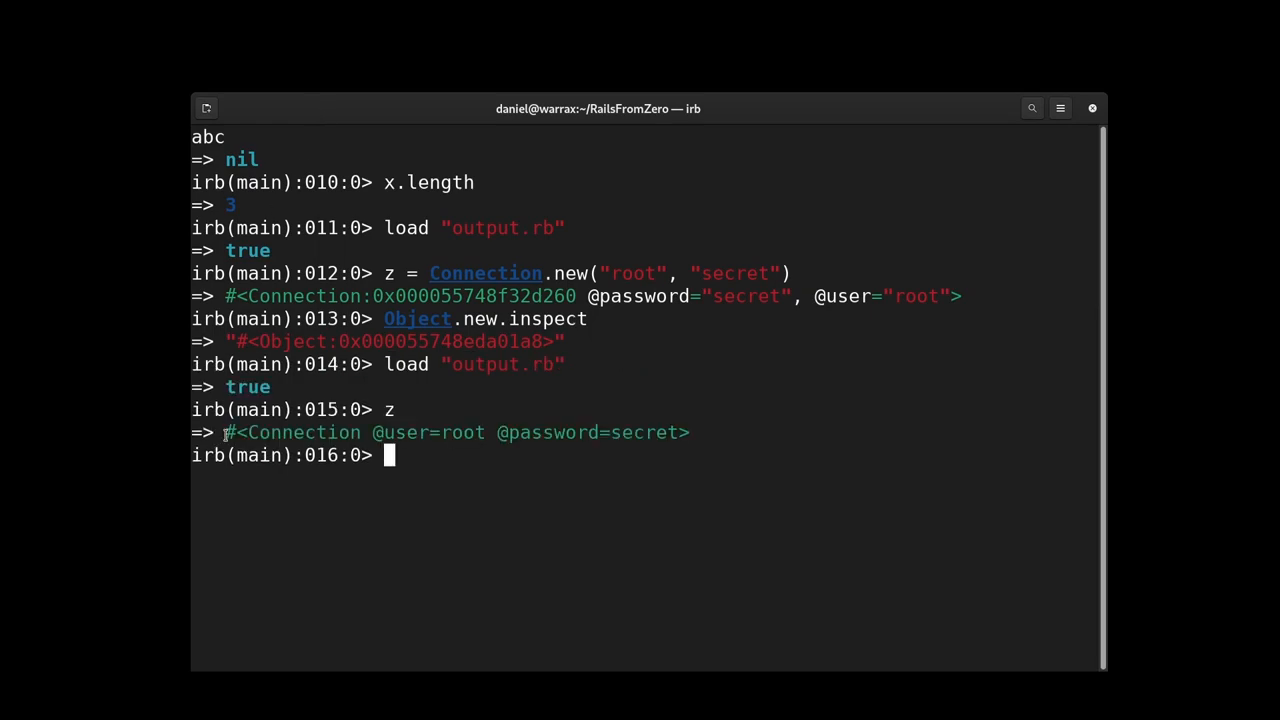
left_click_drag(224, 432, 690, 432)
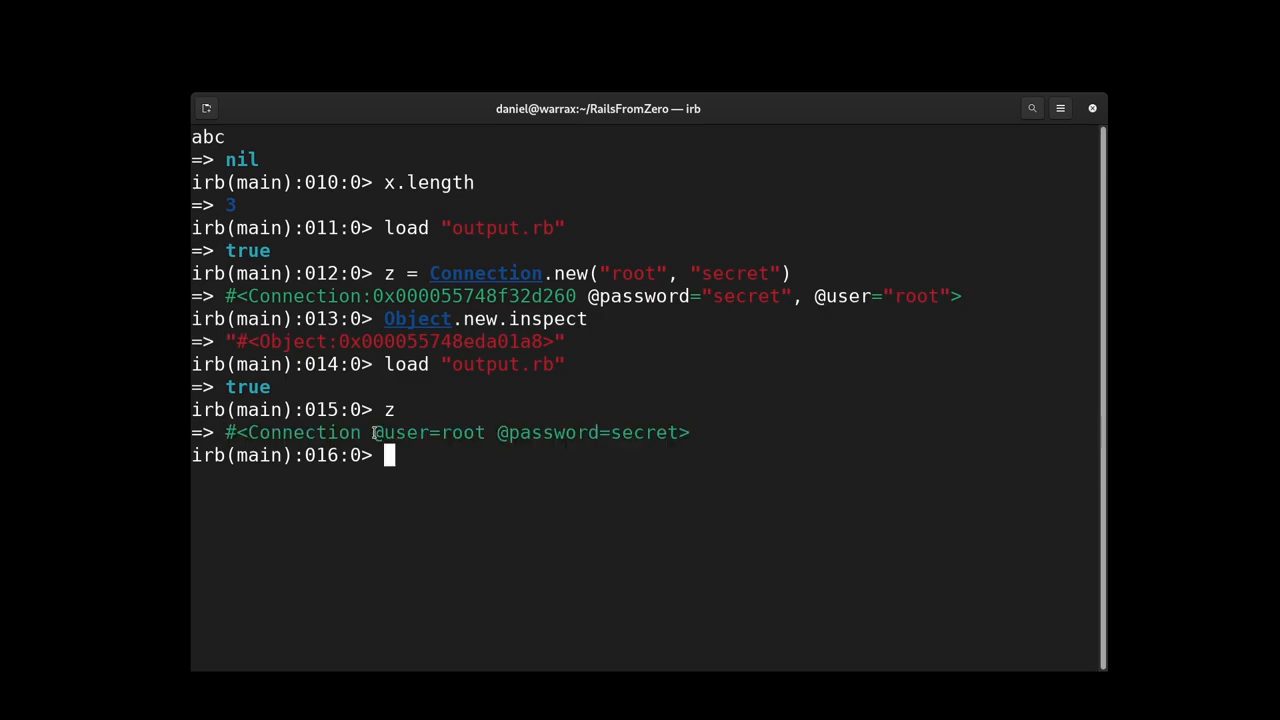
mouse_move(478, 458)
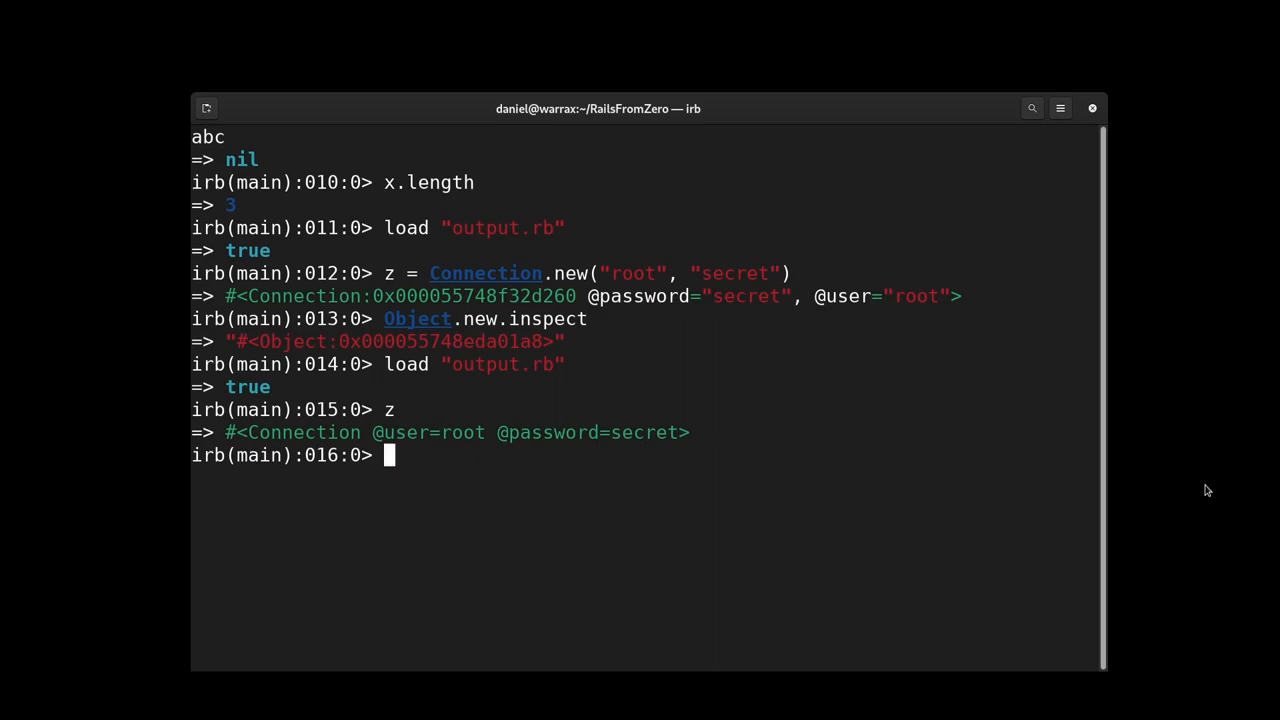
double_click(644, 432)
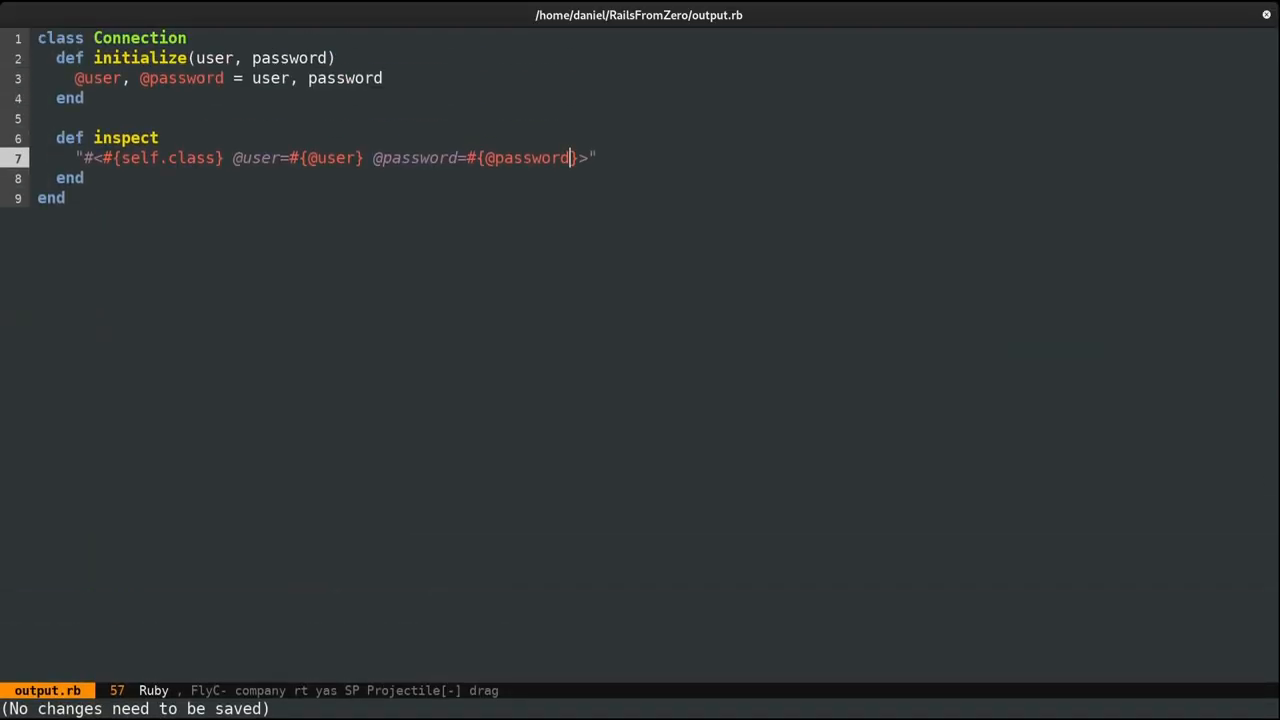
type(".to")
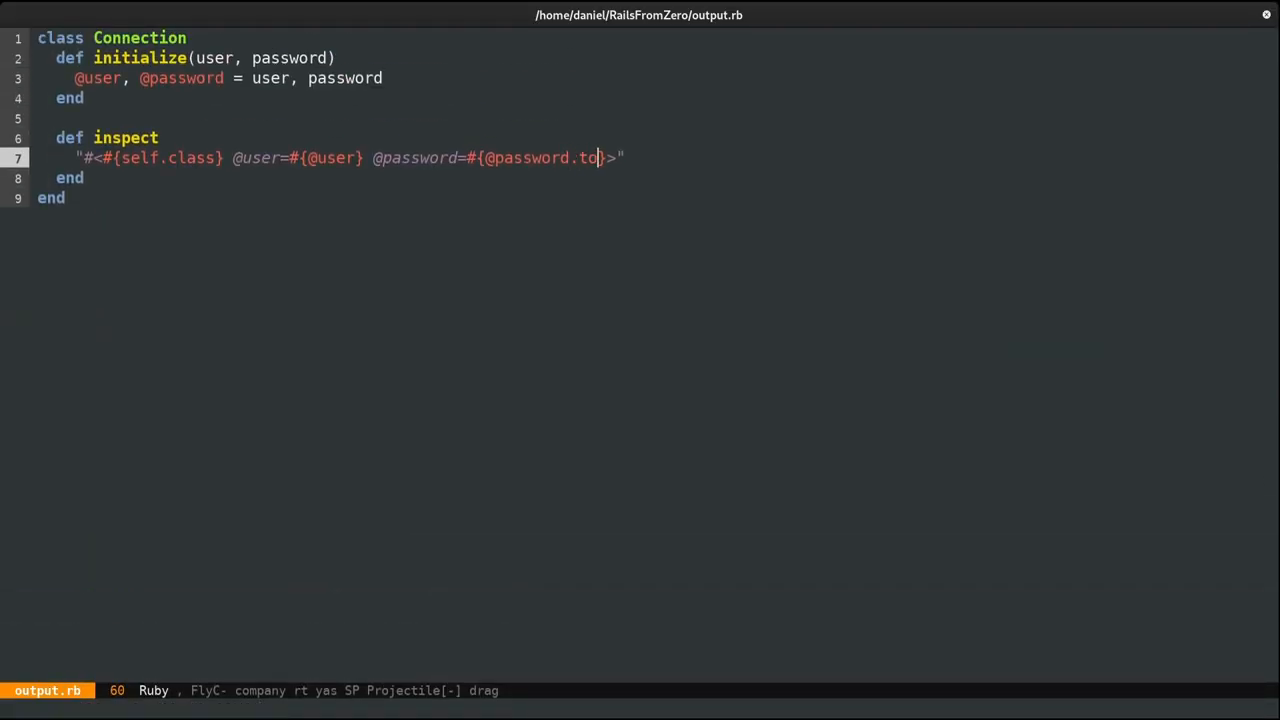
type("_s.g")
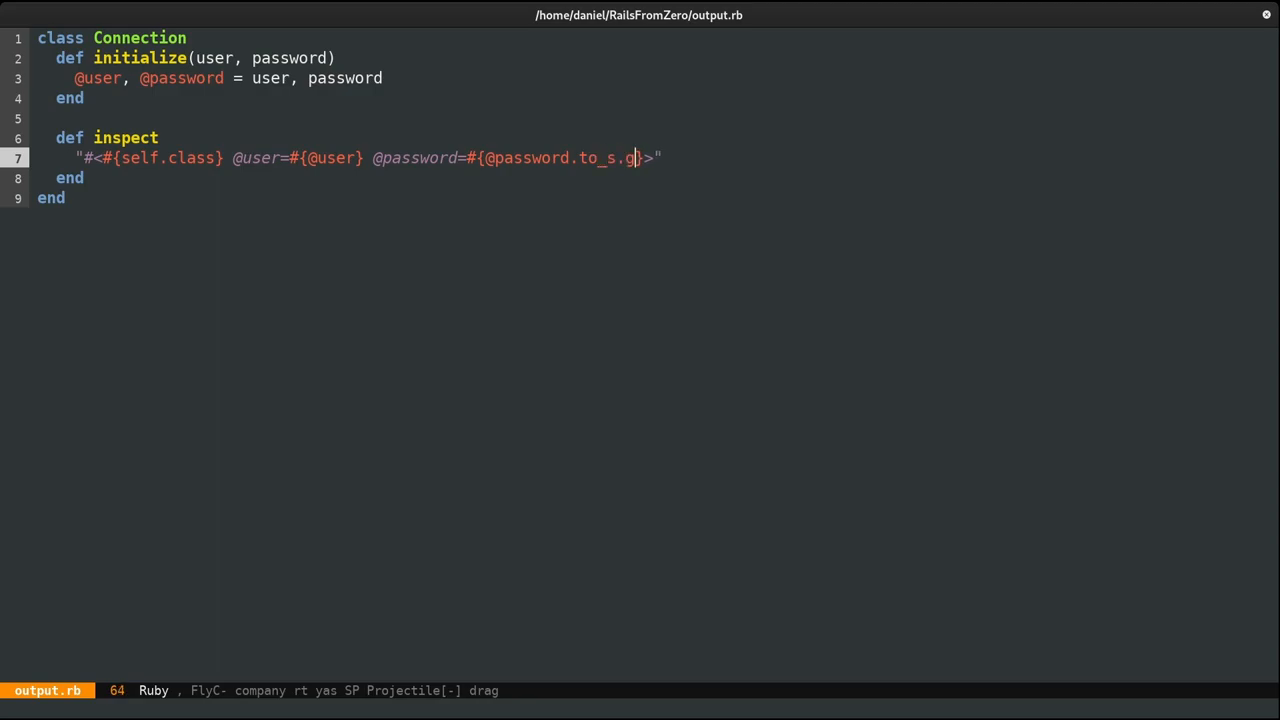
type("sub")
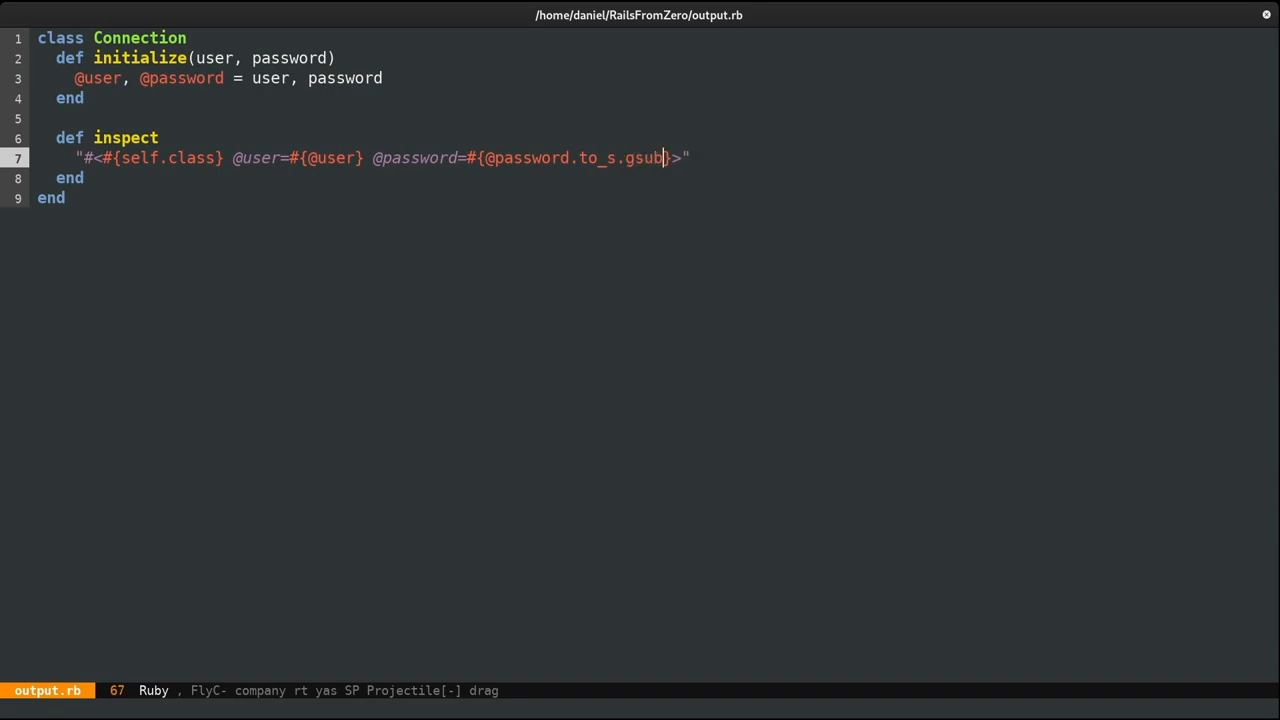
type("(//")
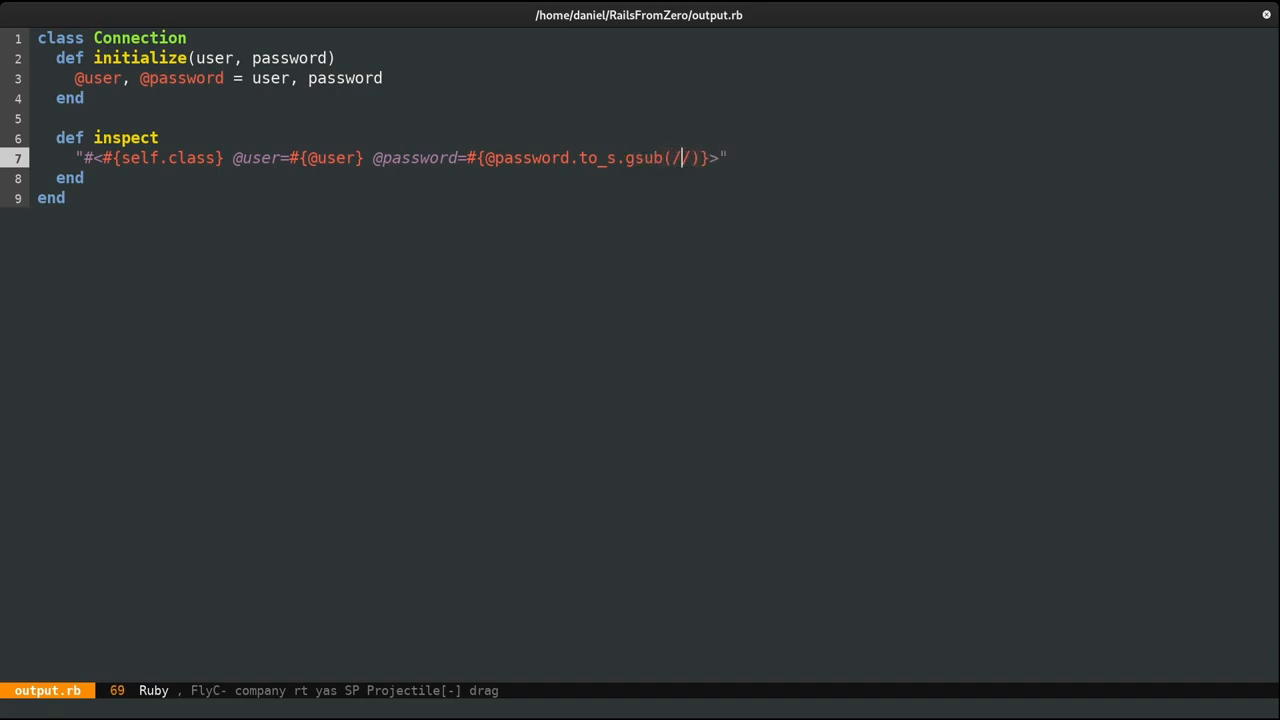
type(".")
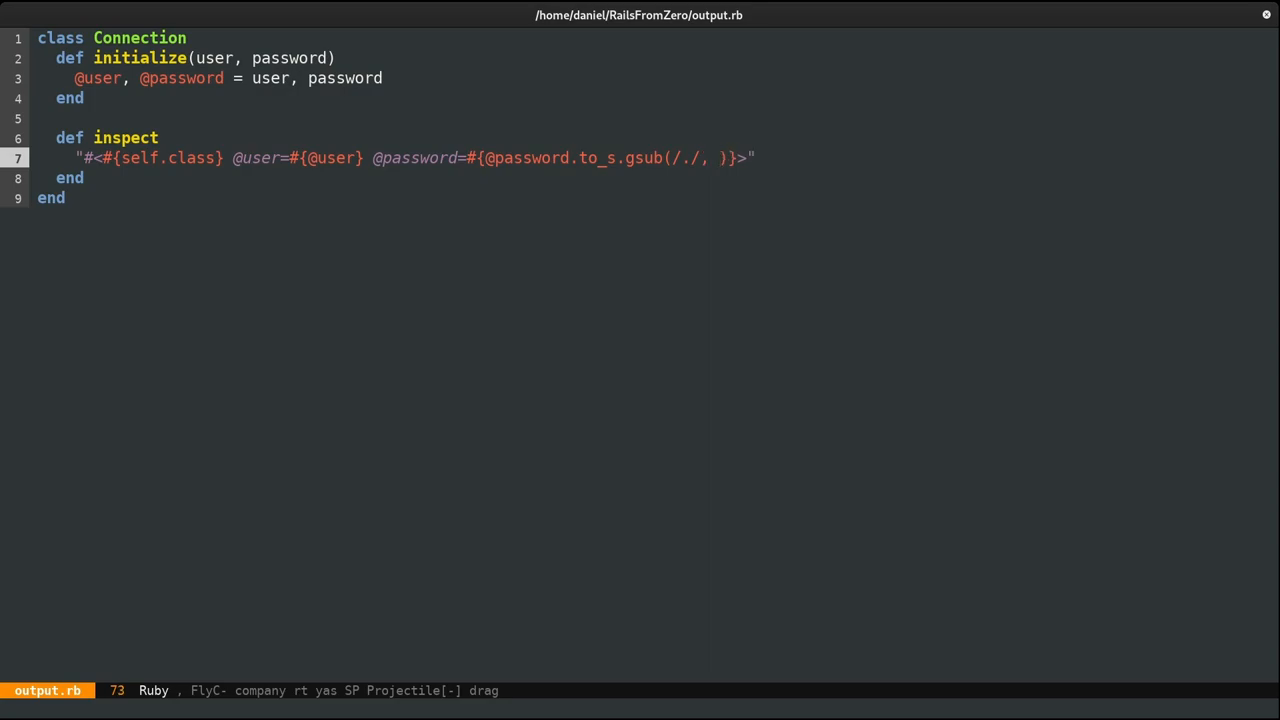
type("'*'")
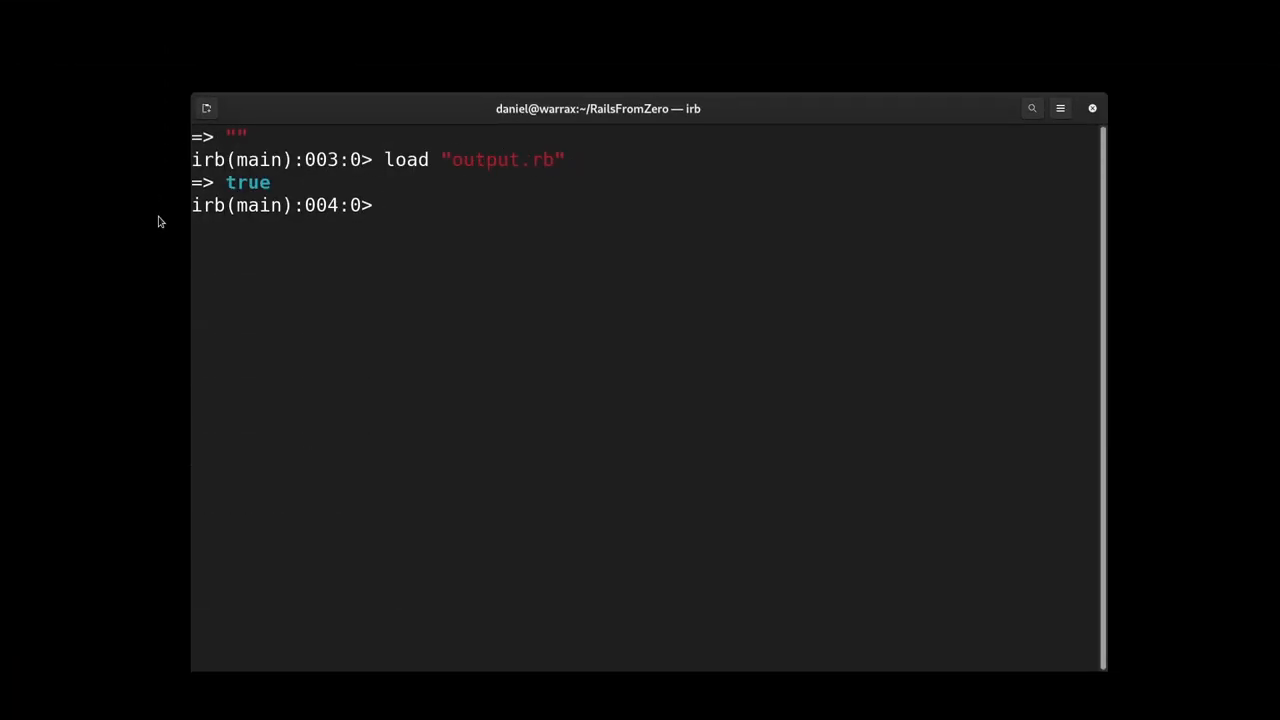
Step: Create t = Text.new("some string") and inspect t, comparing multi-line and one-line property output
type("t = Text")
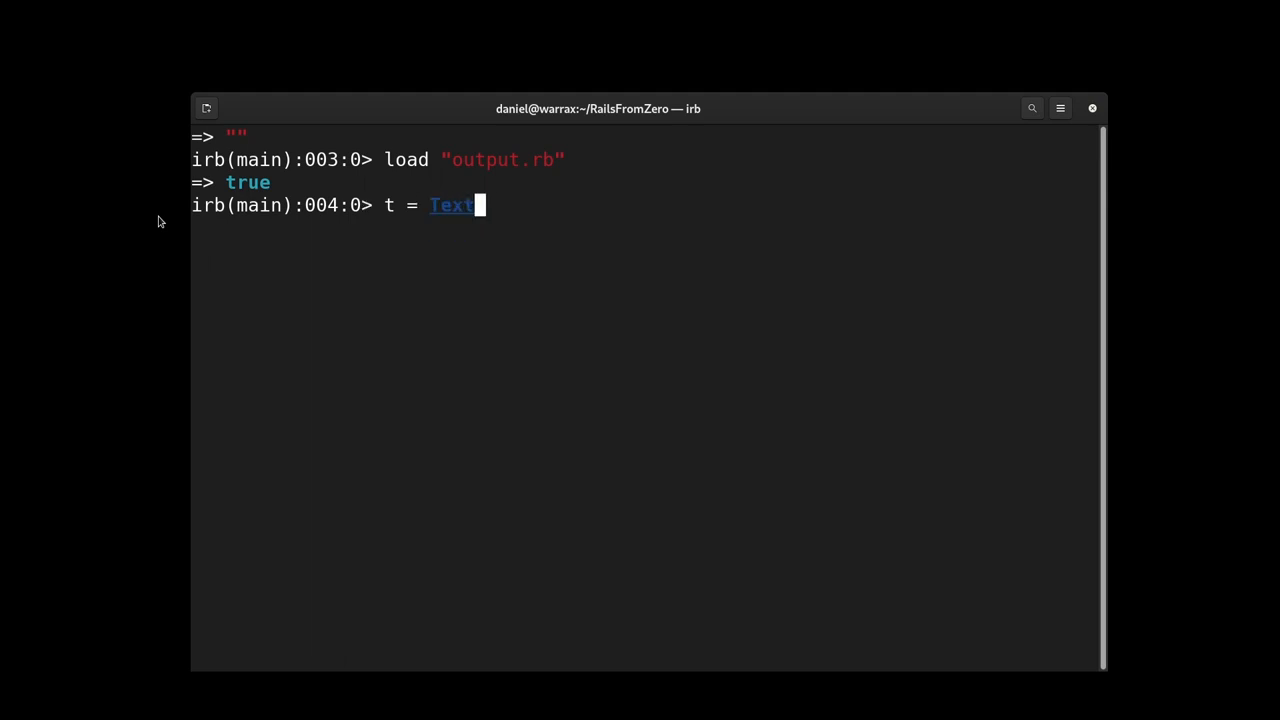
type(".new()")
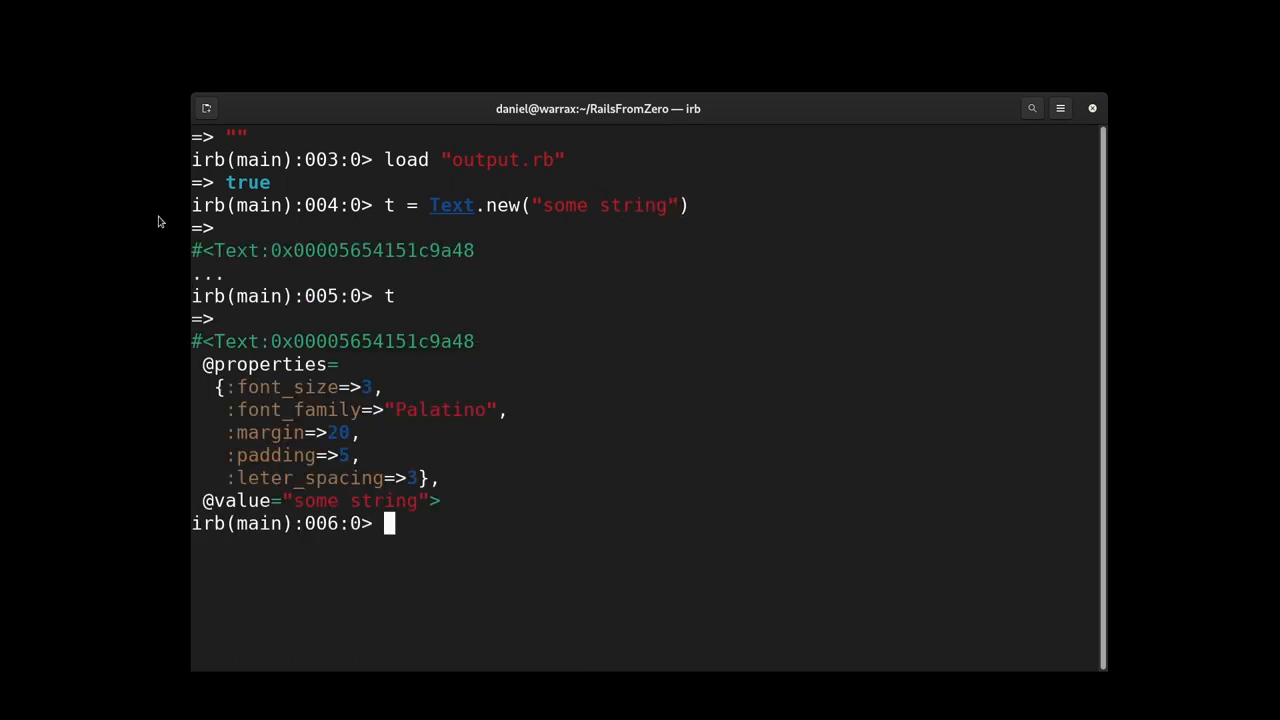
mouse_move(234, 270)
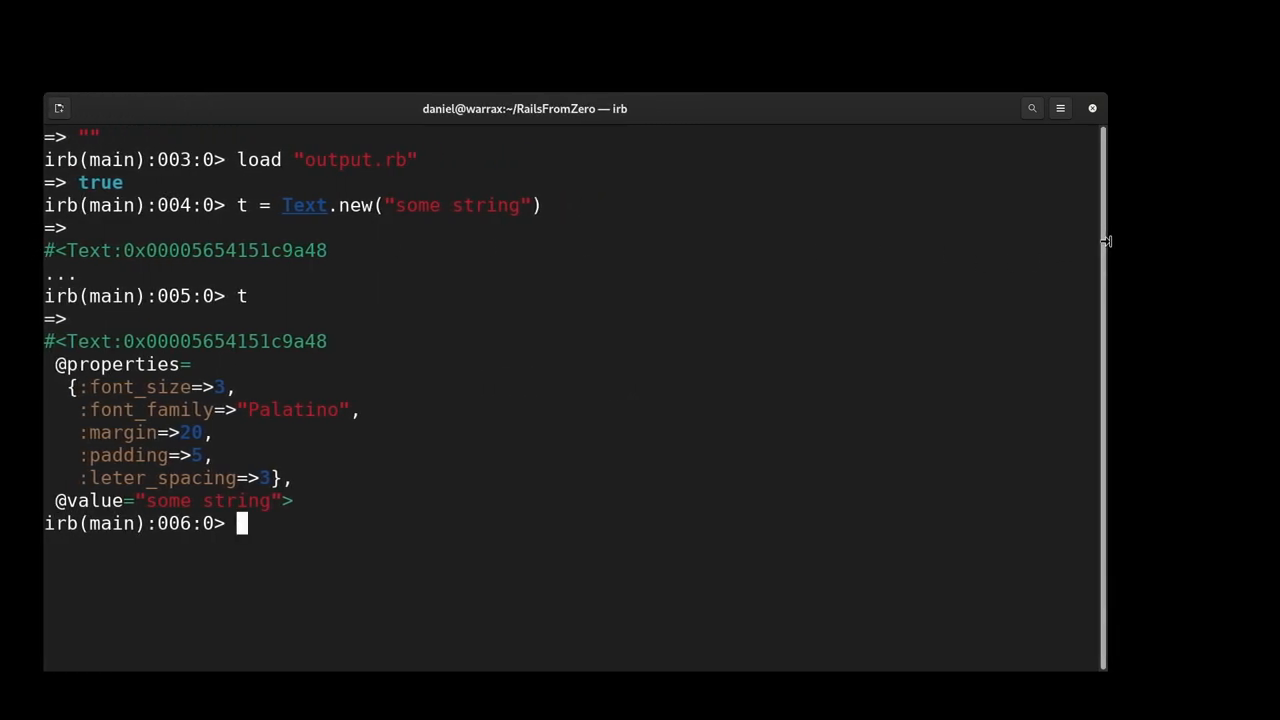
type("t")
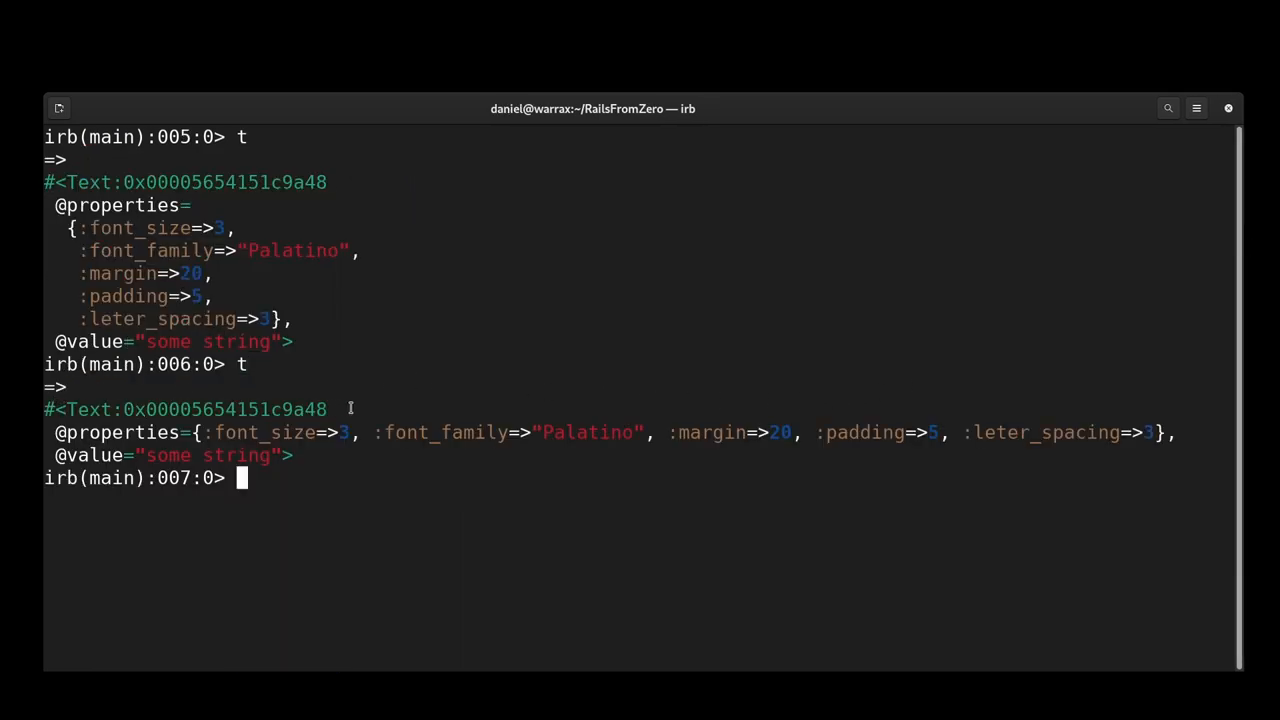
double_click(228, 408)
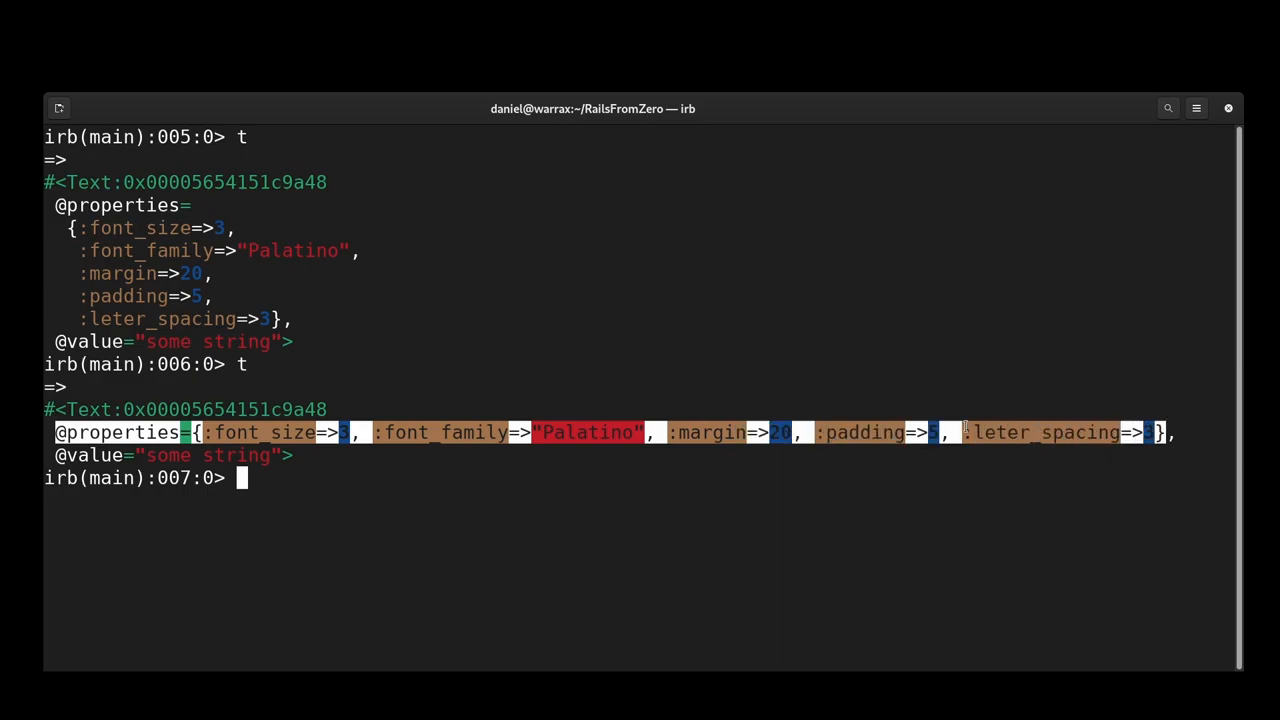
left_click(346, 458)
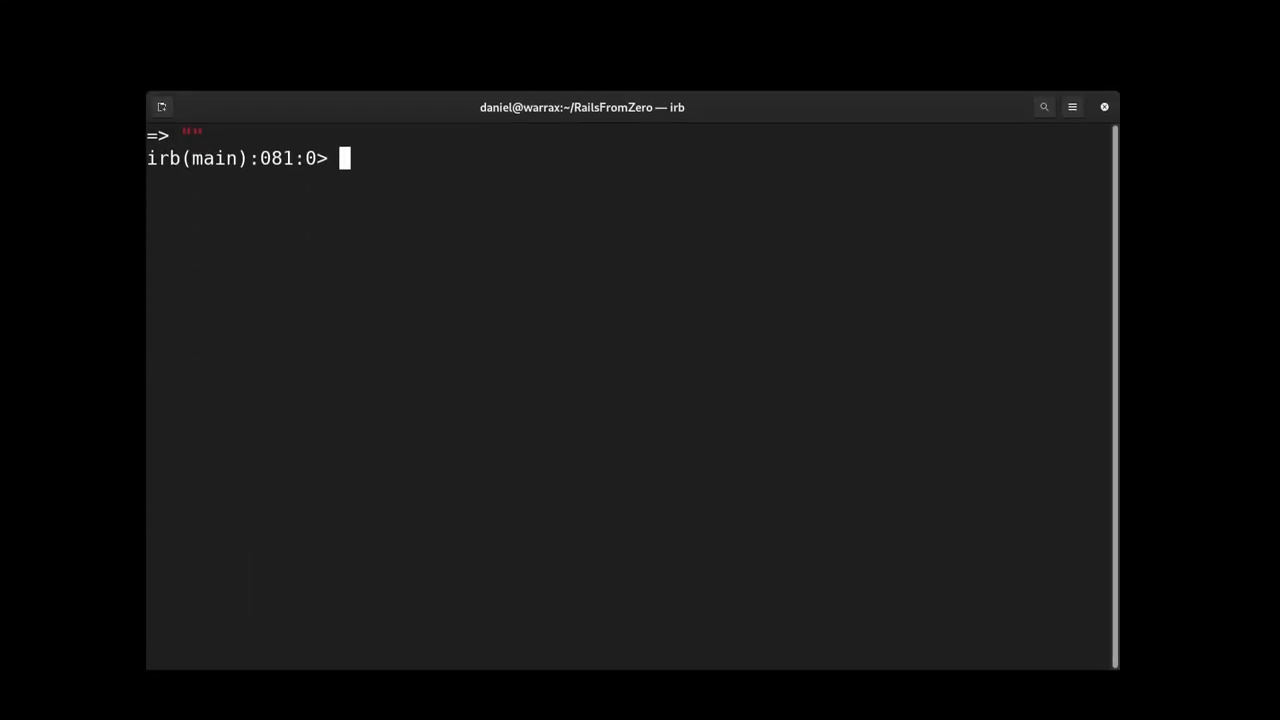
Step: Start a z = assignment at the cleared irb prompt
type("z =")
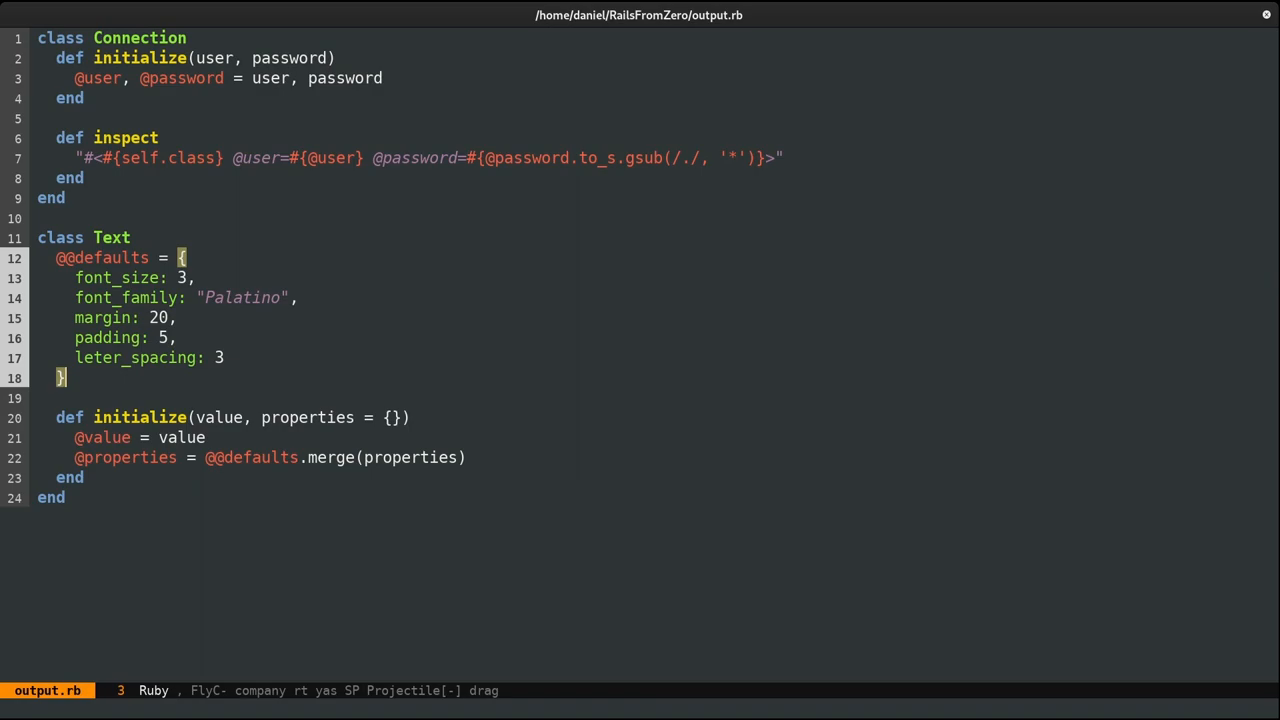
Step: Add an empty def pretty_print(pp) stub to the Text class
type("def pretty_prin")
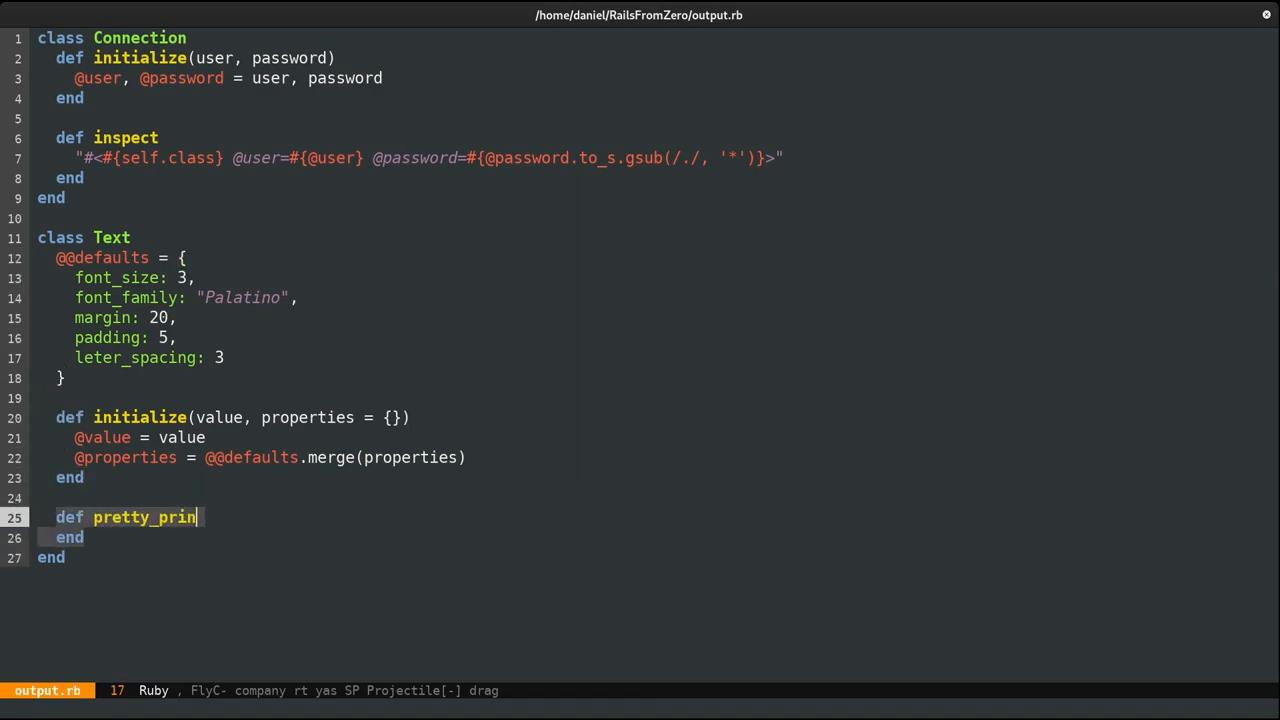
type("t()")
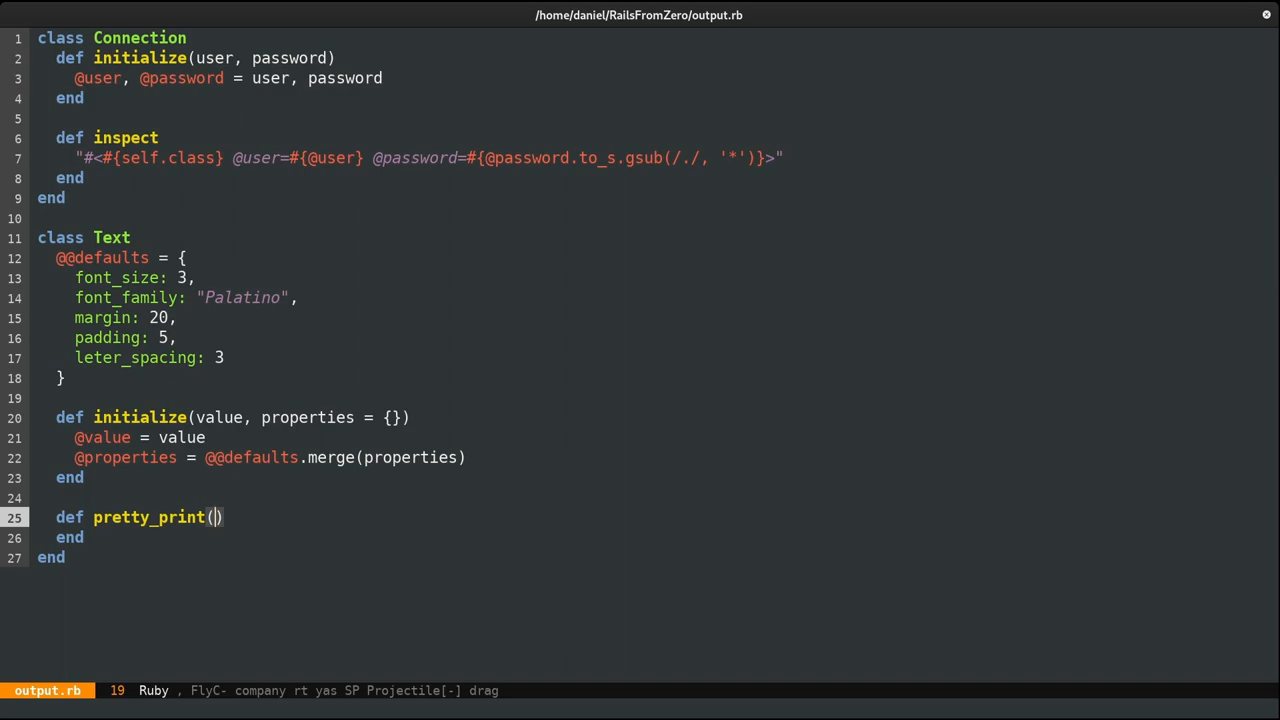
type("pp")
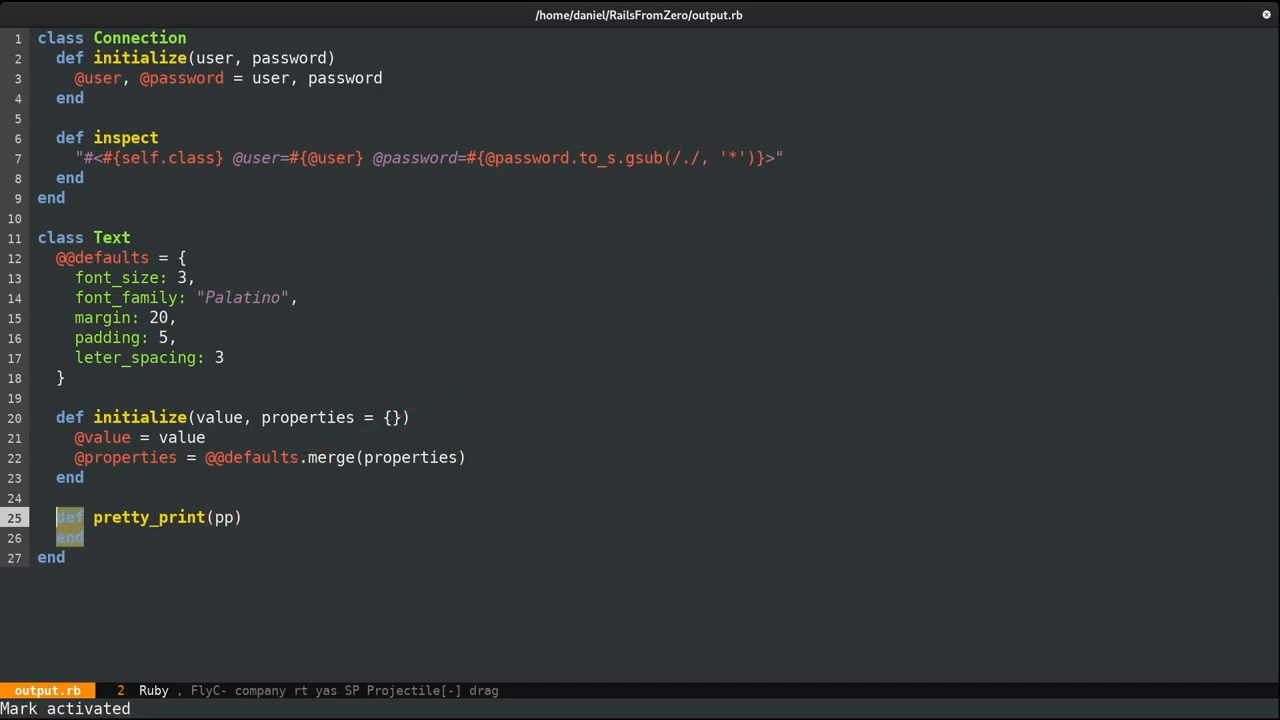
key("down")
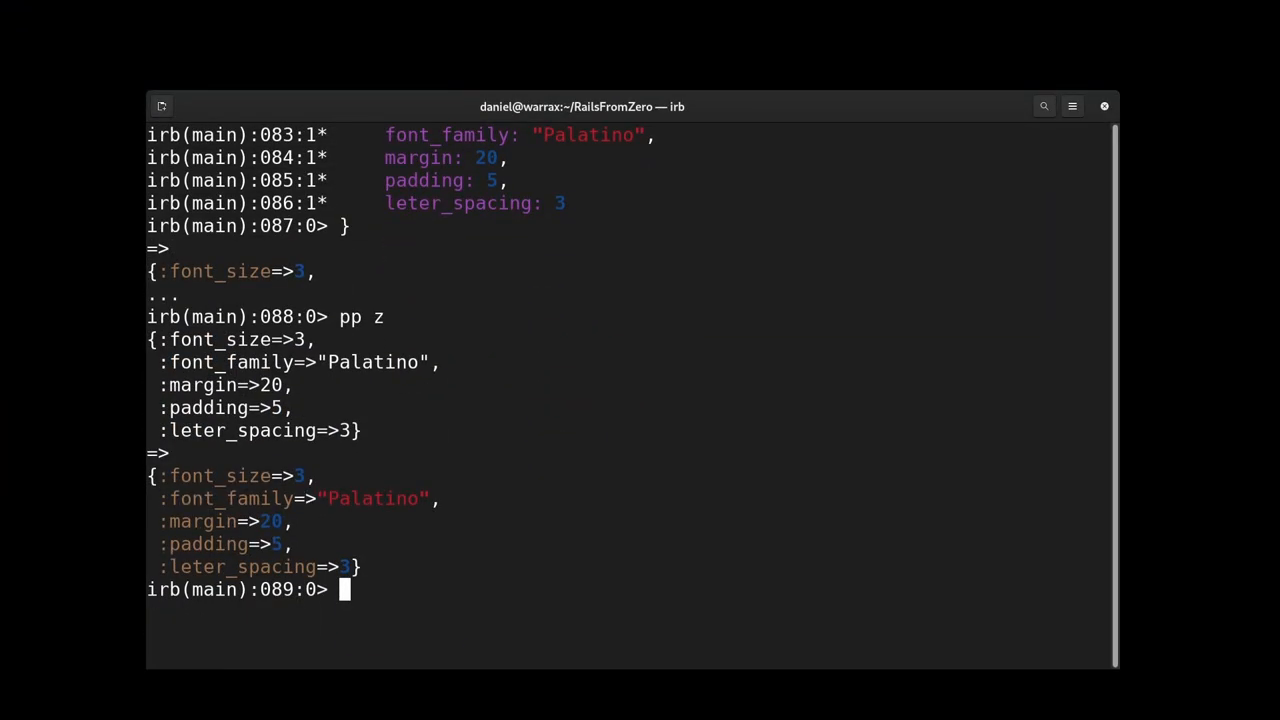
Step: Evaluate Object.new in irb to see its default address-style inspect output
type("Object.new")
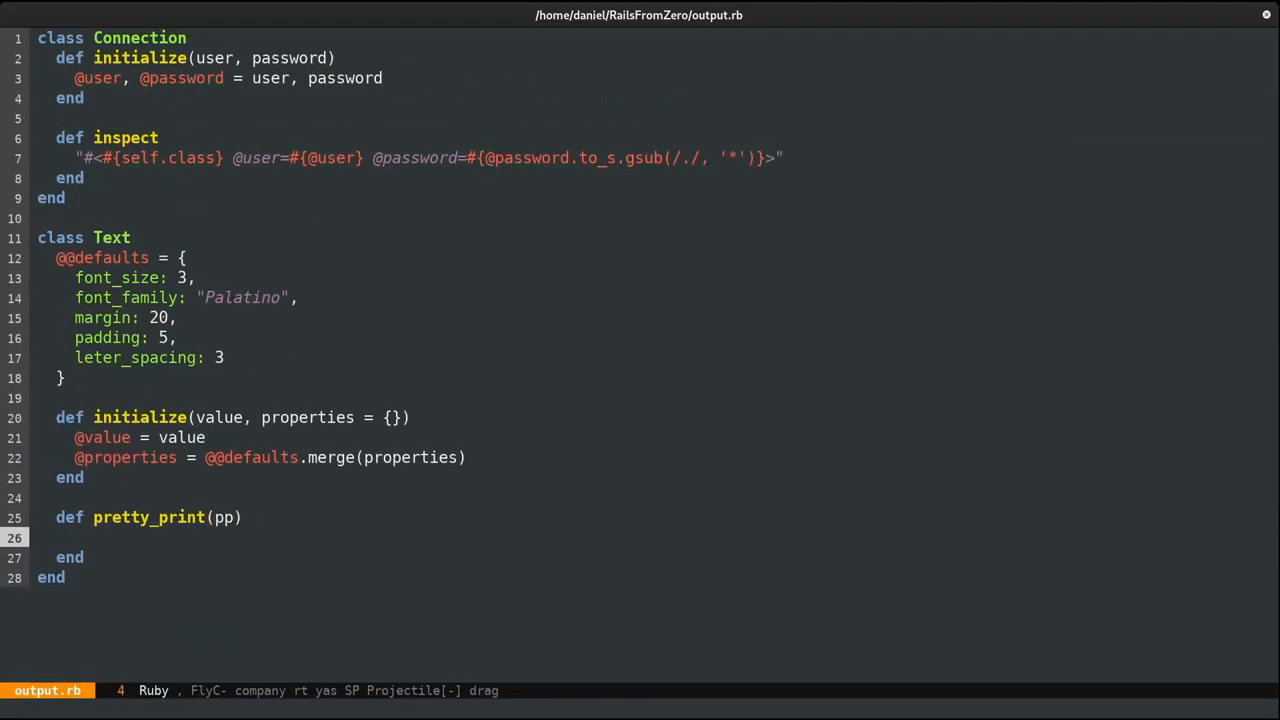
Step: Wrap Text's pretty_print body in pp.object_address_group self do ... end
type("pp.")
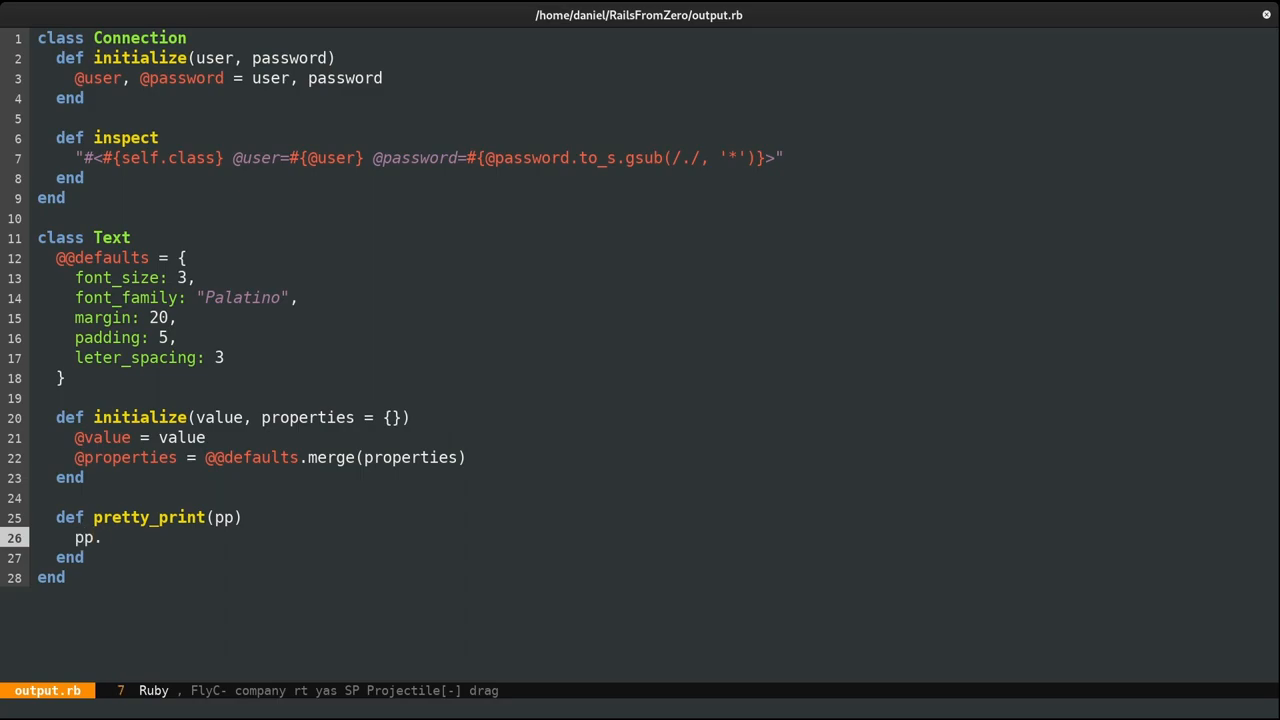
type("object_")
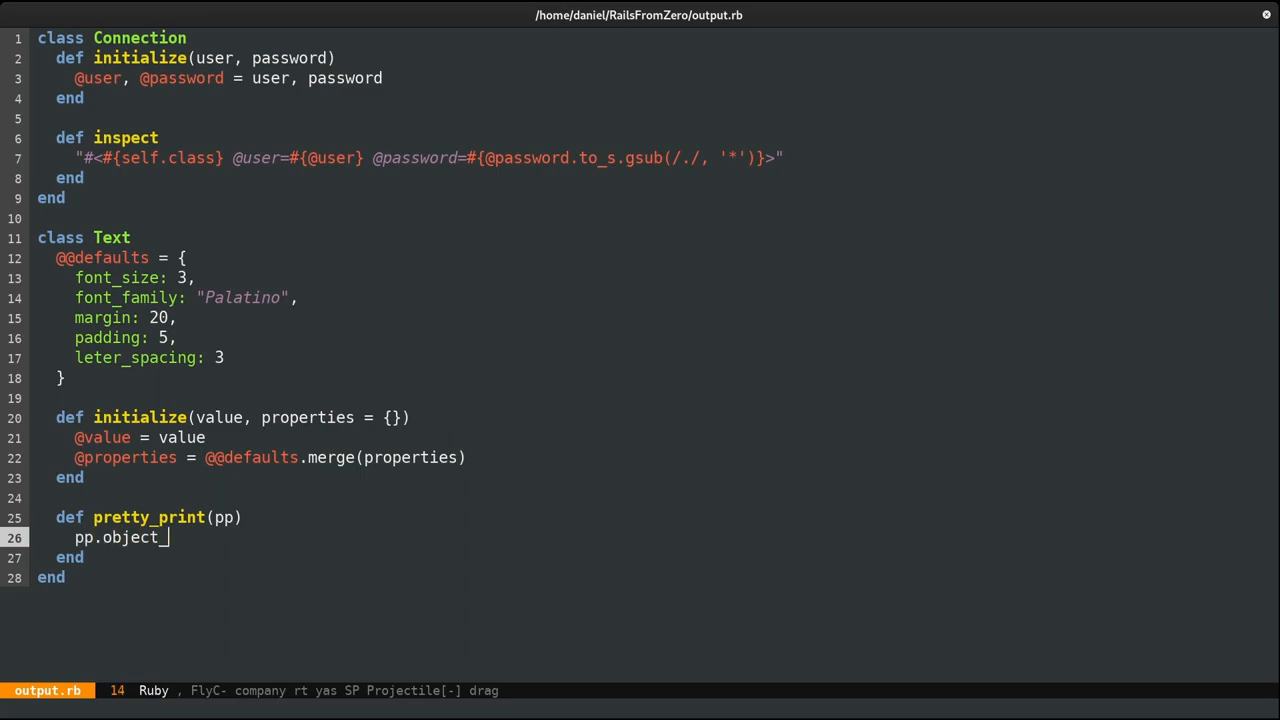
type("address_group self do")
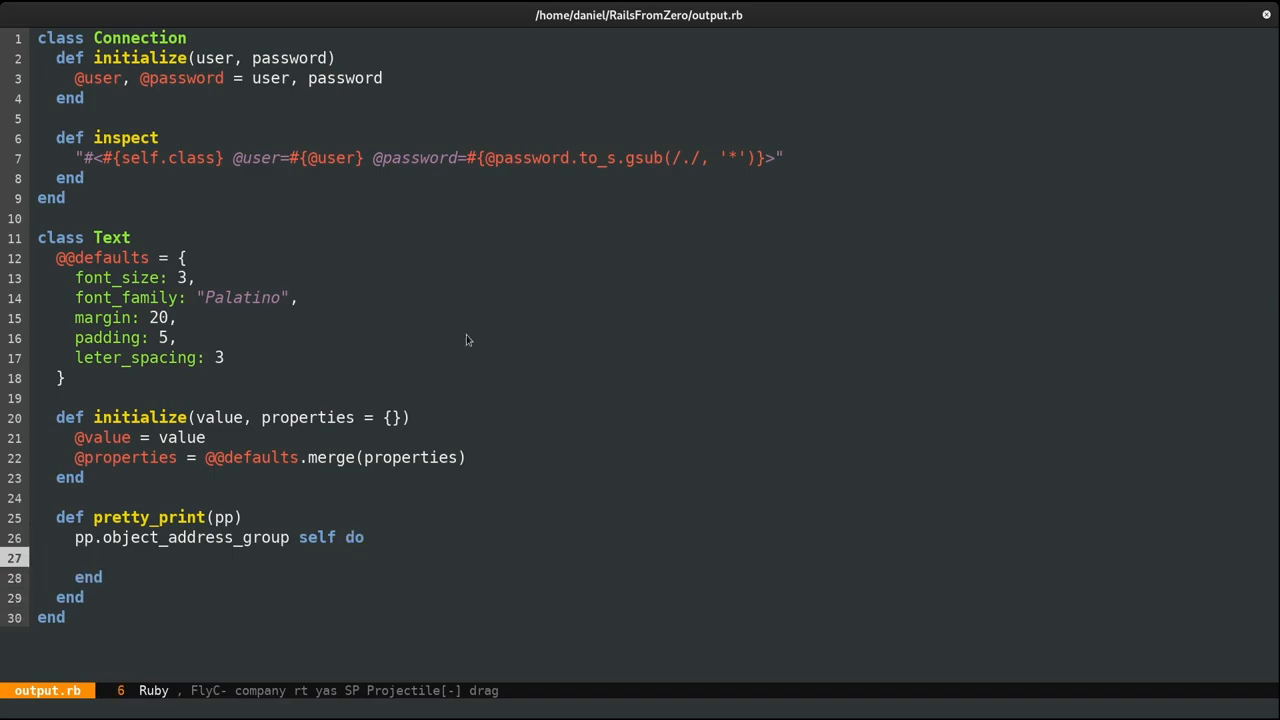
type("pp")
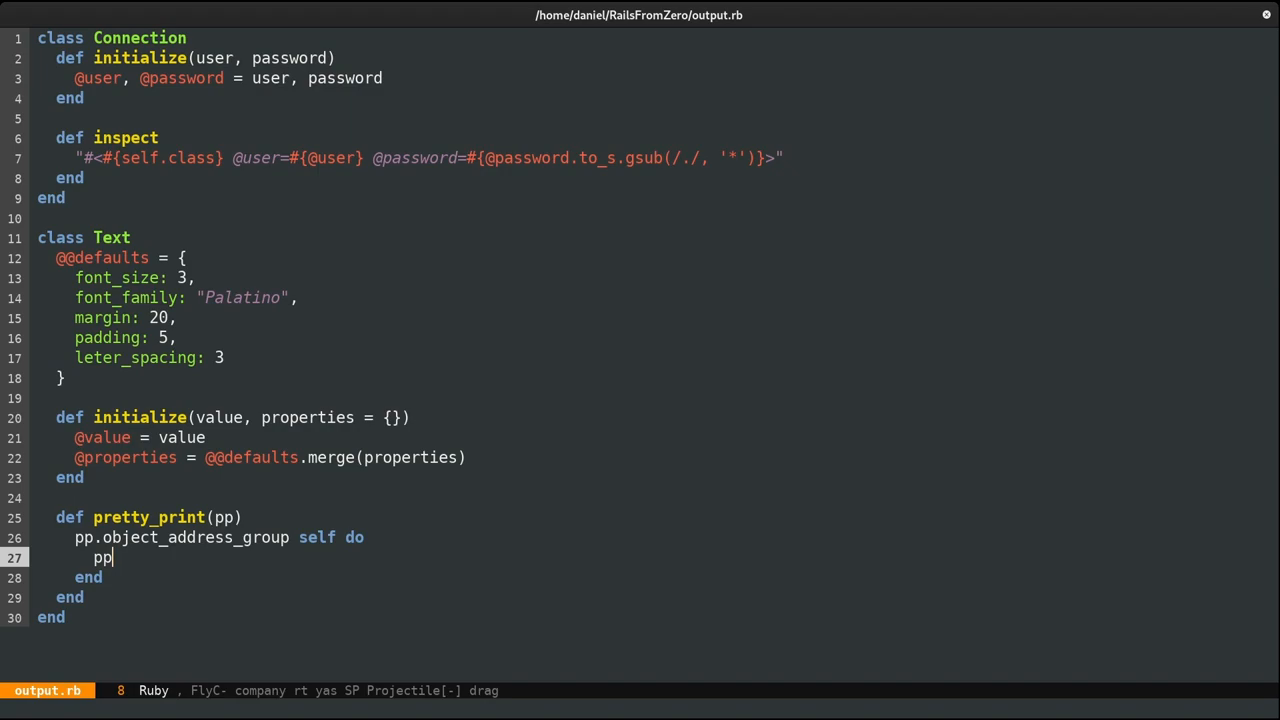
type(".text")
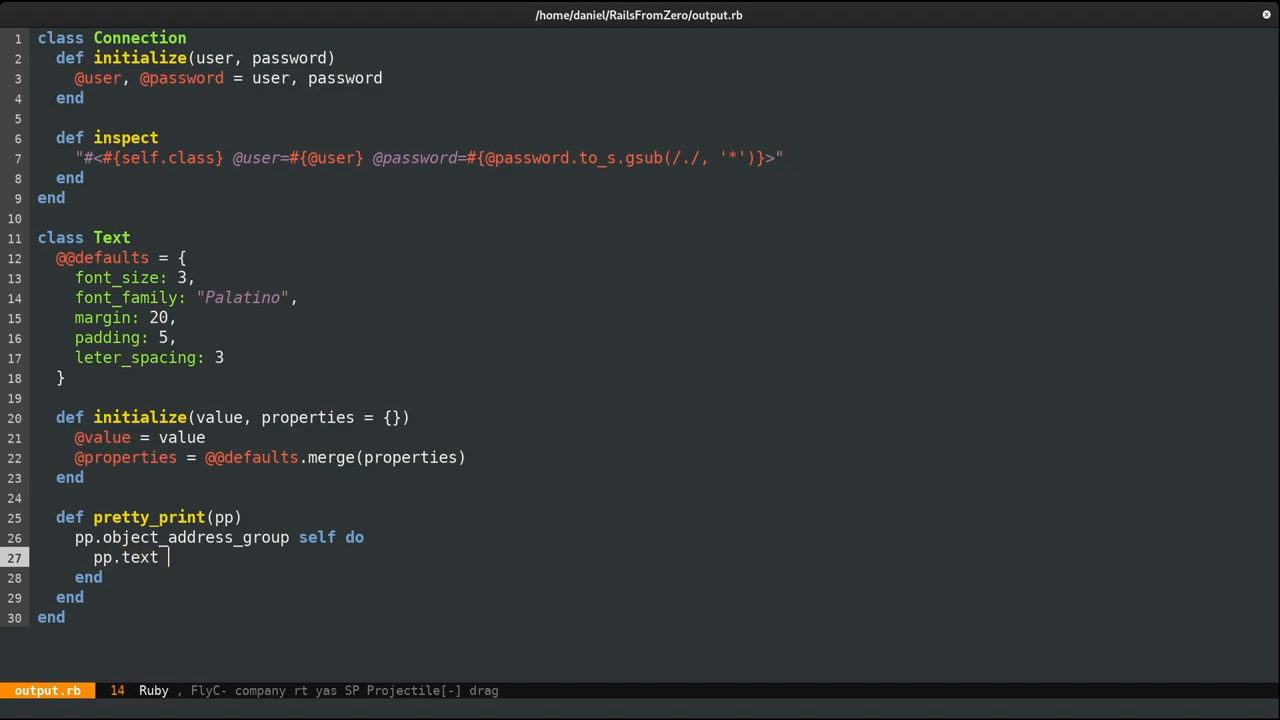
type("\"@value\"")
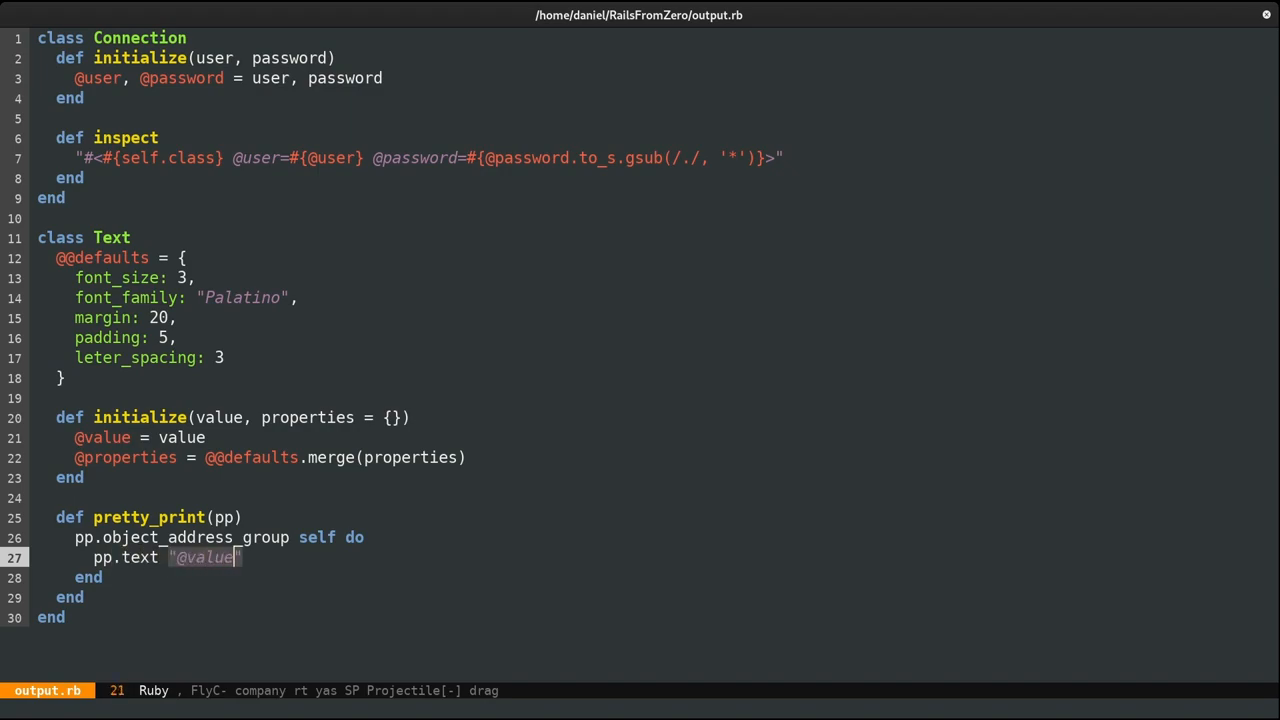
type("=")
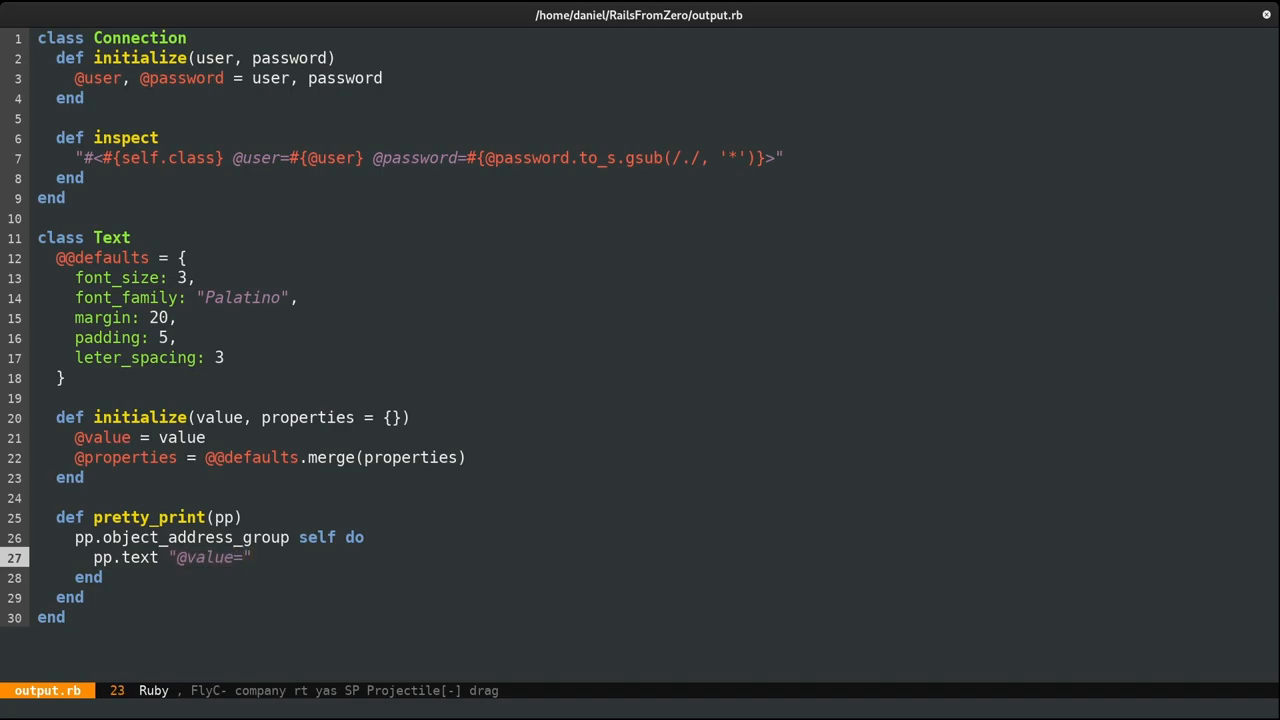
type("pp")
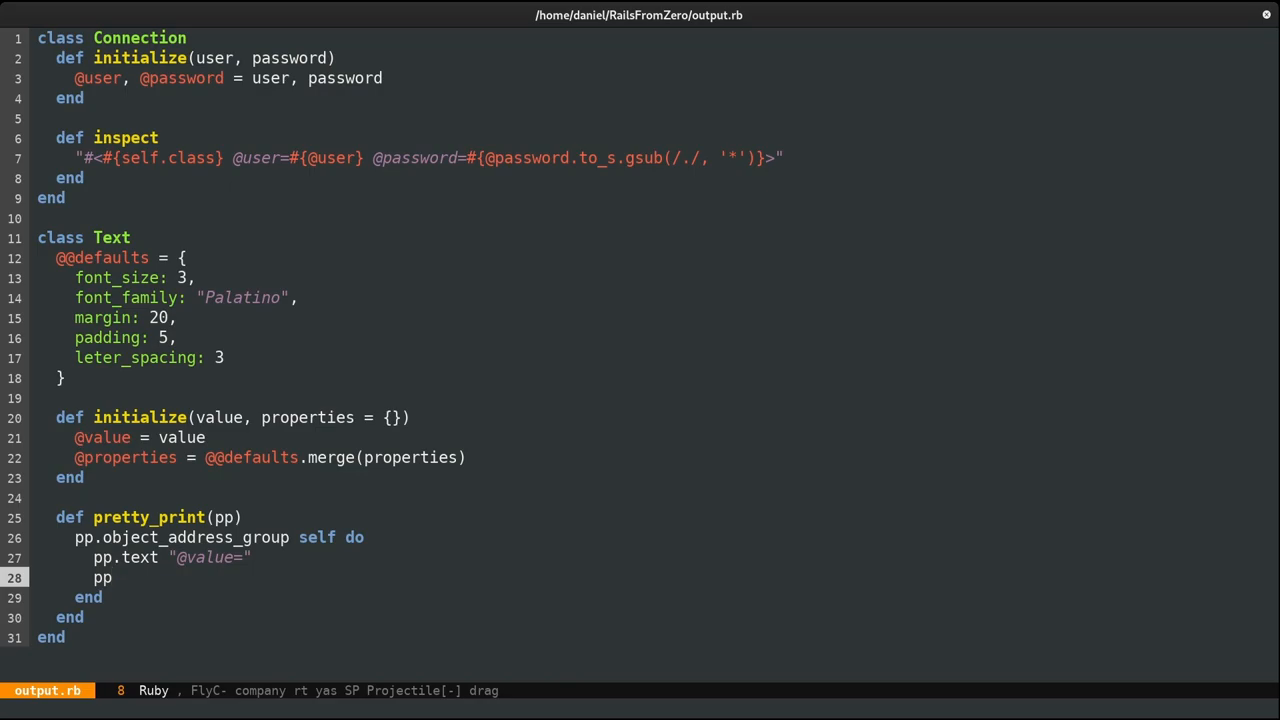
type(".")
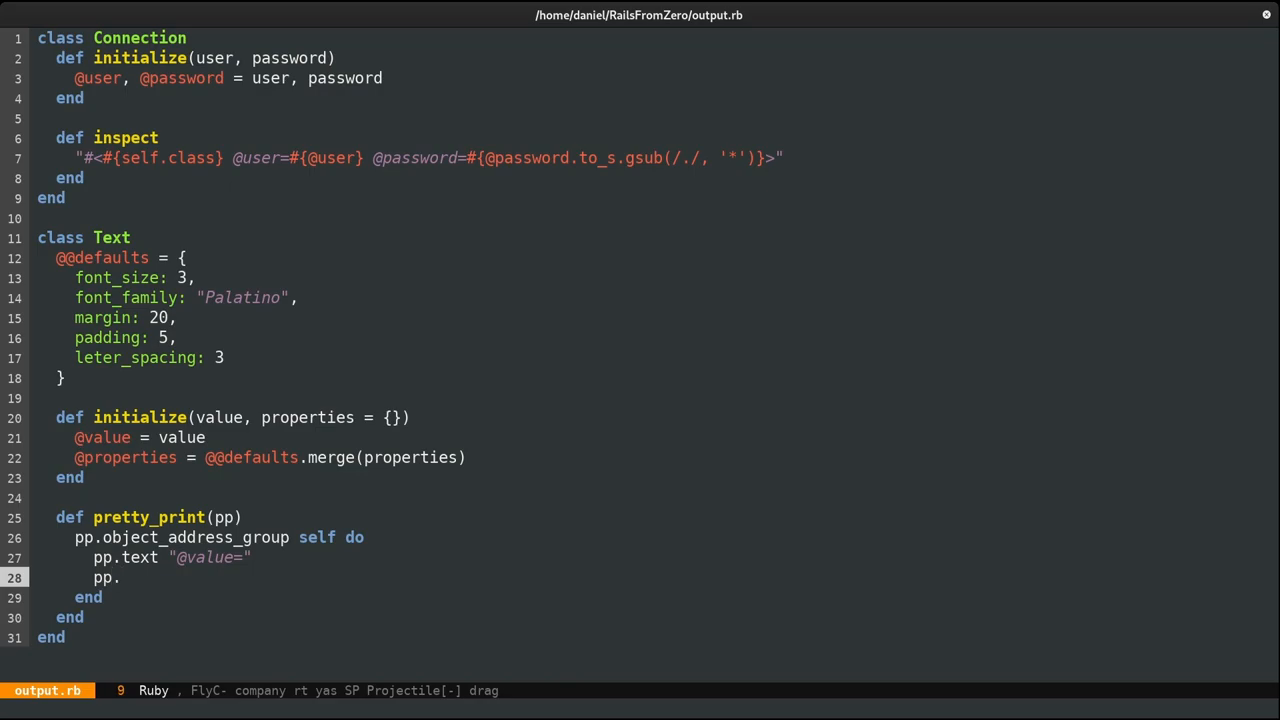
type("pp @value")
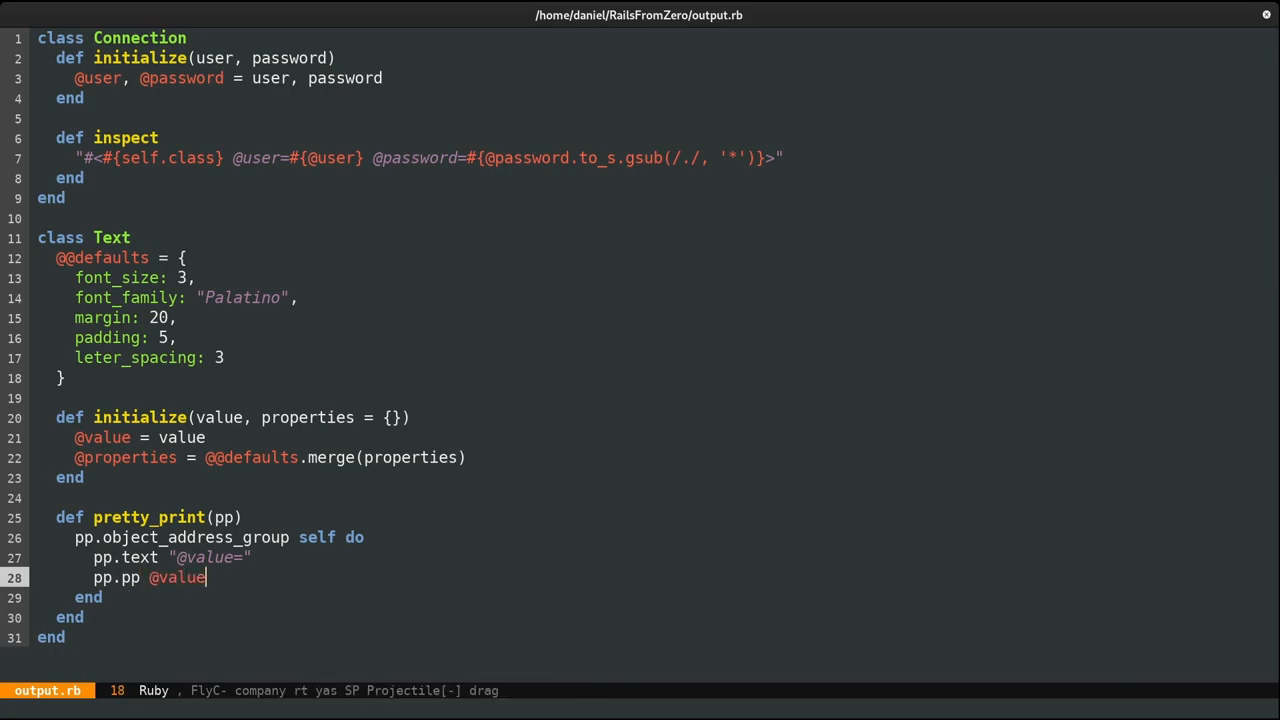
key("ctrl+s")
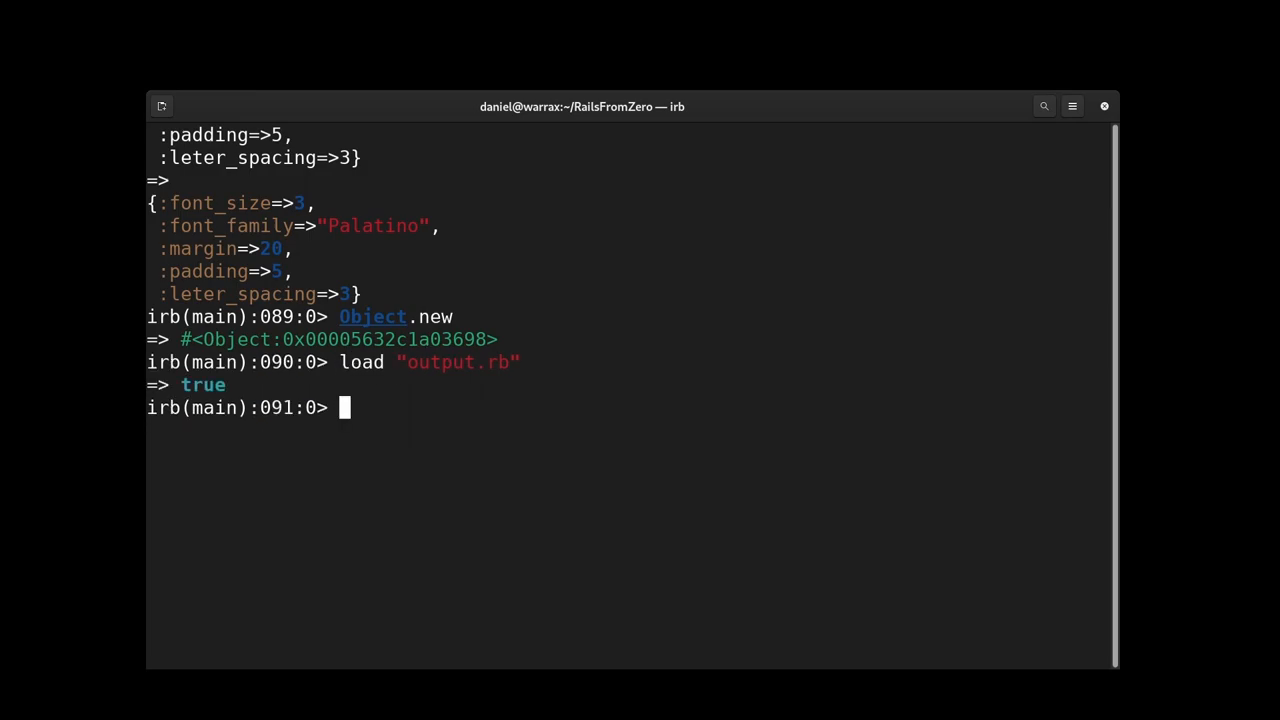
type("t")
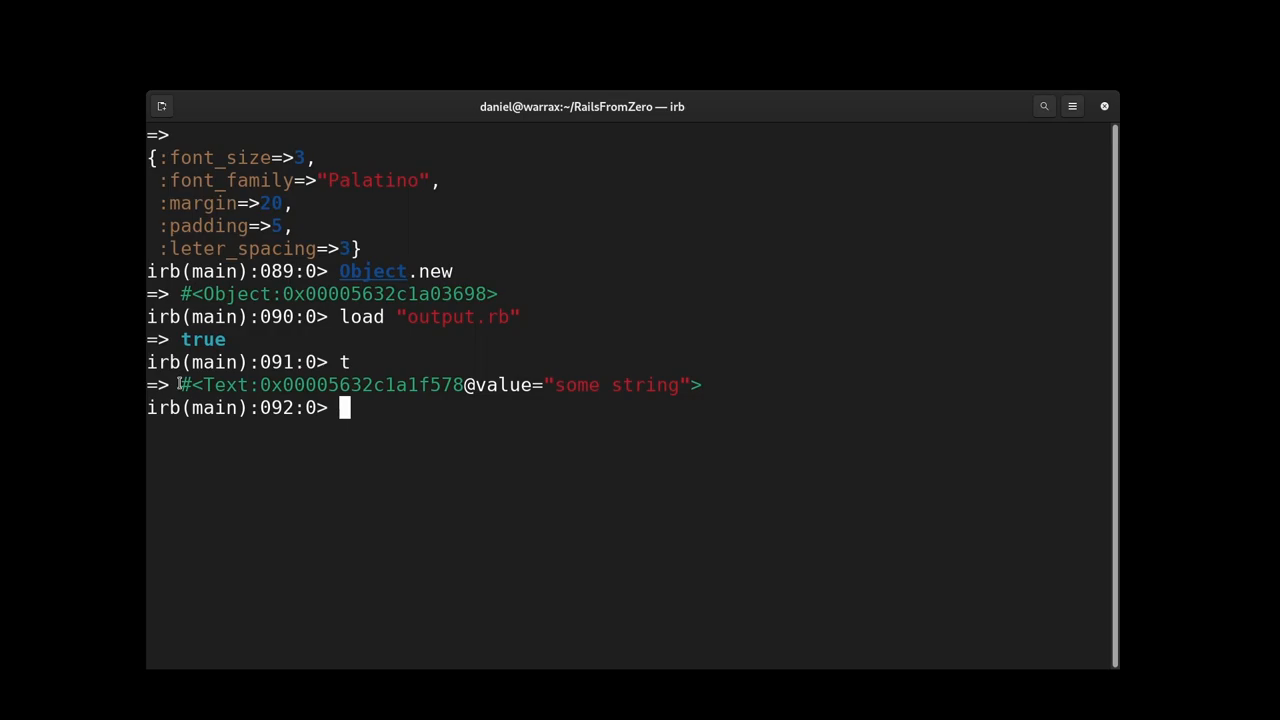
double_click(476, 384)
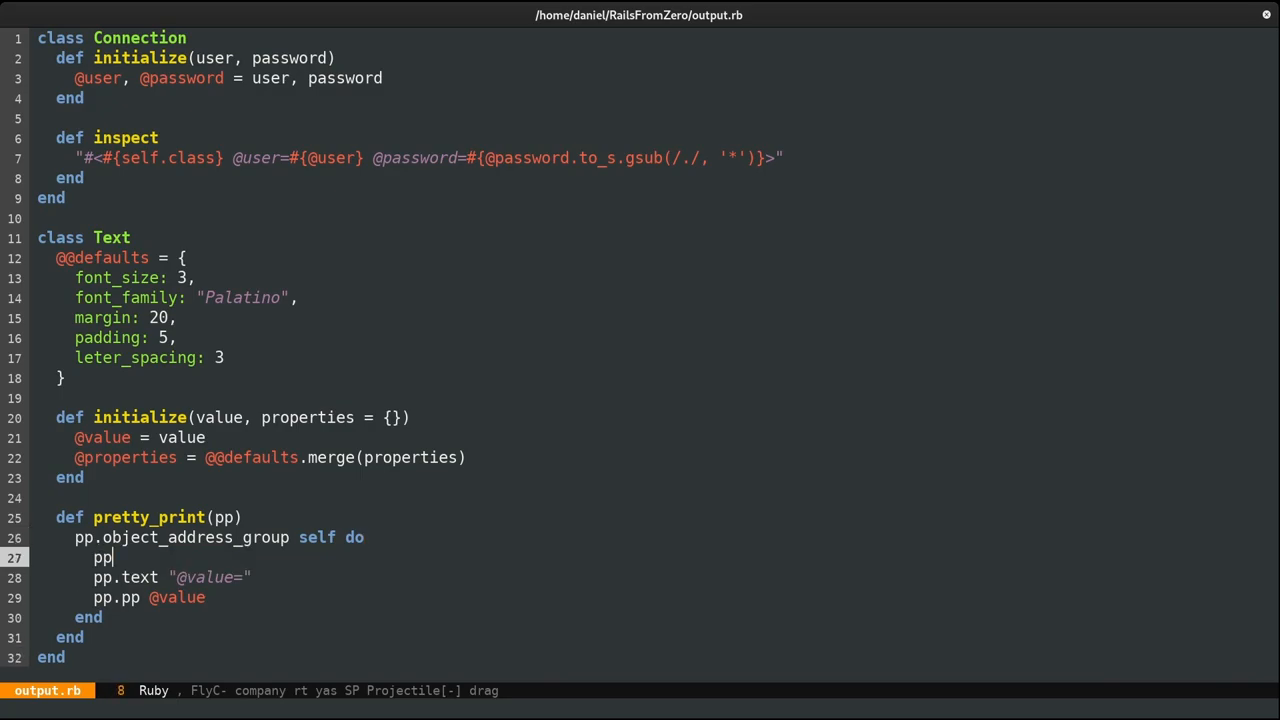
type(".brea")
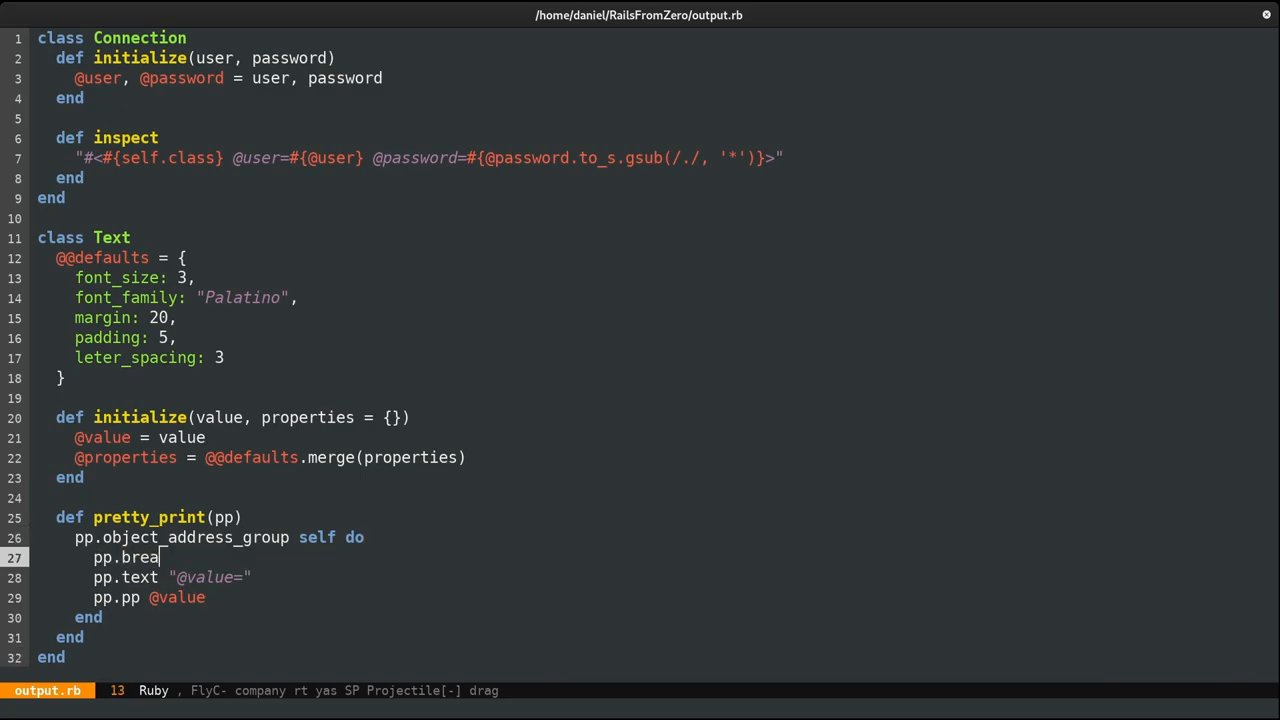
type("kable")
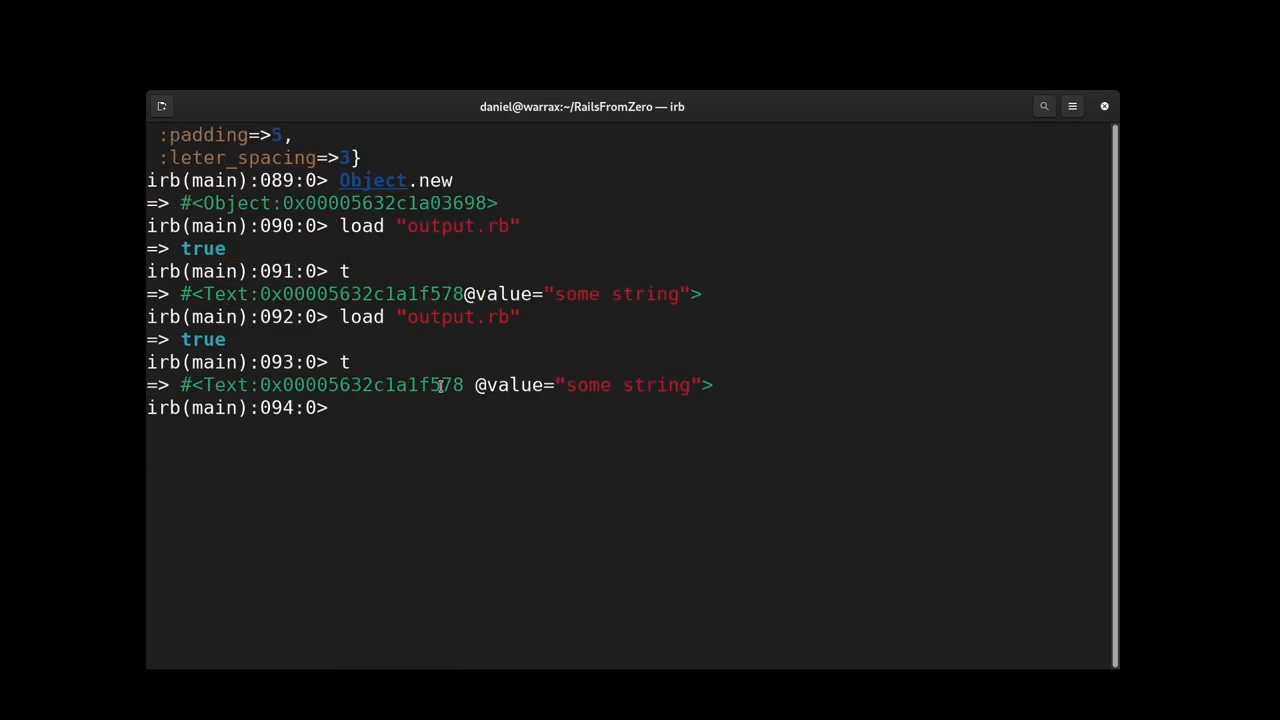
mouse_move(754, 376)
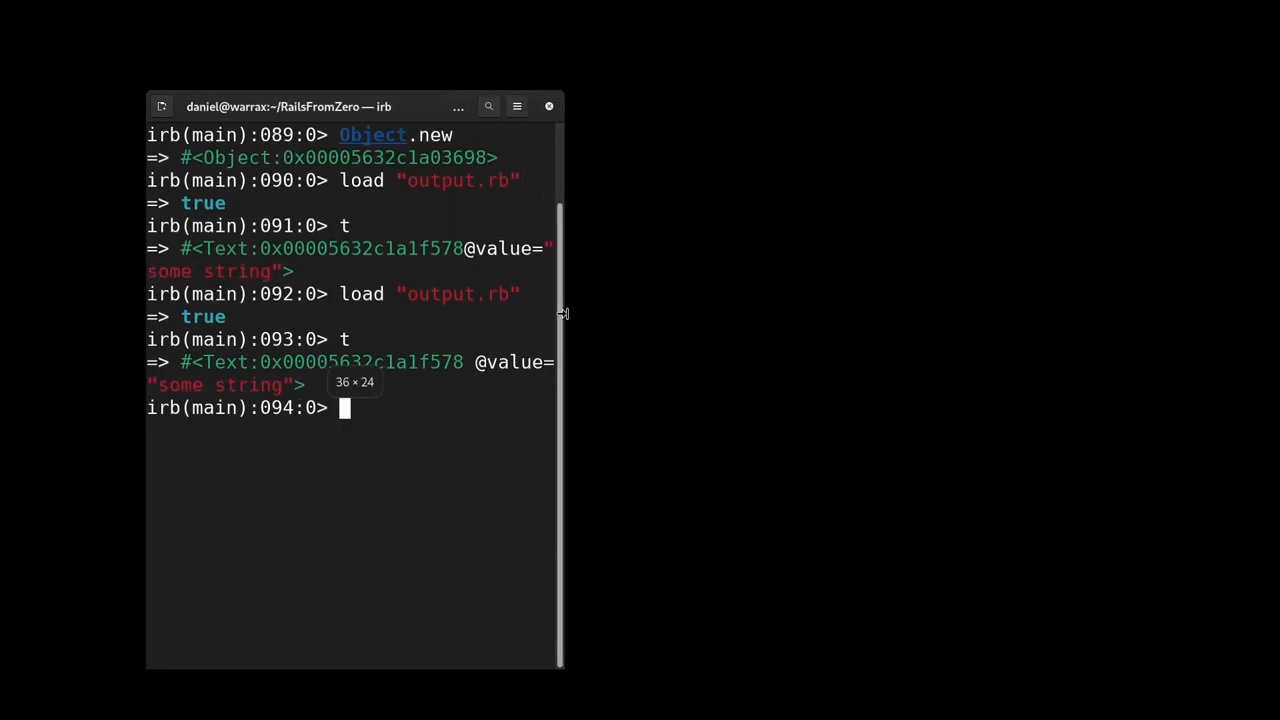
type("t")
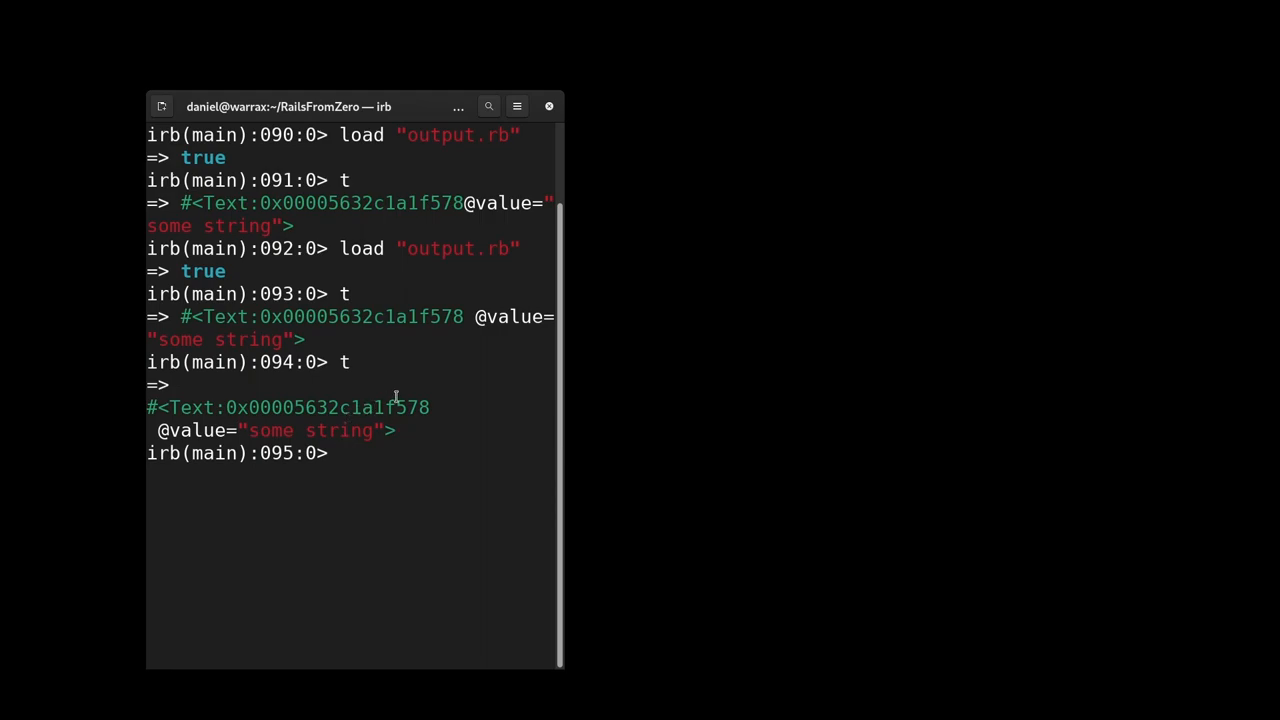
mouse_move(564, 340)
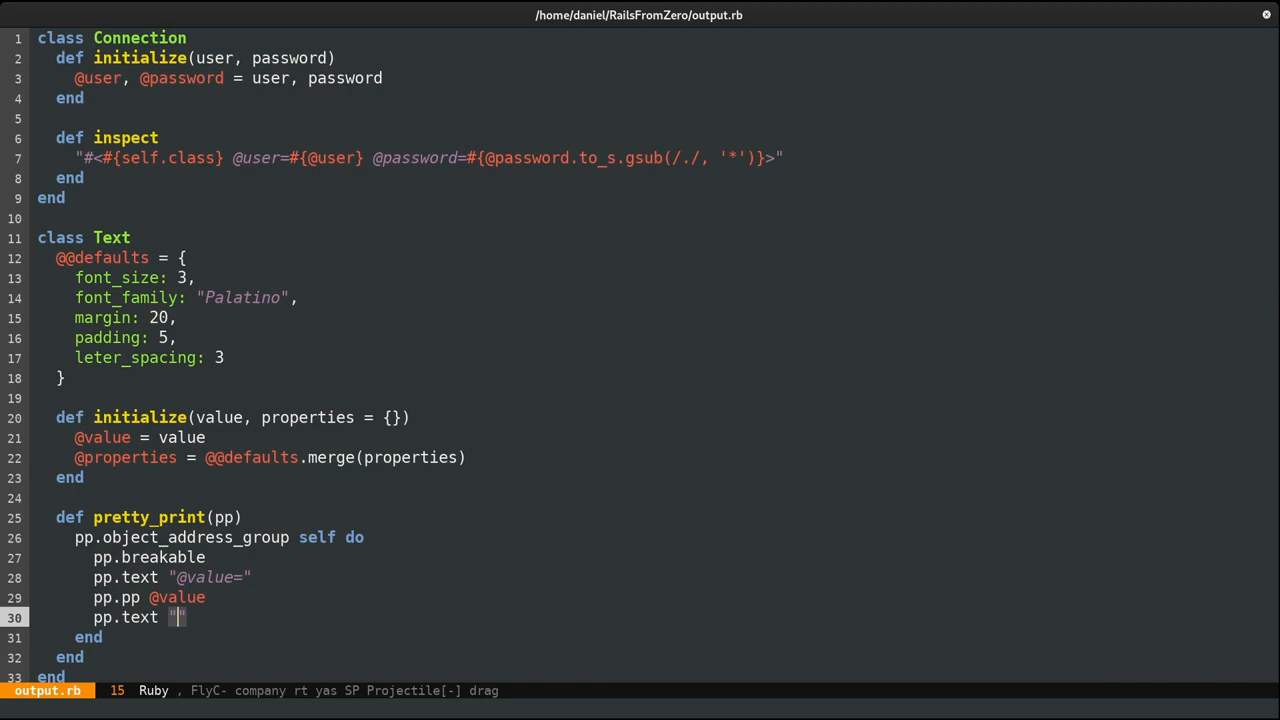
type("@properties")
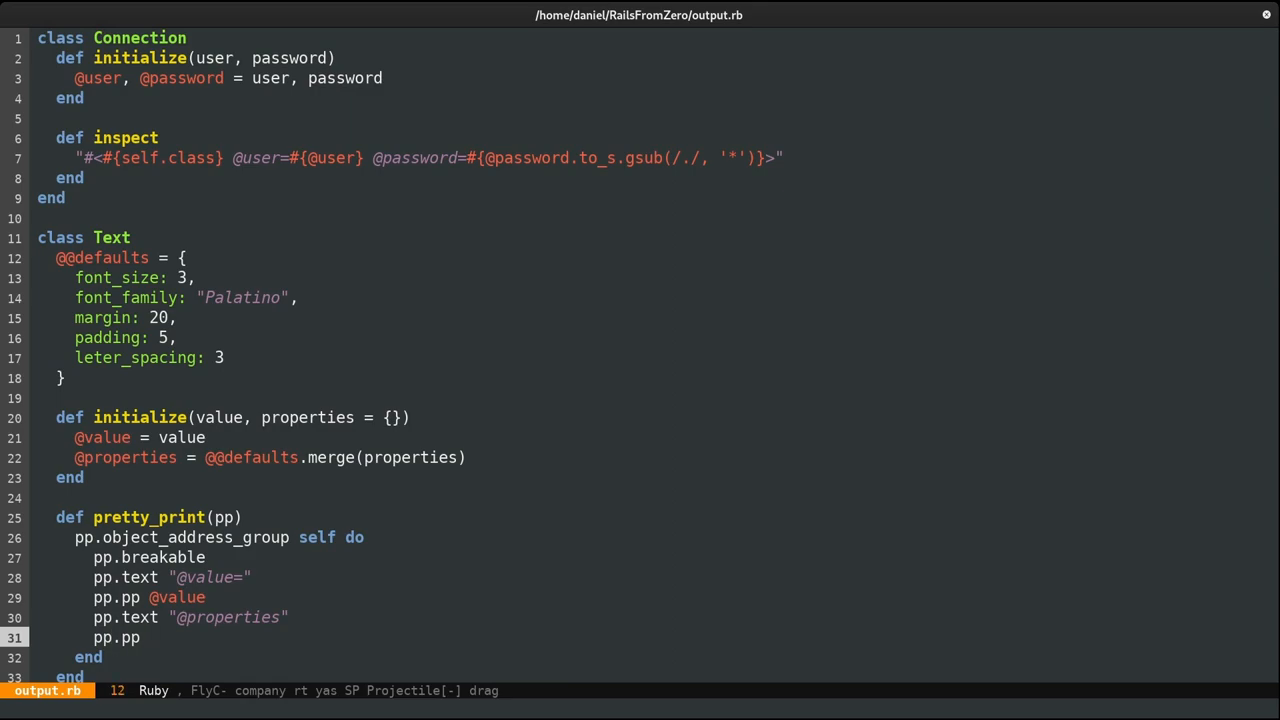
type("@properties")
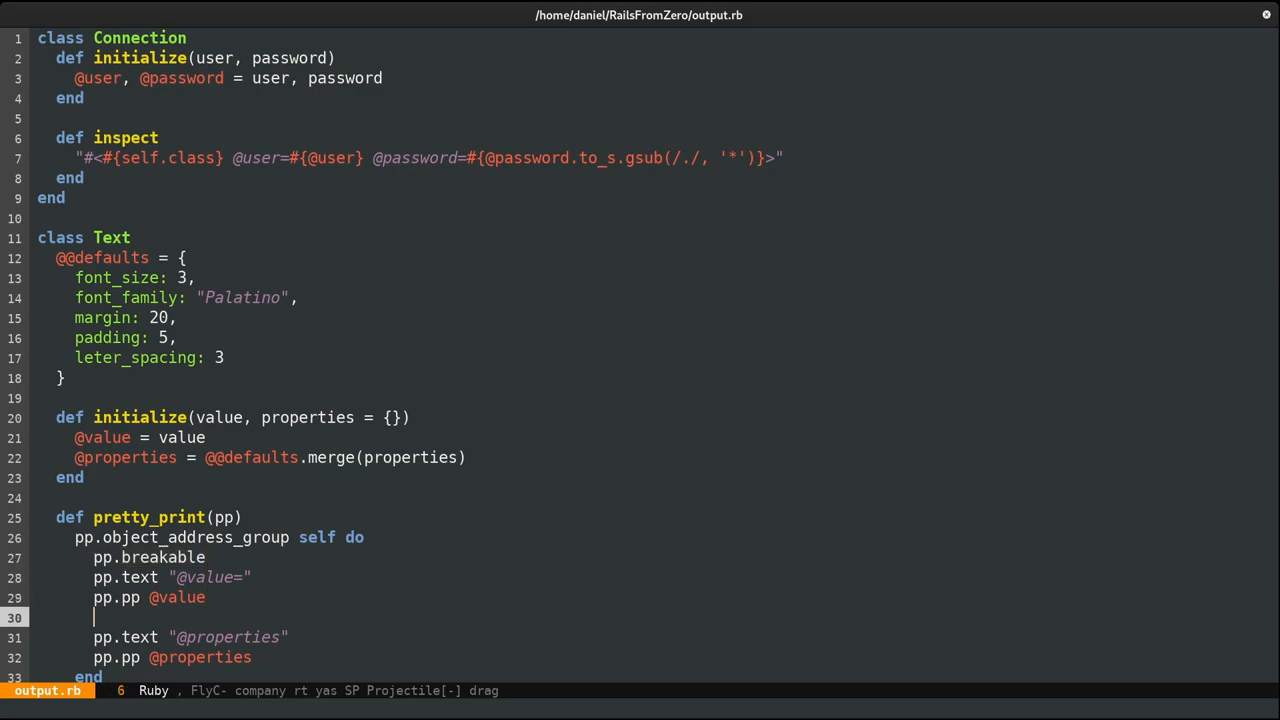
type("pp.breakable")
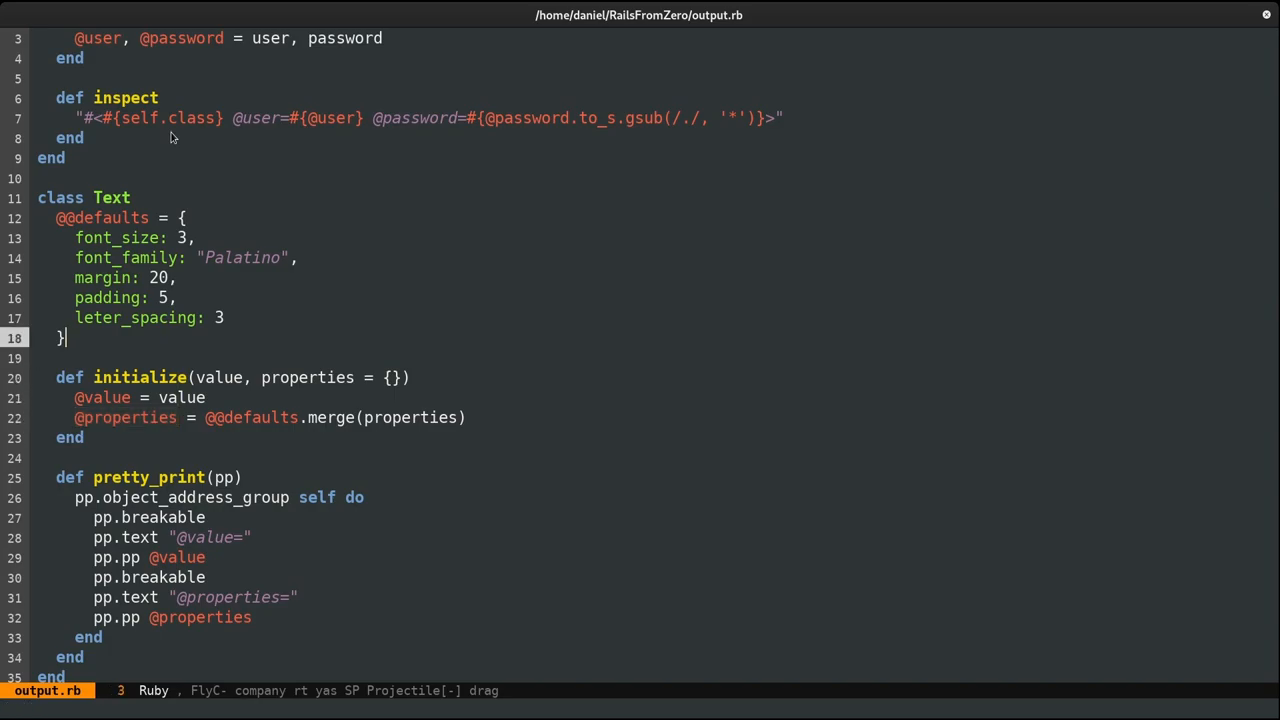
Step: Nest class Properties < Hash in Text with pretty_print emitting pp.text "this is a hash!"
type("class")
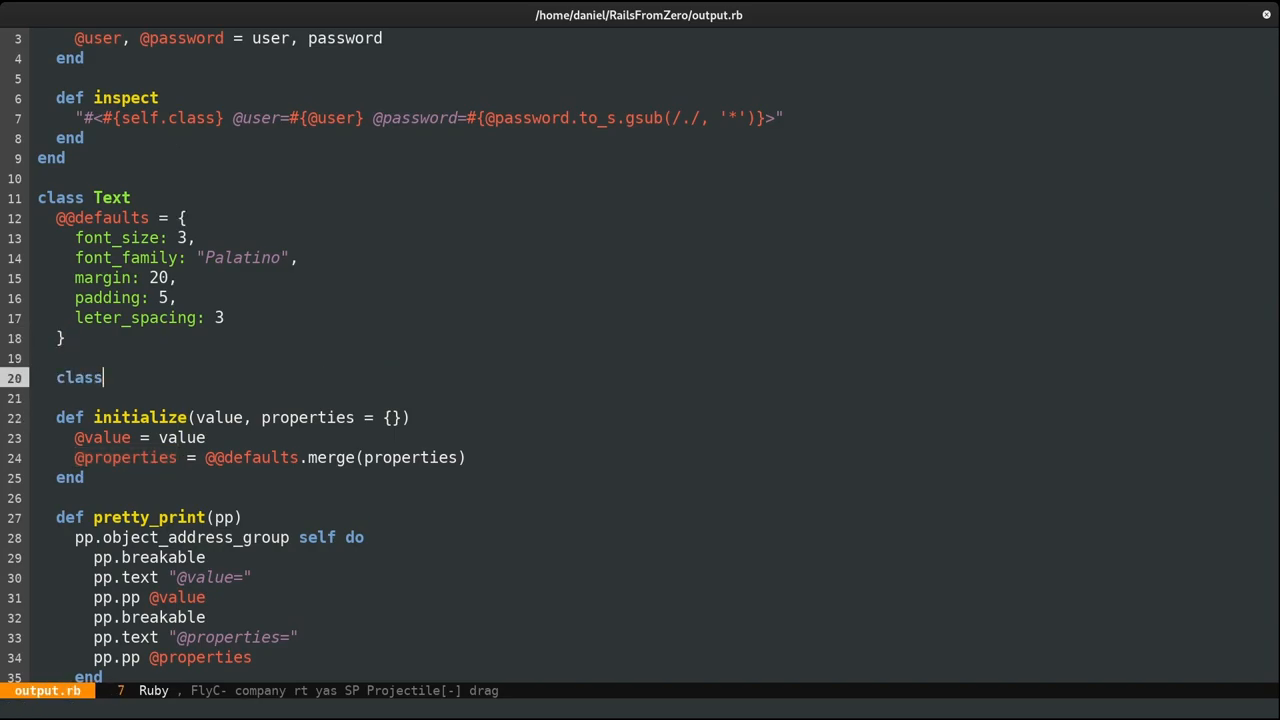
type("Properties")
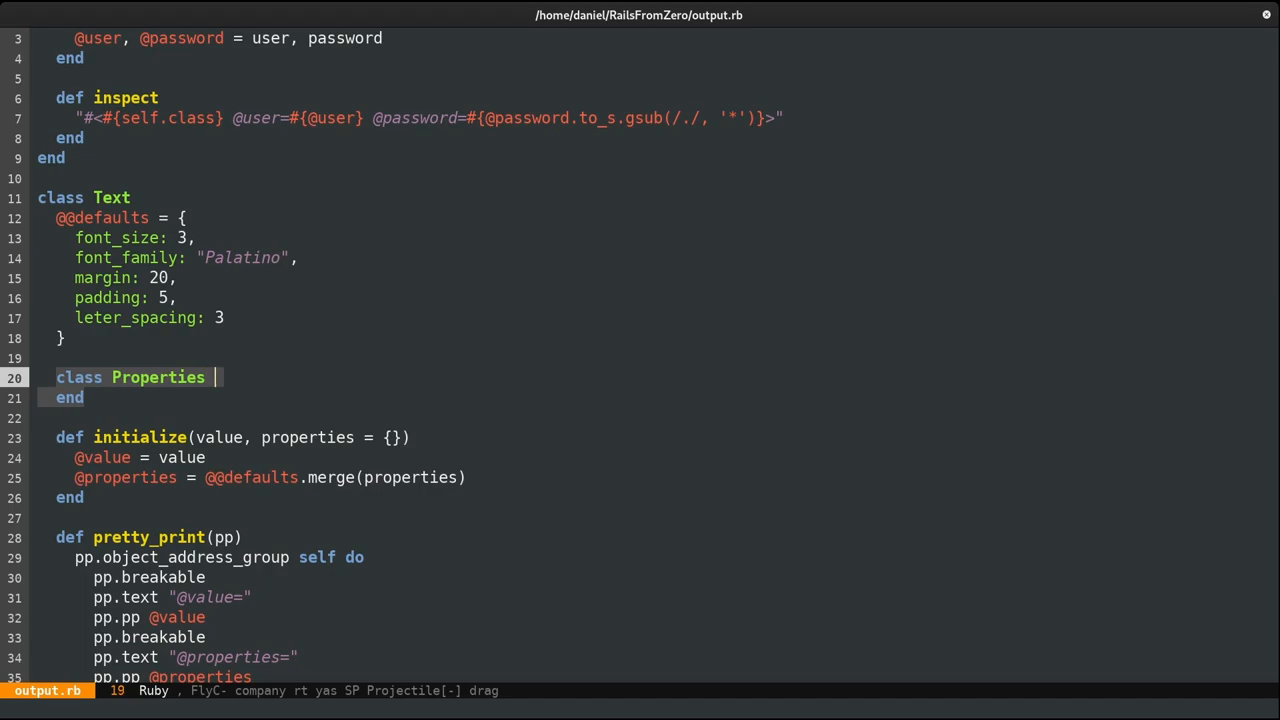
type("< Hash")
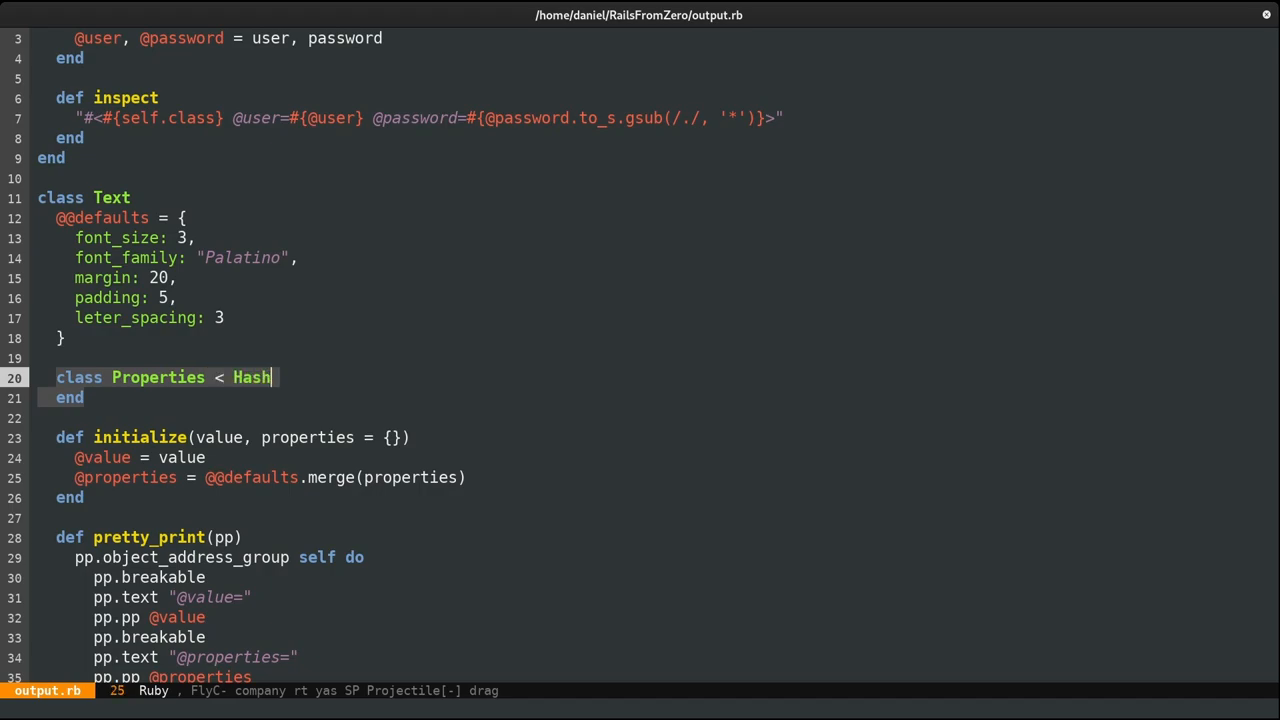
key("ctrl+s")
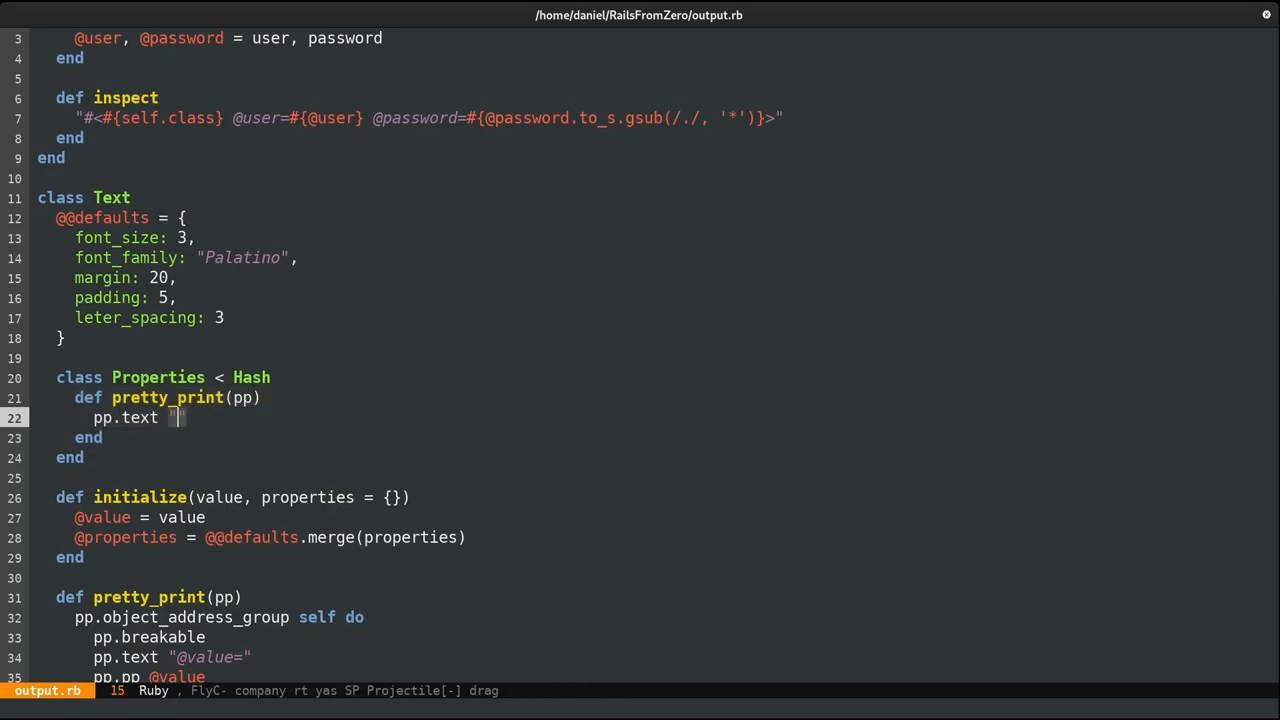
type("this is a")
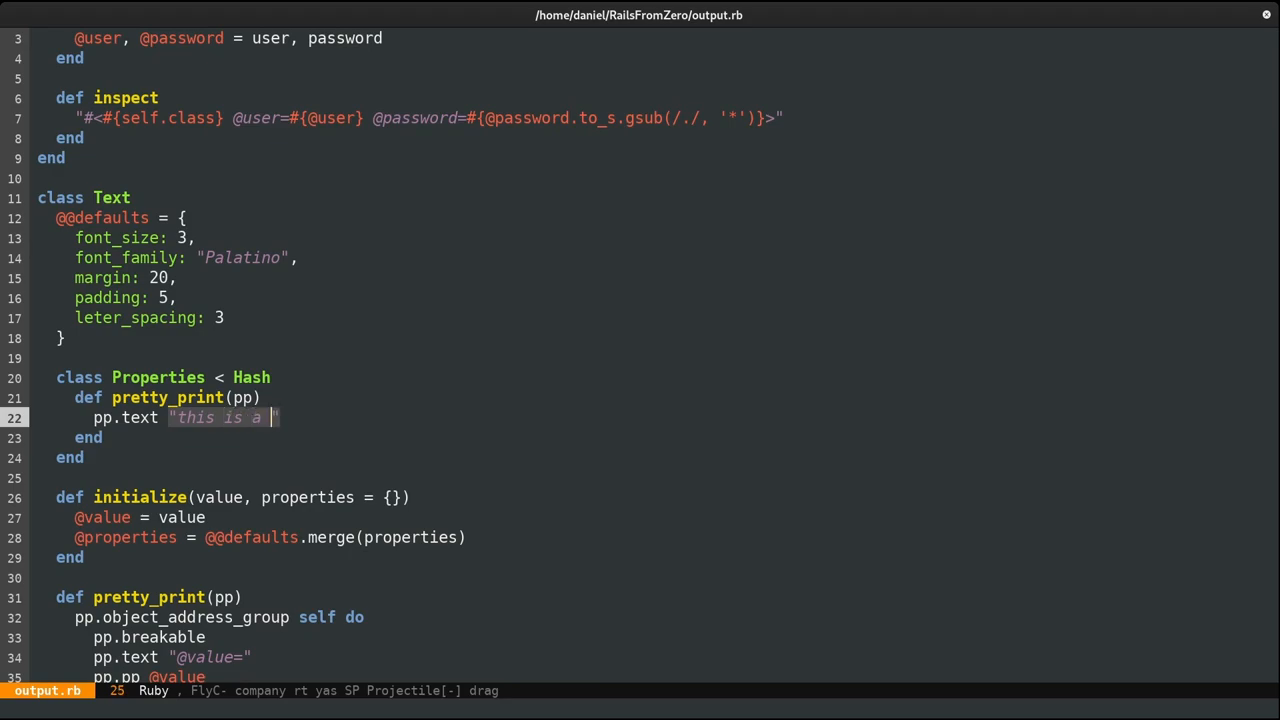
type("hash!\"")
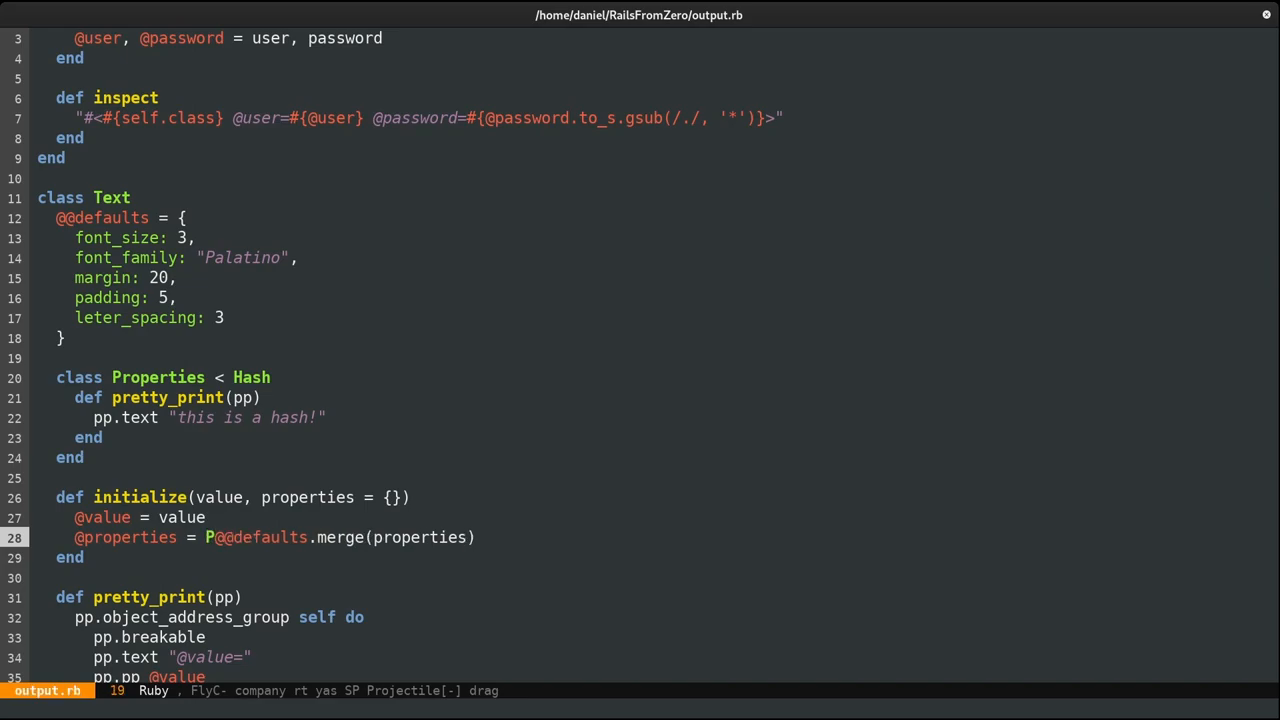
type("roperties")
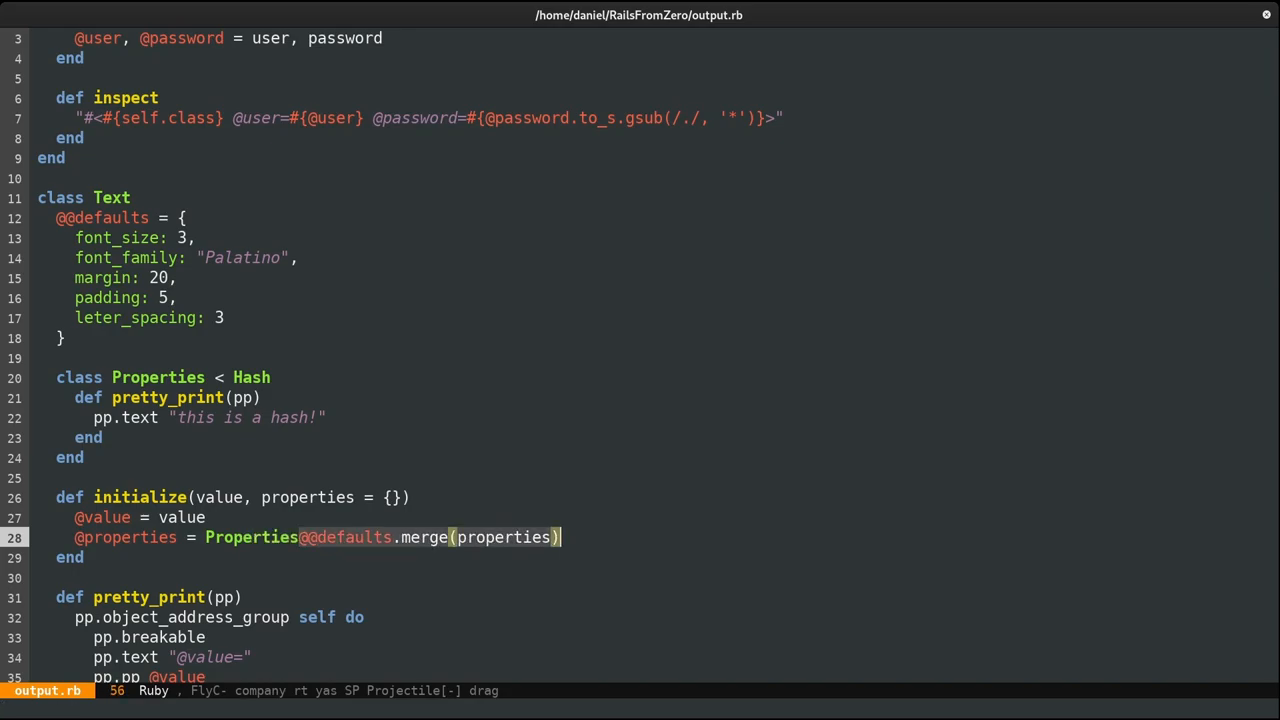
type("[")
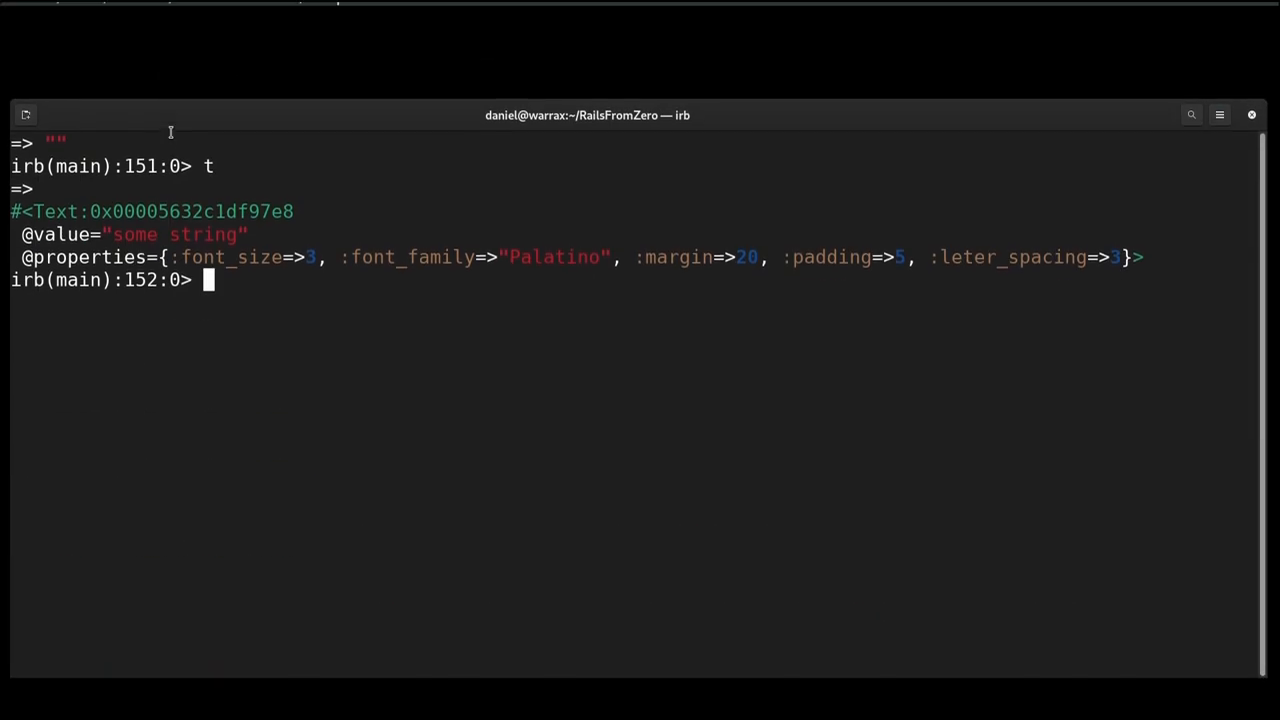
type("load \"output.rb\"")
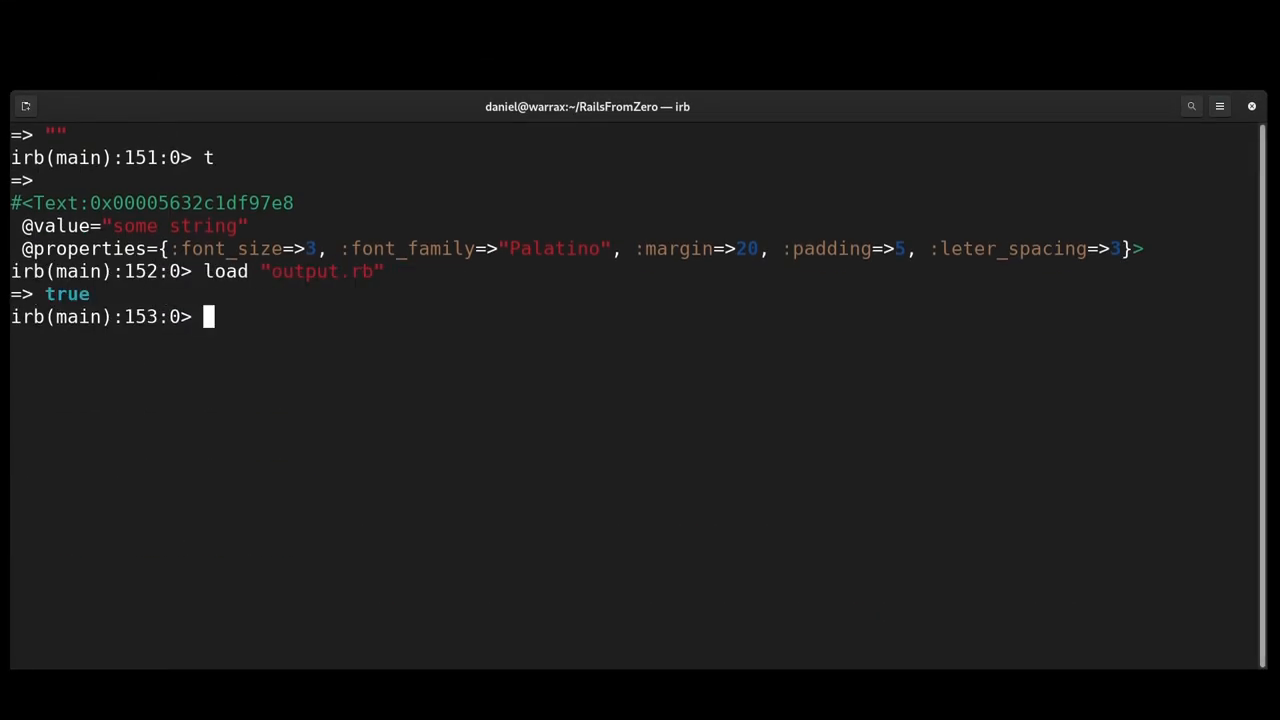
key("Return")
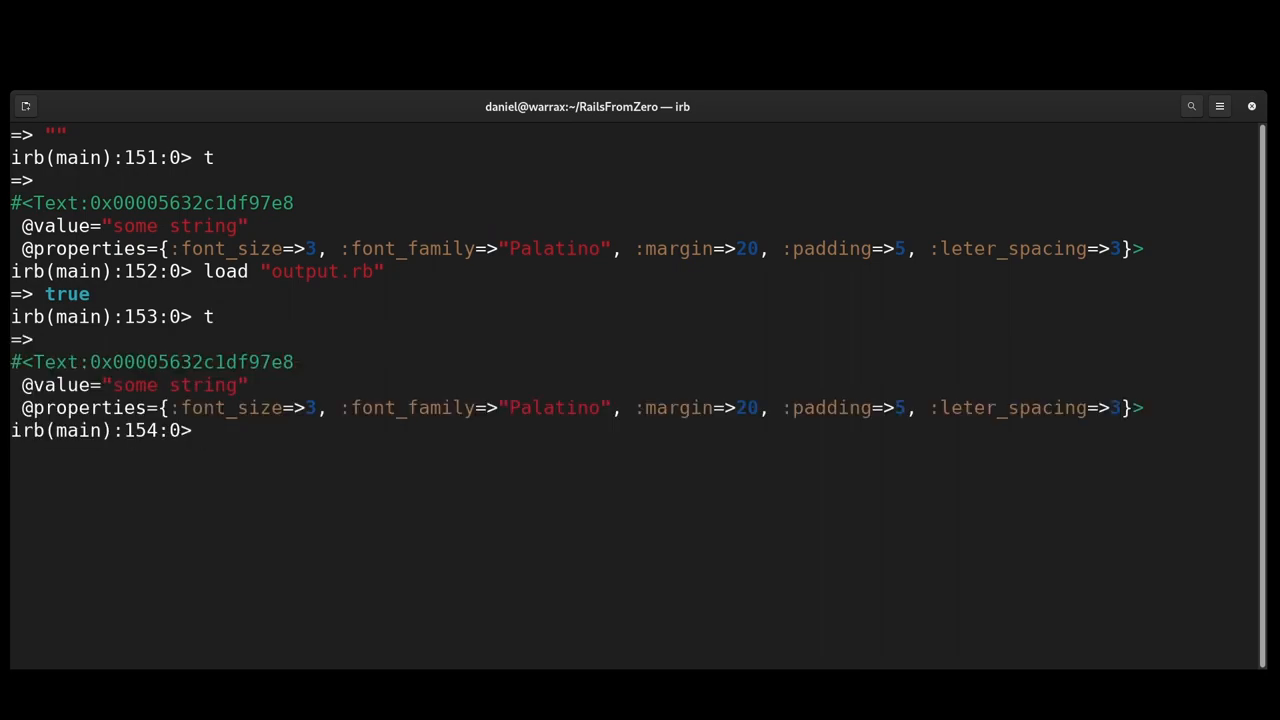
key("ctrl+r")
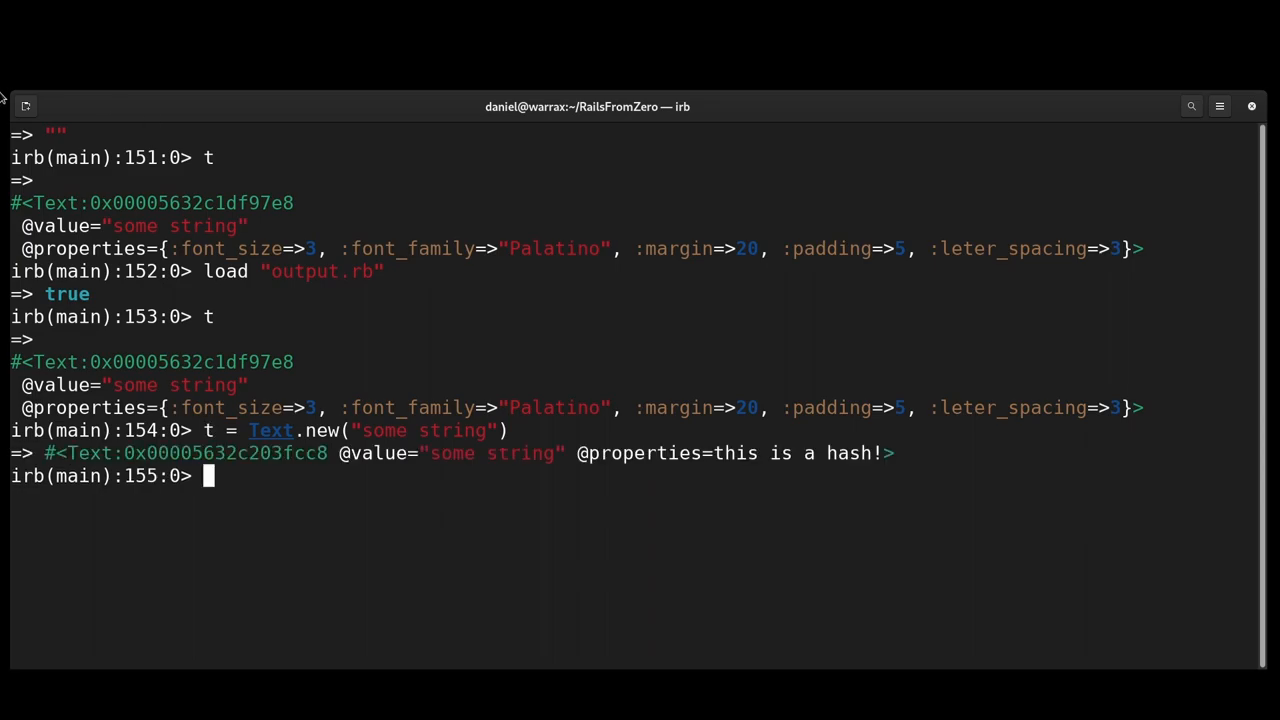
mouse_move(712, 440)
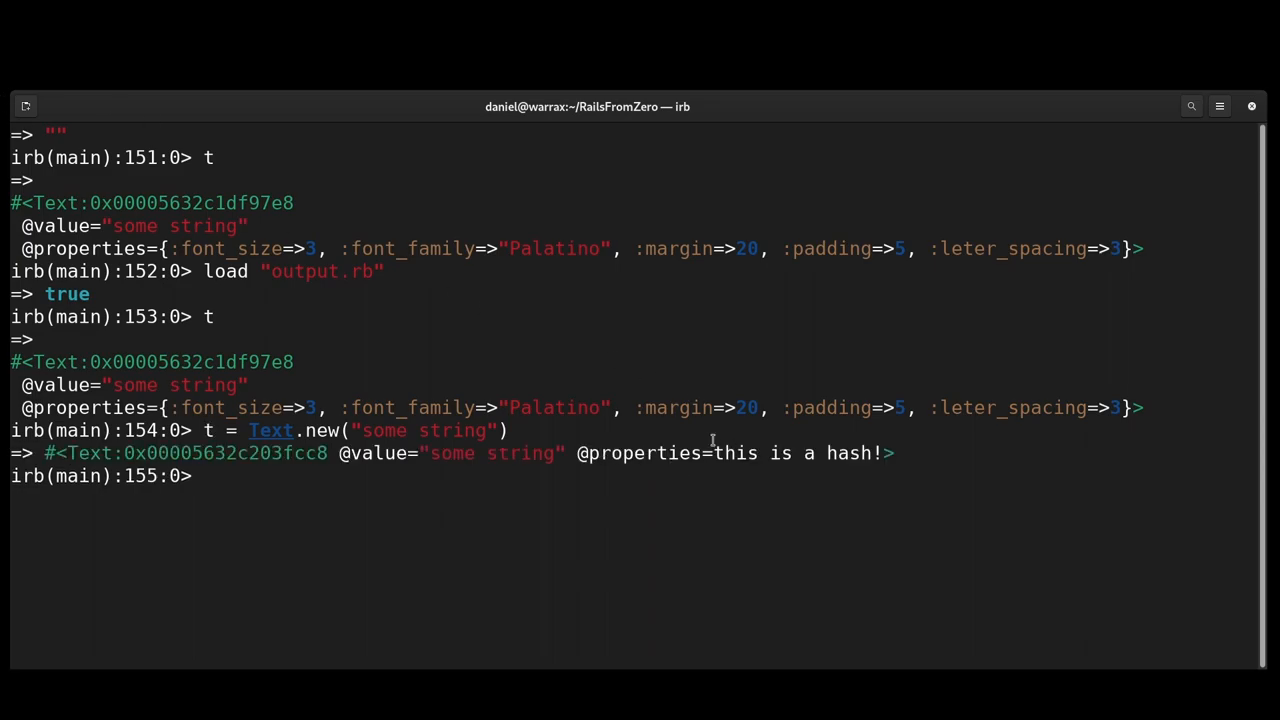
double_click(796, 452)
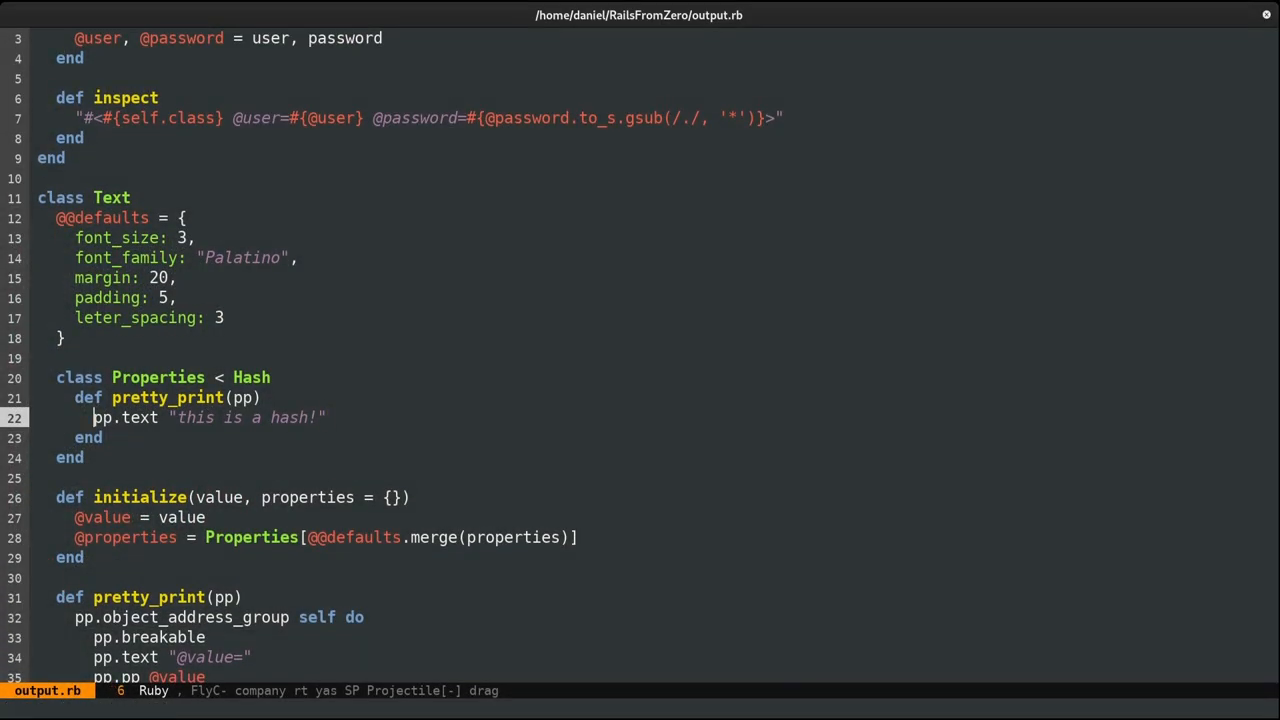
Step: Replace pp.text with pp.group 0, "{", "}" do and iterate self.each_pair do |k, v|
type("pp.group")
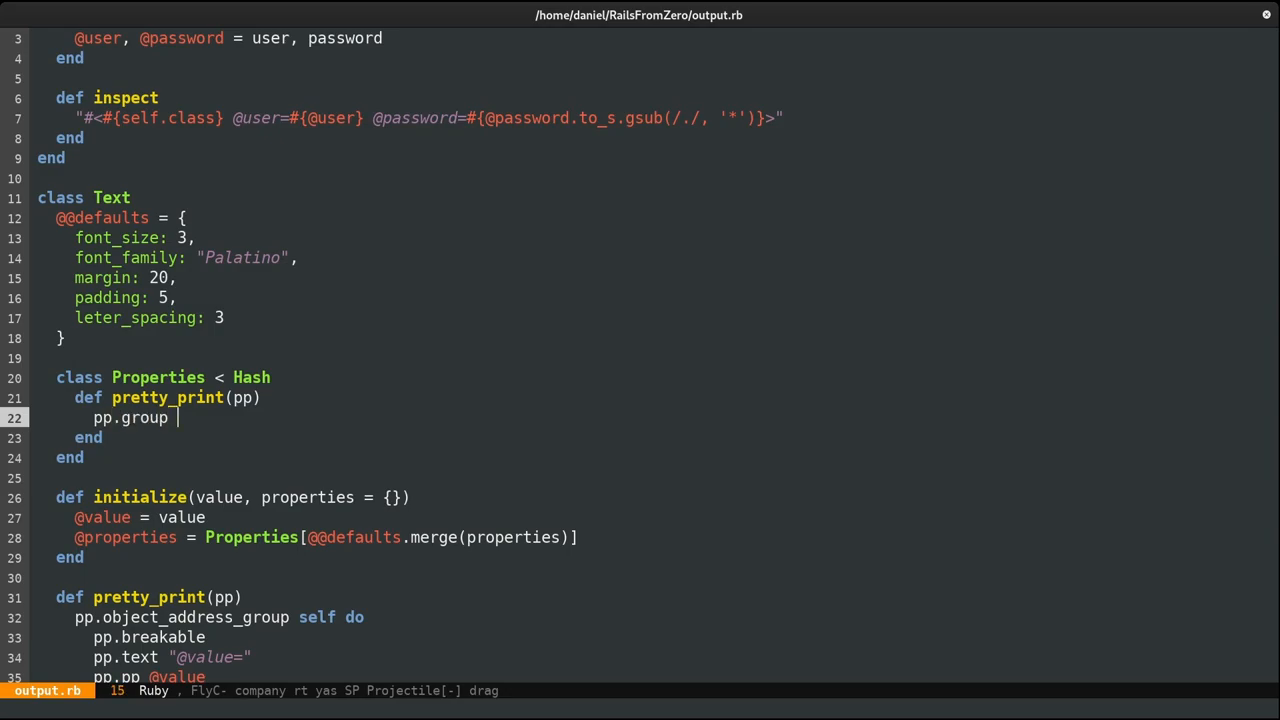
type("0,")
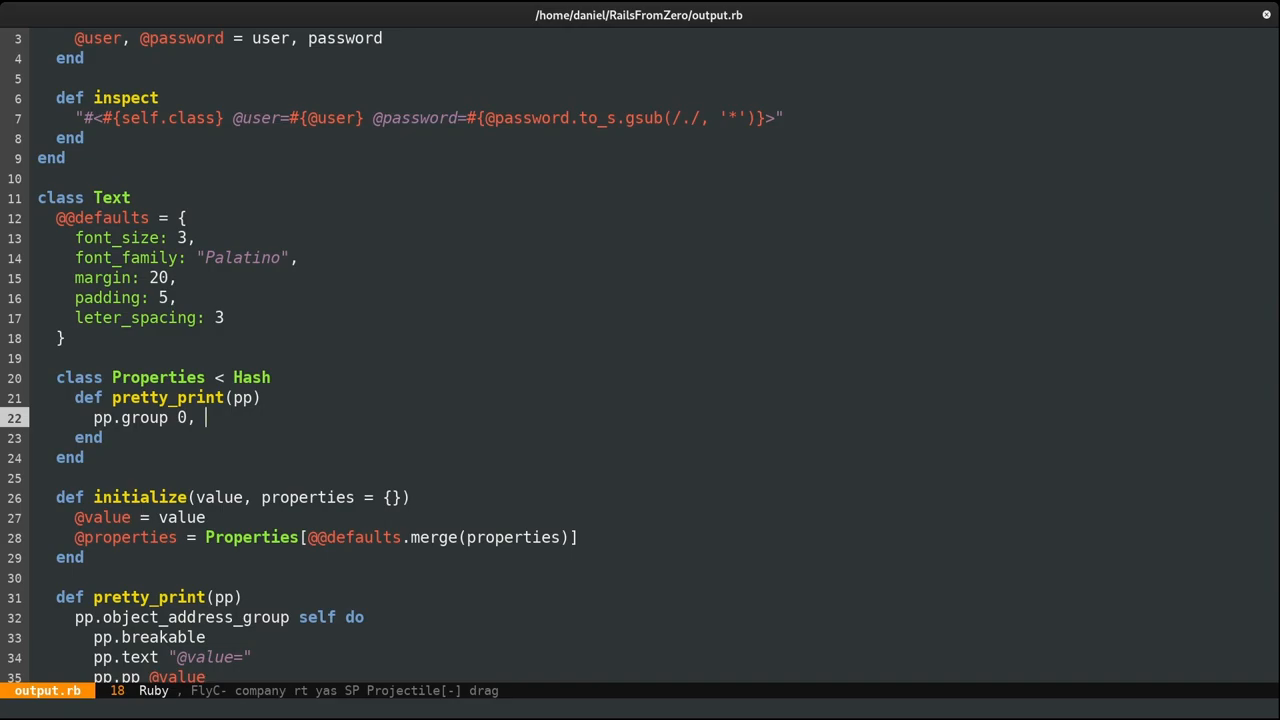
type("\"\"")
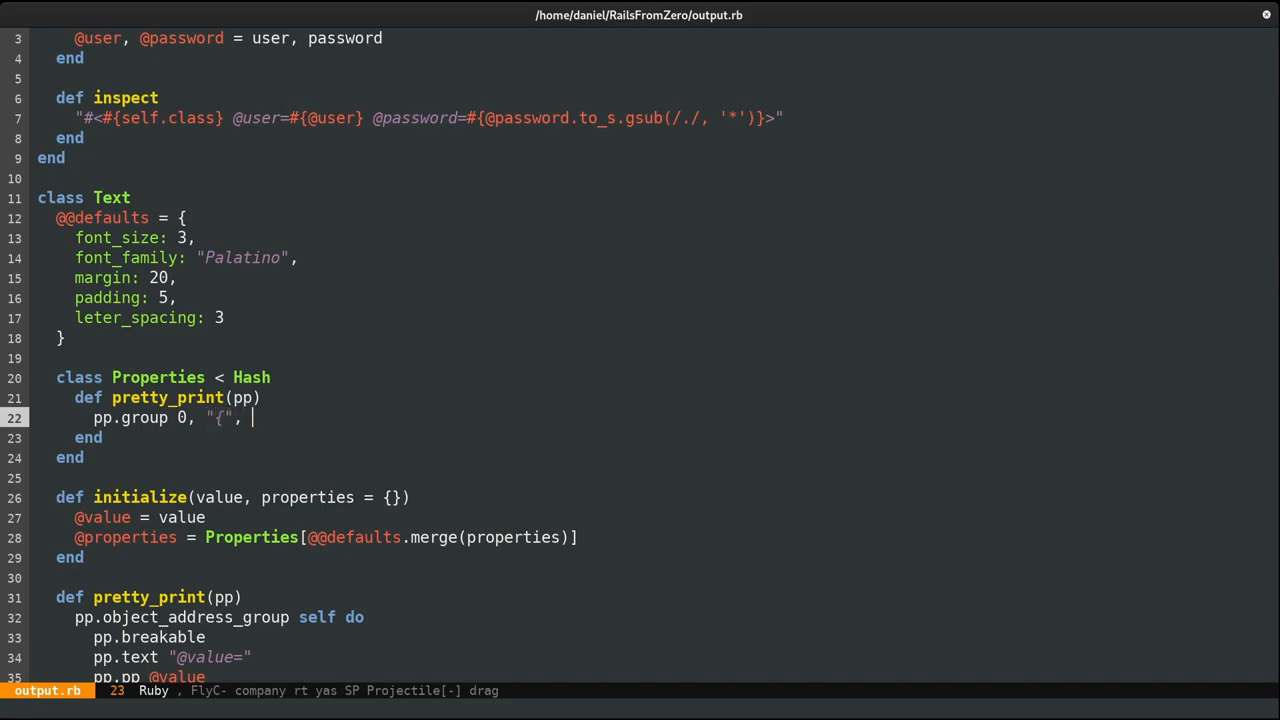
type("\"}\" do")
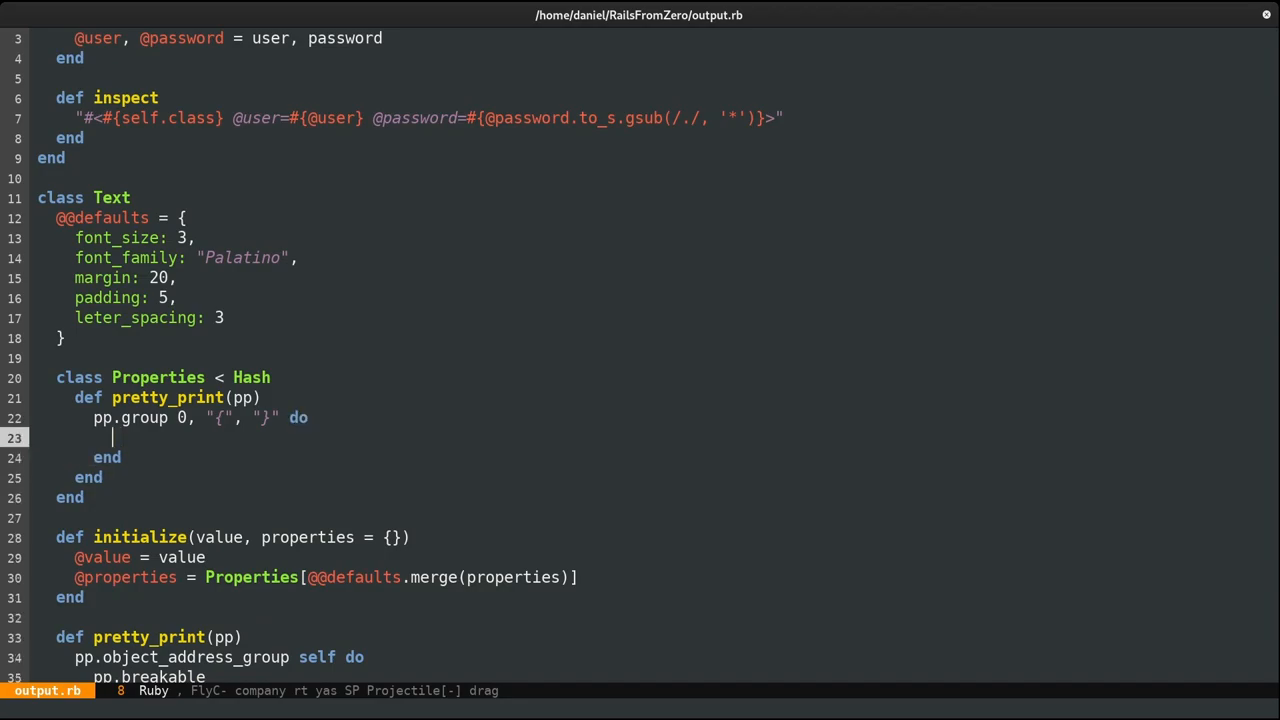
type("self.e")
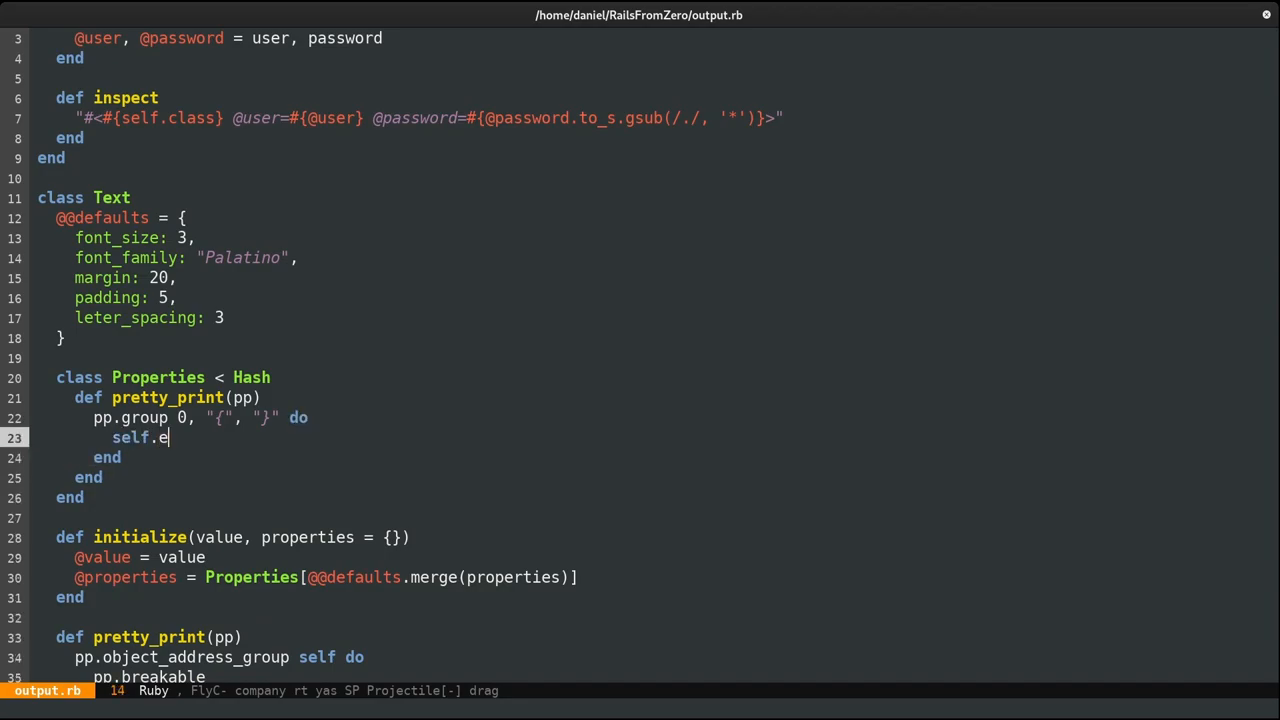
type("ach_p")
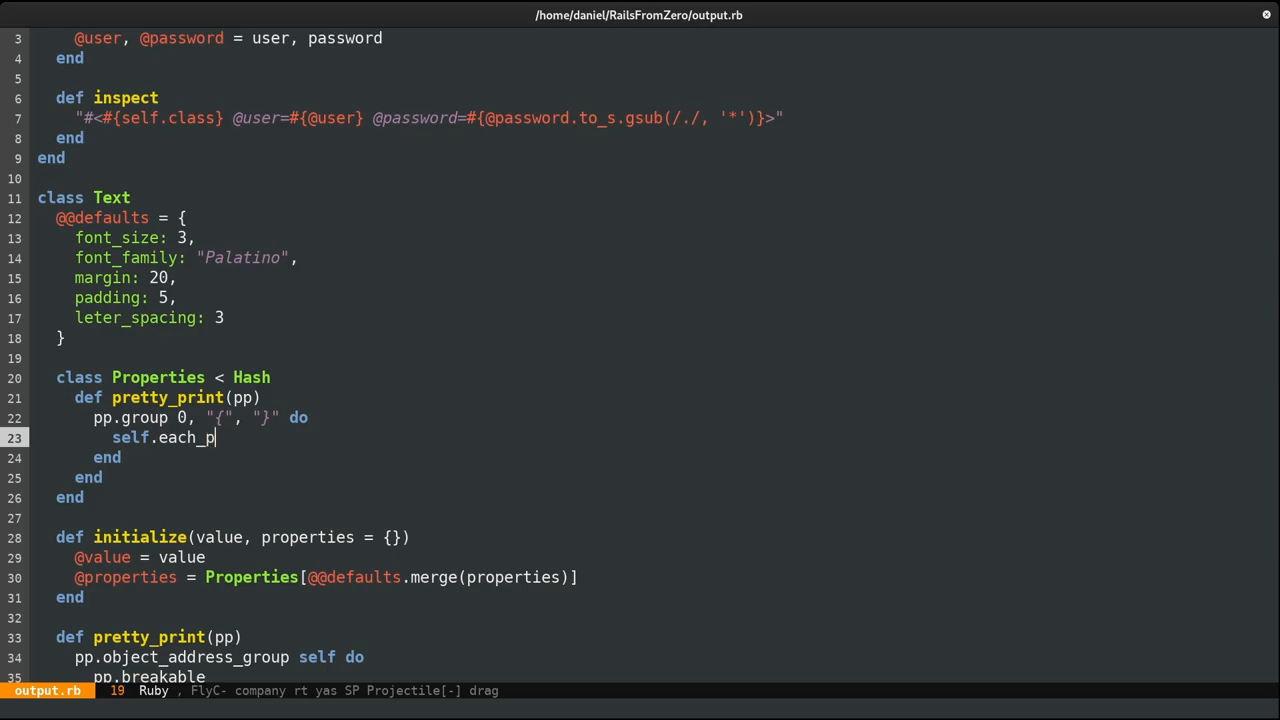
type("air do |k, v|")
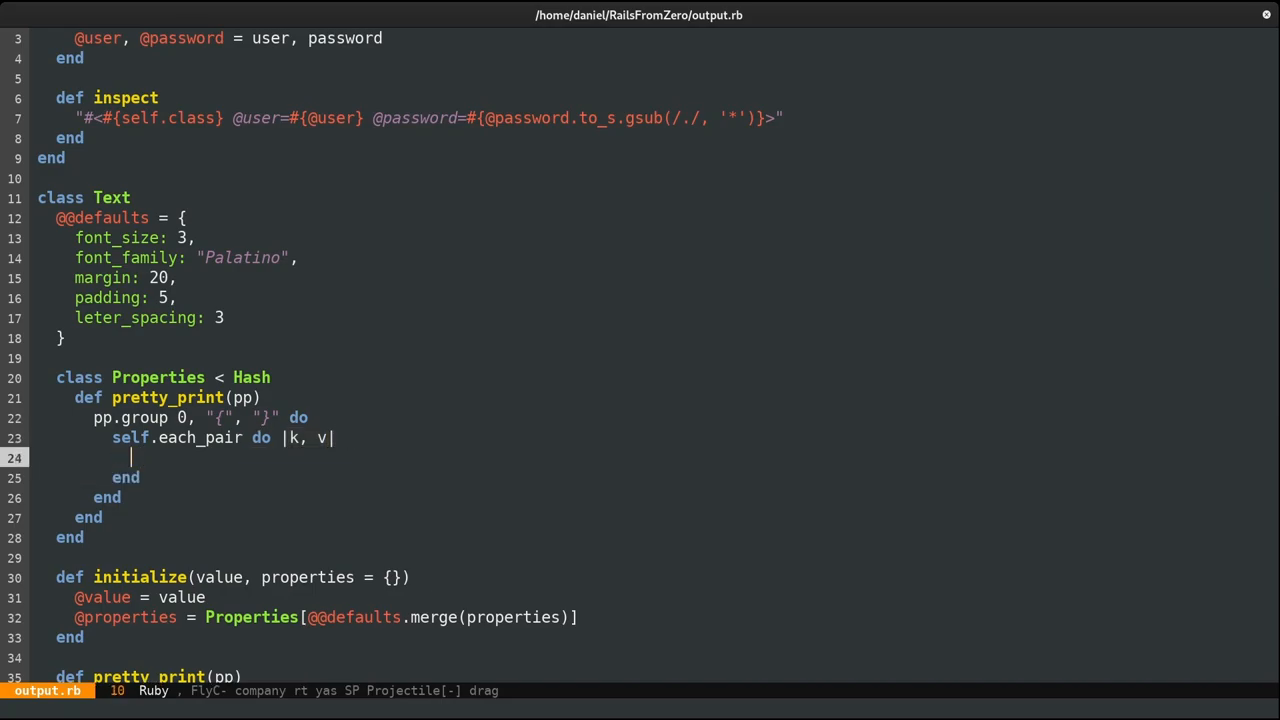
Step: For each pair emit pp.comma_breakable, pp.text "#{k}" and pp.pp v
type("pp.text")
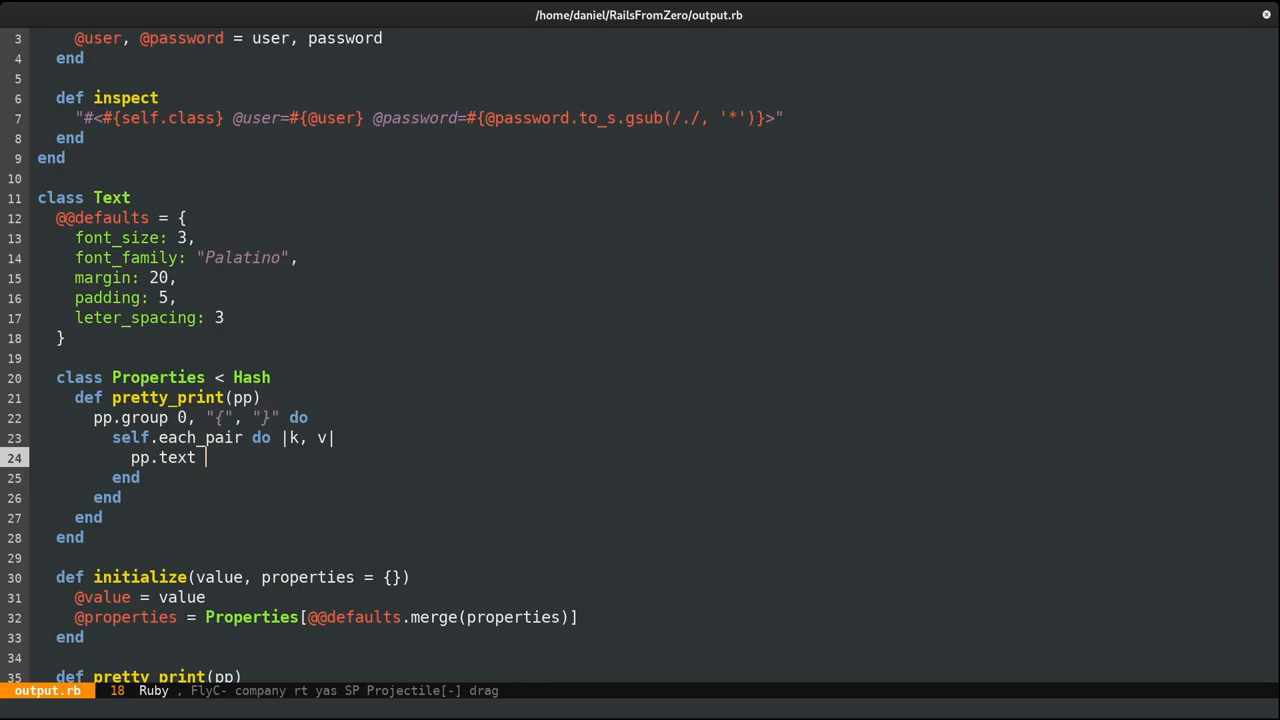
type("k")
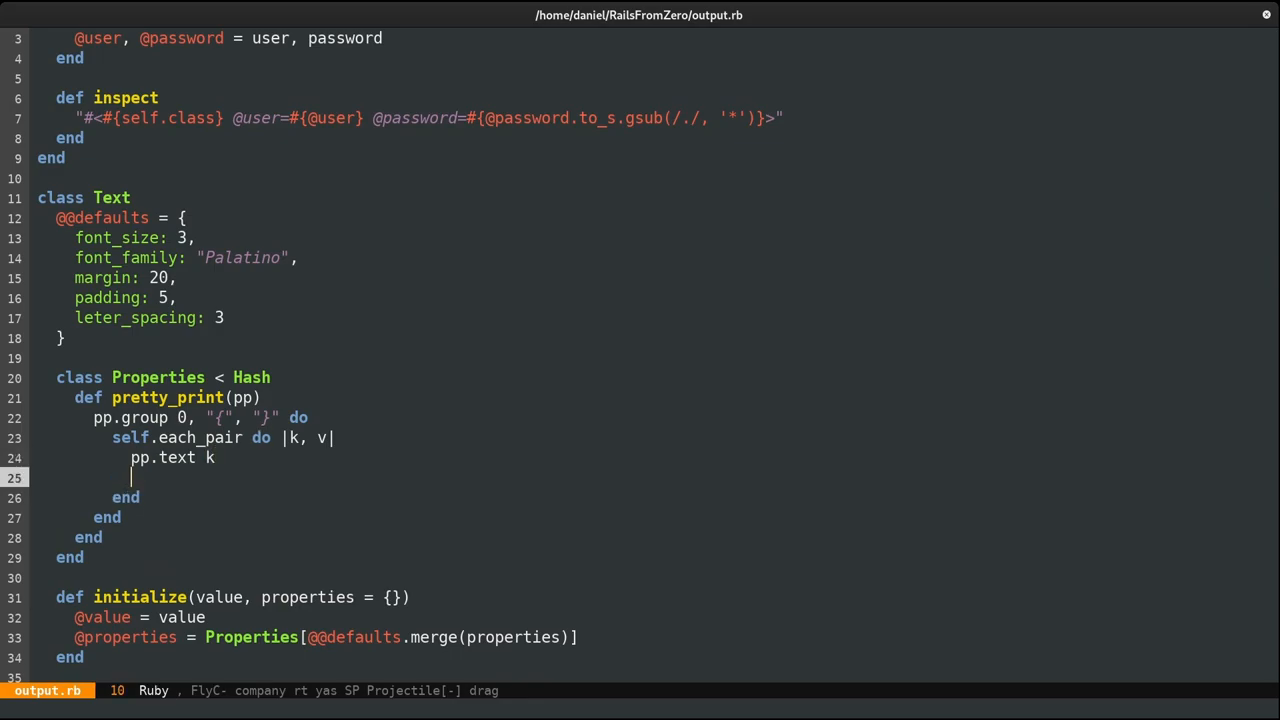
type("pp.pp v")
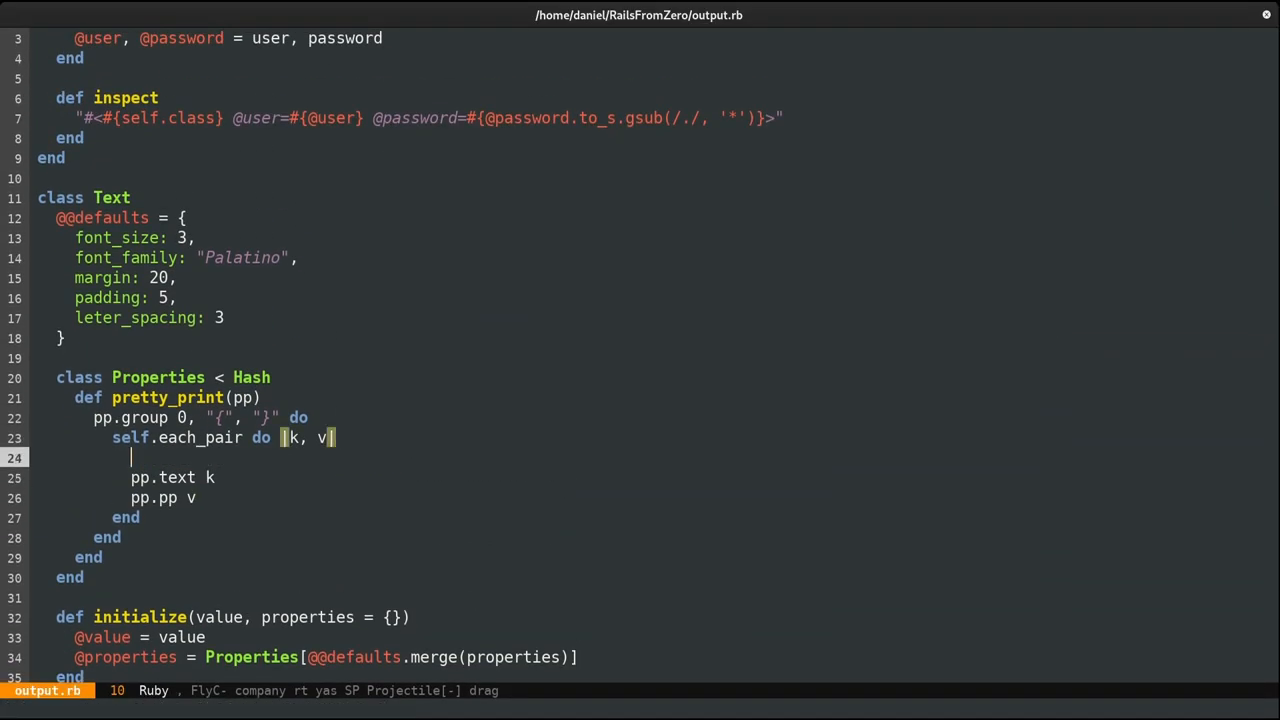
type("pp.brea")
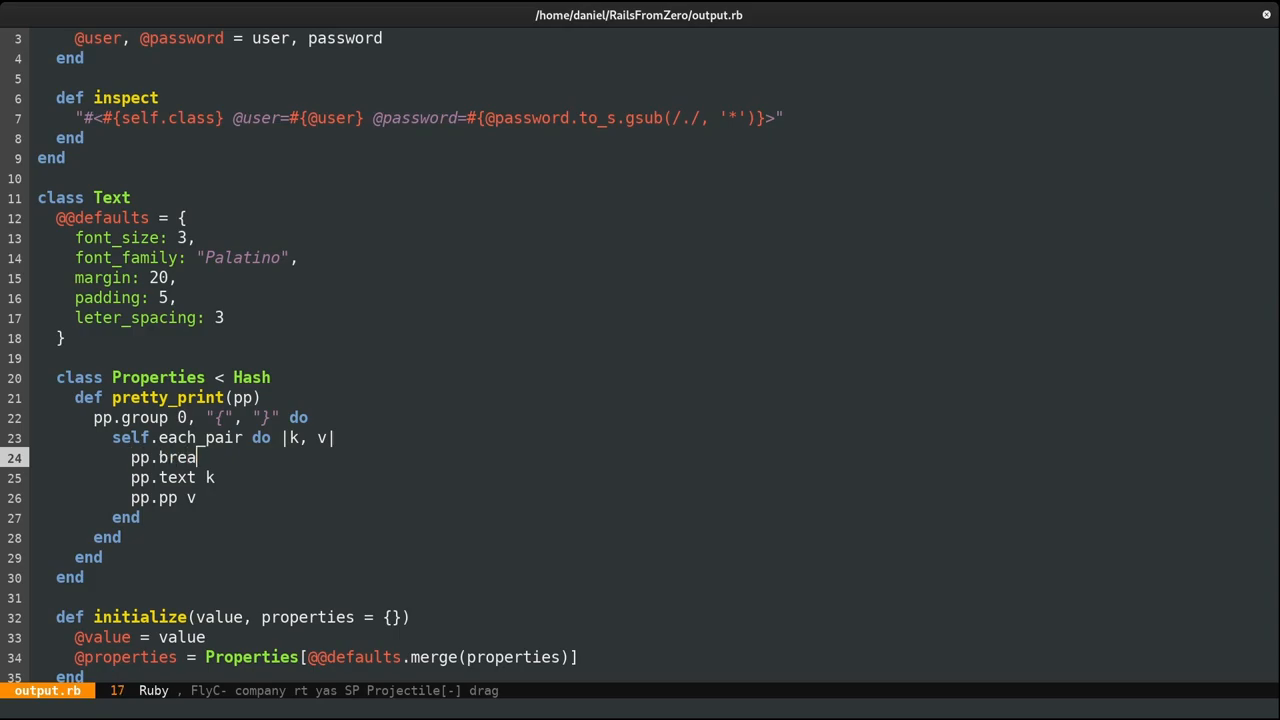
type("kable")
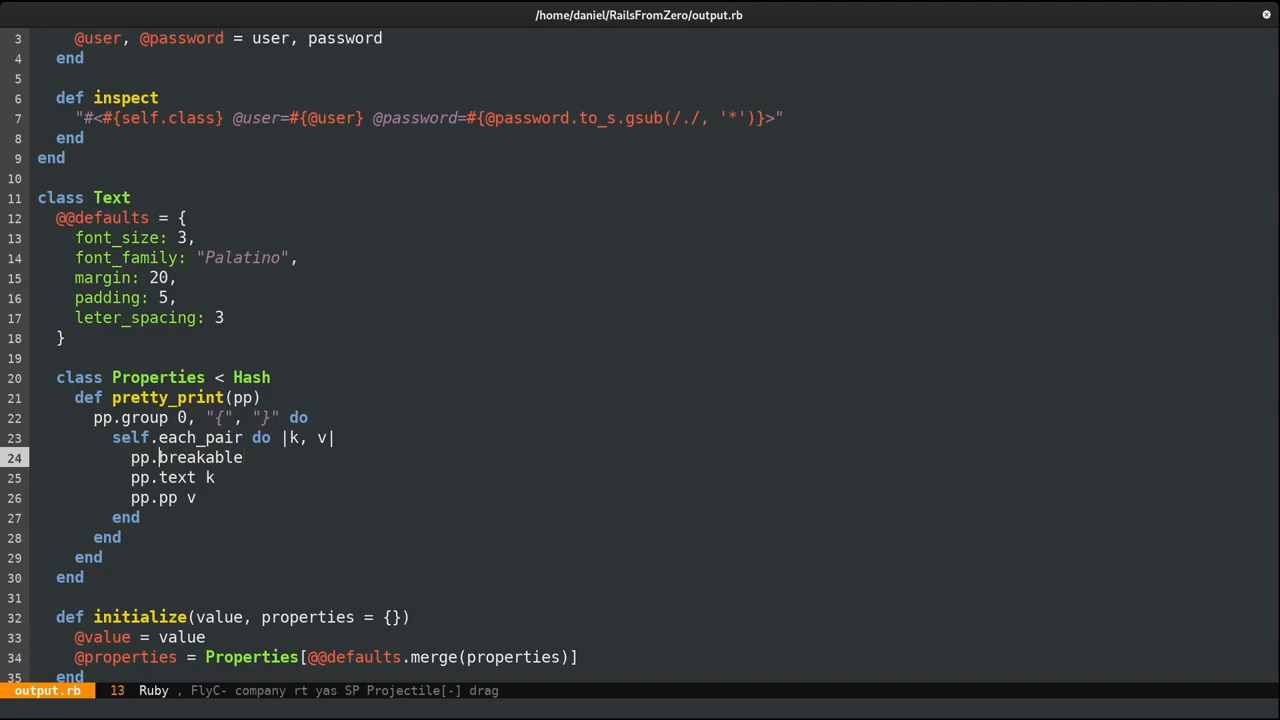
type("comma_")
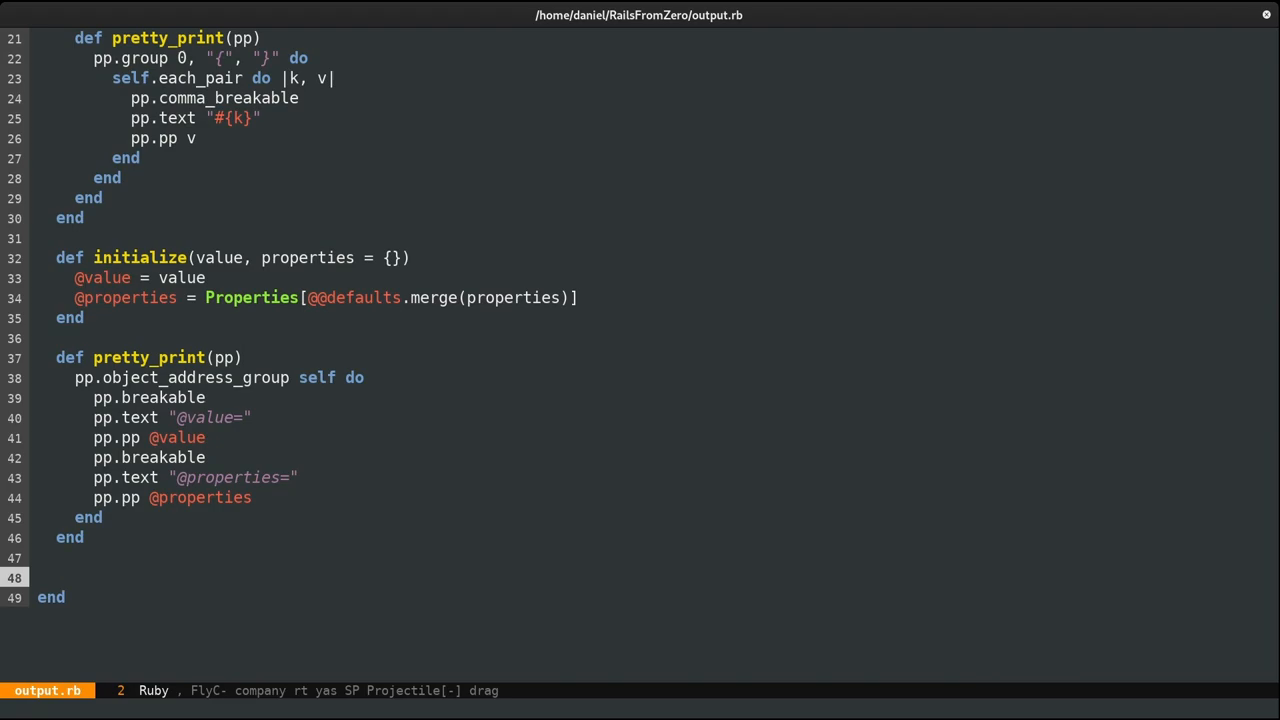
Step: End output.rb with alias inspect pretty_print_inspect, dropping the temporary def block
type("alias")
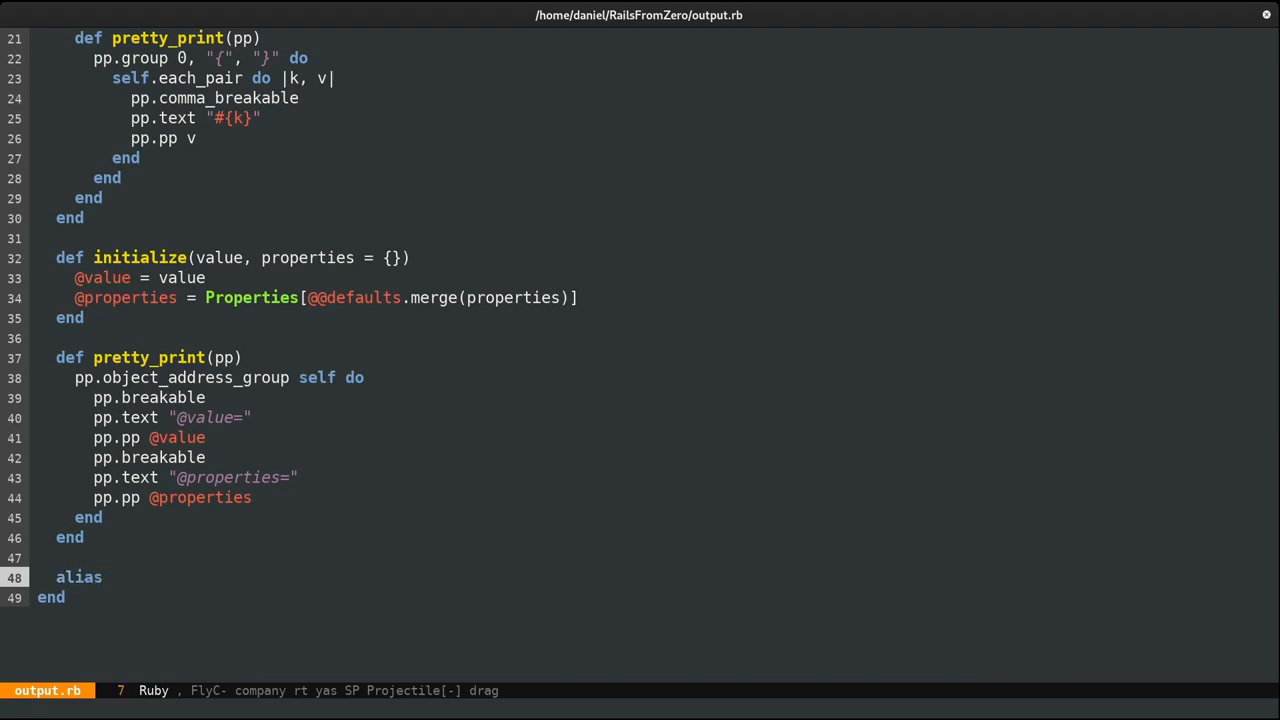
type("inspect")
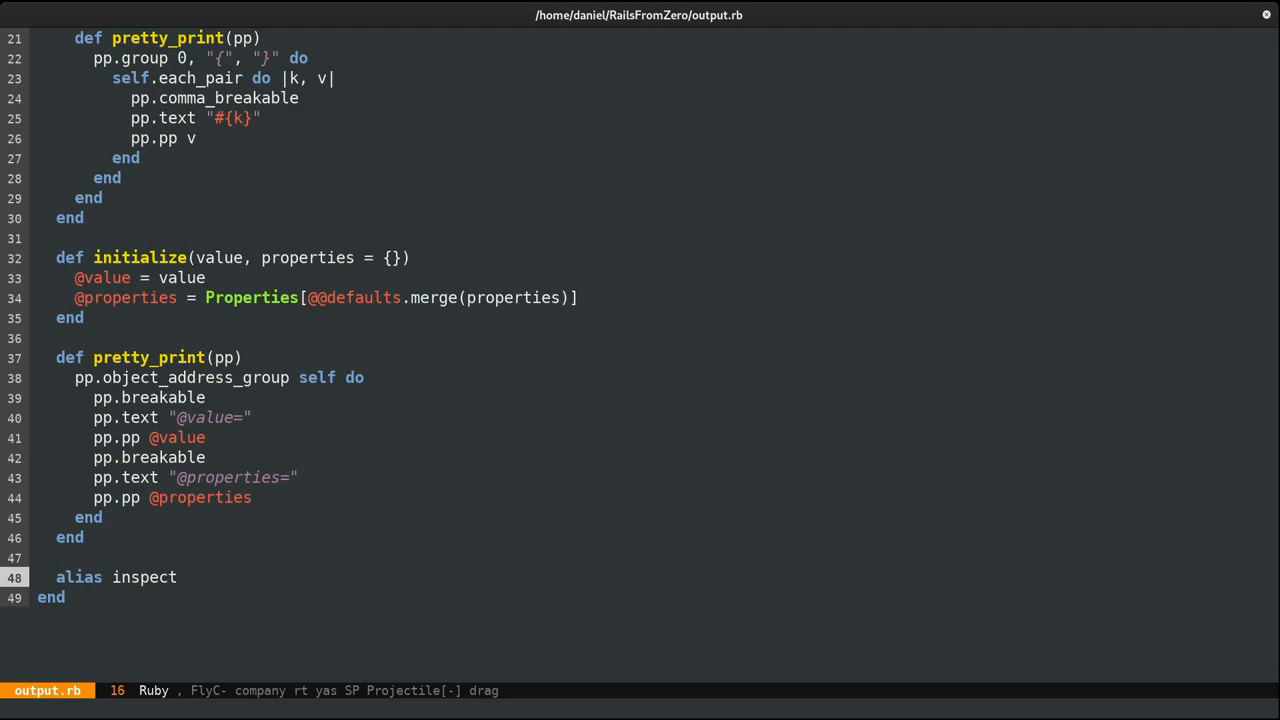
type("pretty_print")
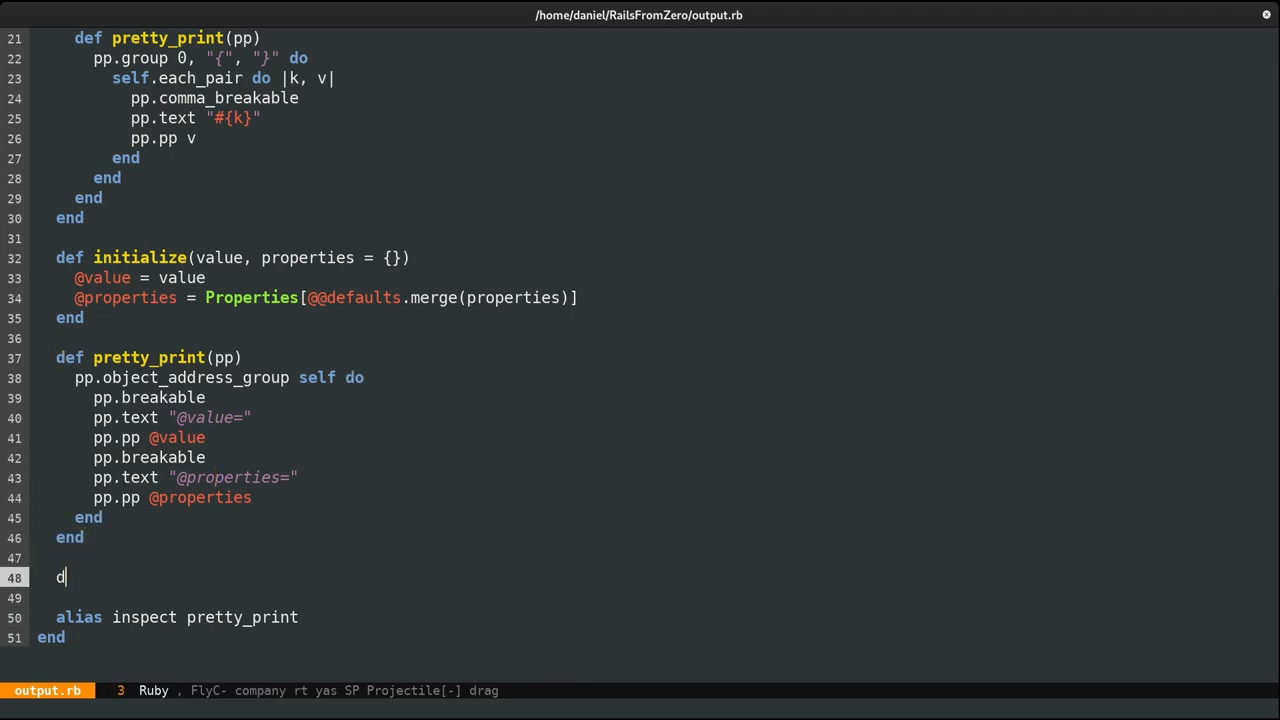
type("ef")
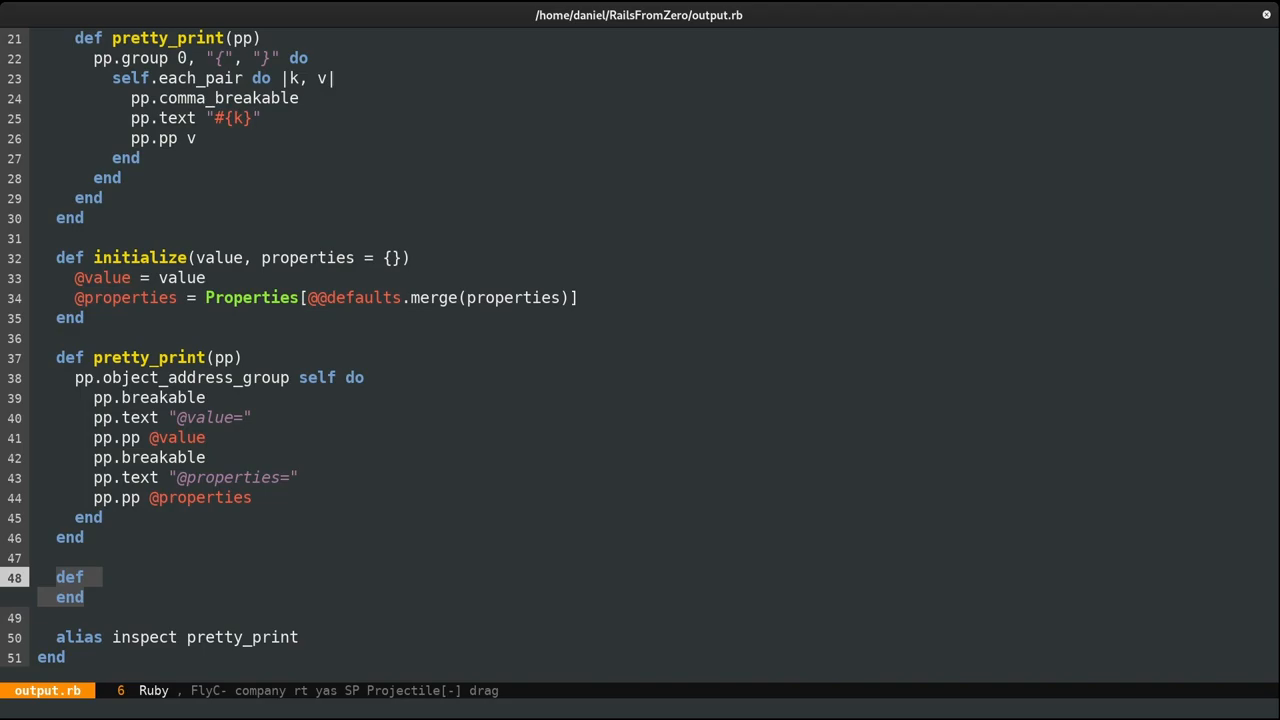
type("pretty_print")
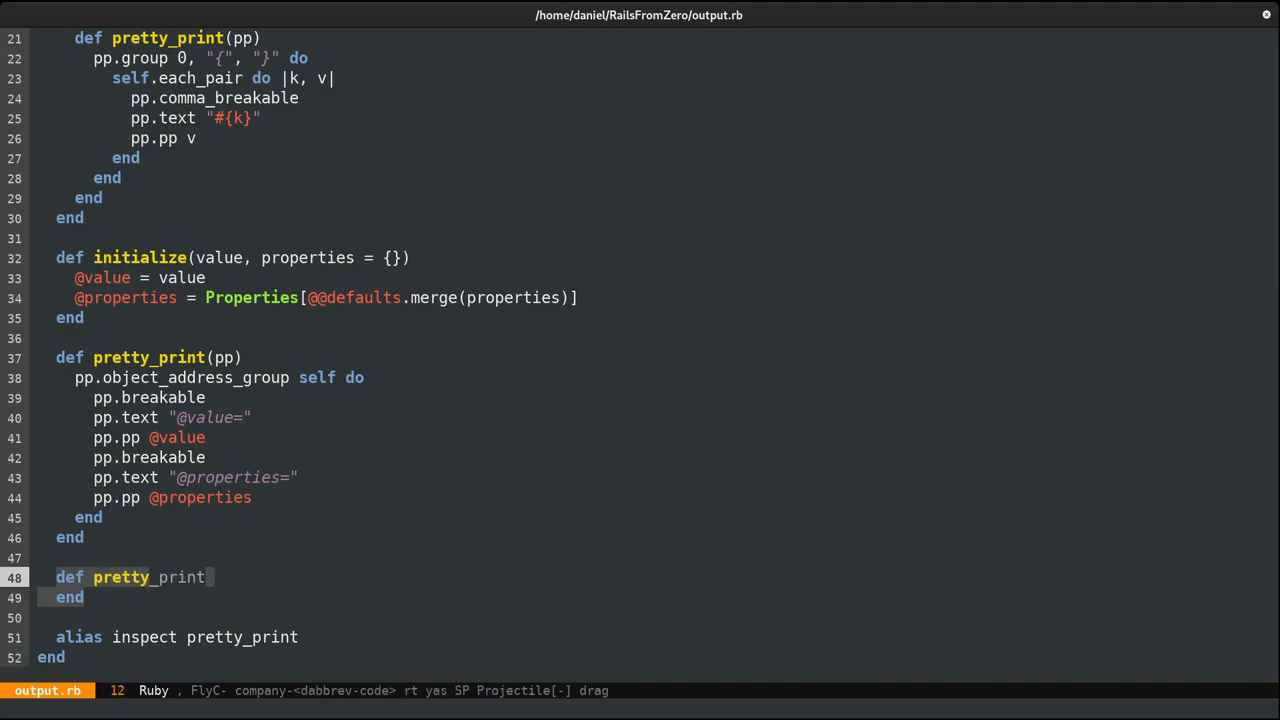
type("_inspect")
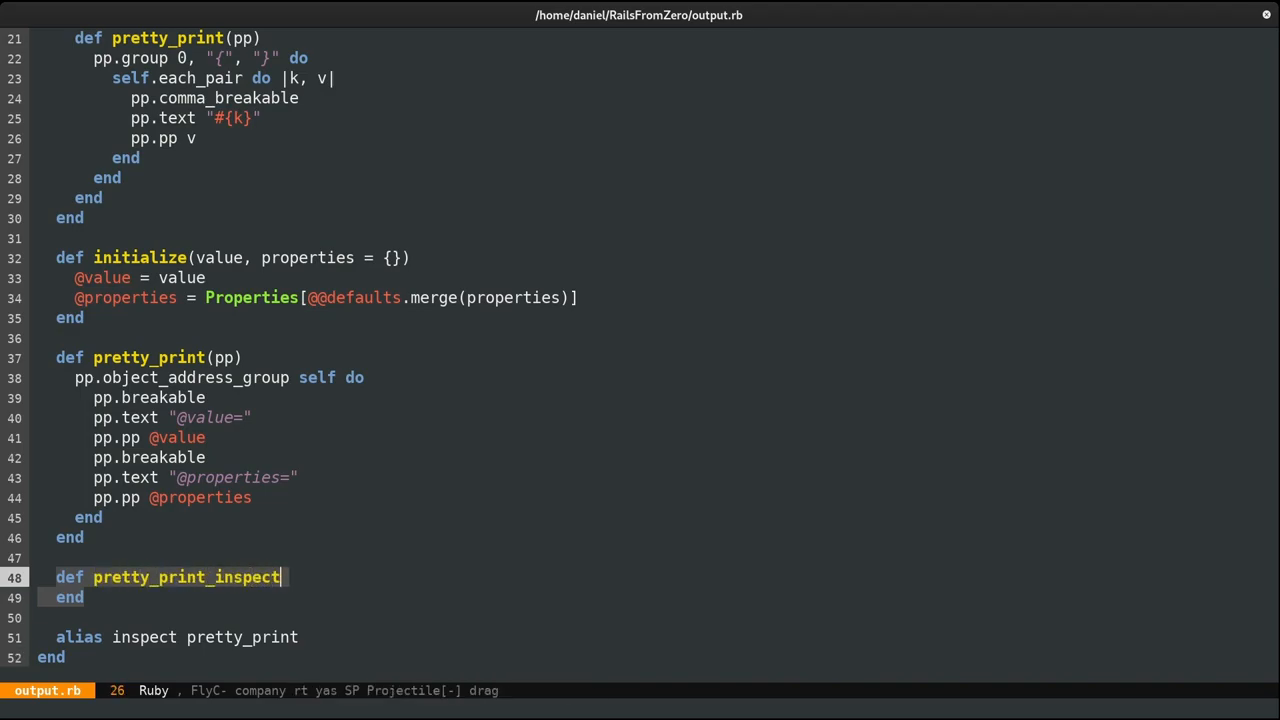
type("prett")
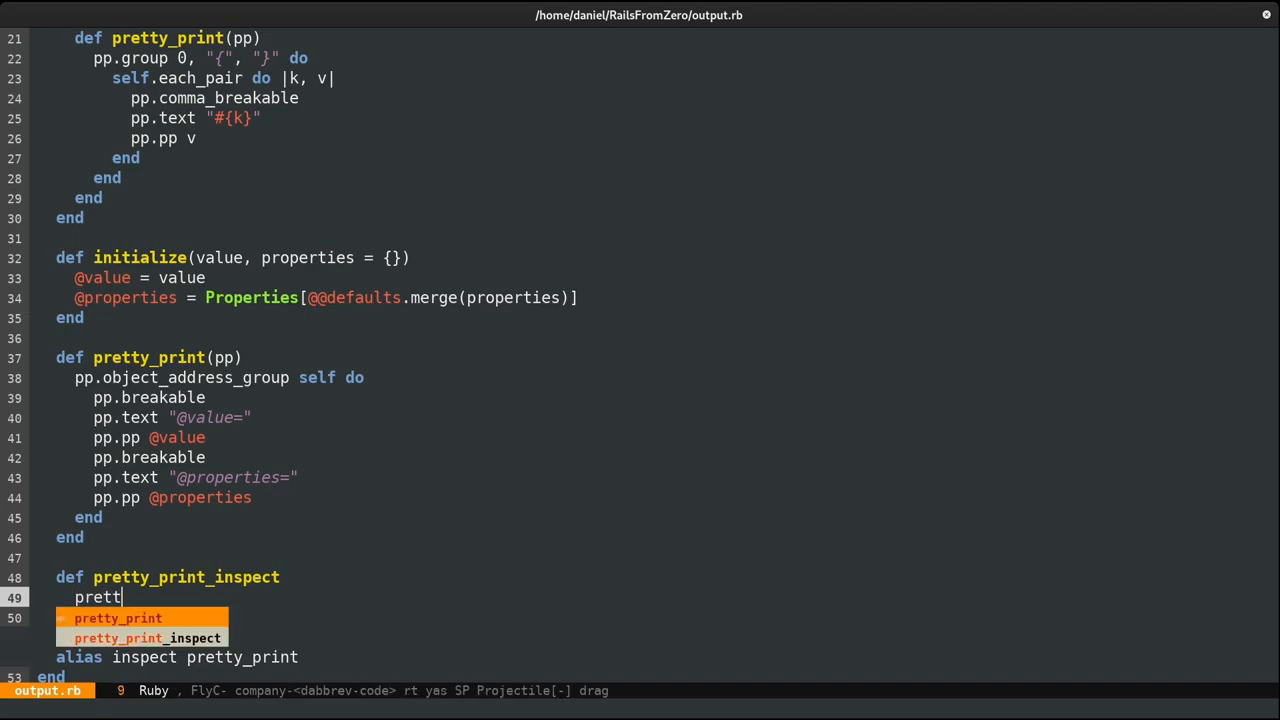
key("Tab")
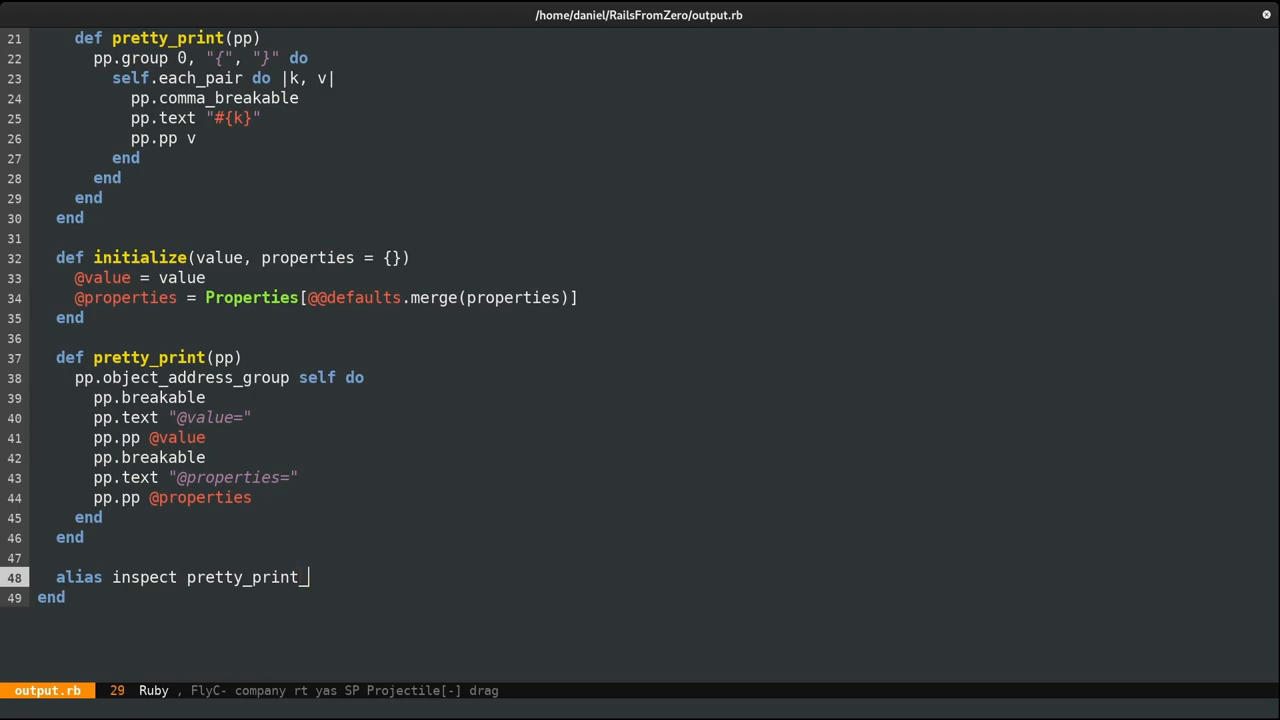
type("inspect")
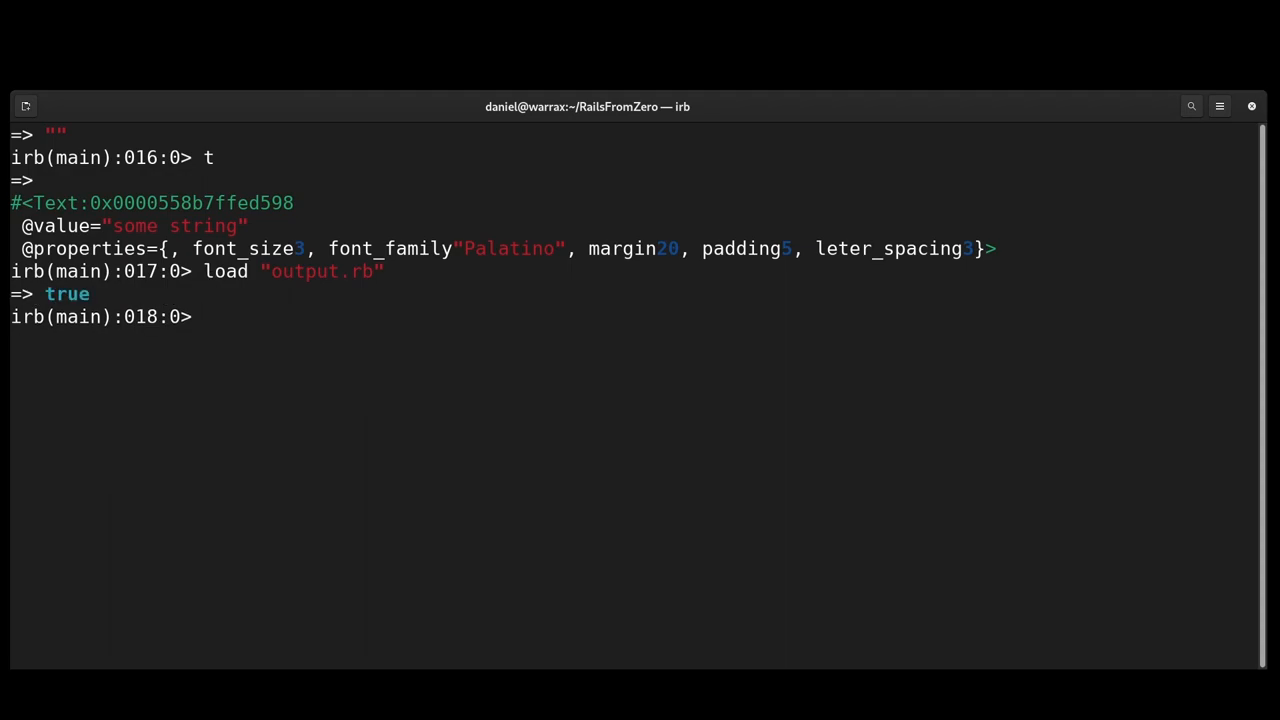
Step: Evaluate 'puts t.inspect' in irb to print the Text object's inspect string
type("puts")
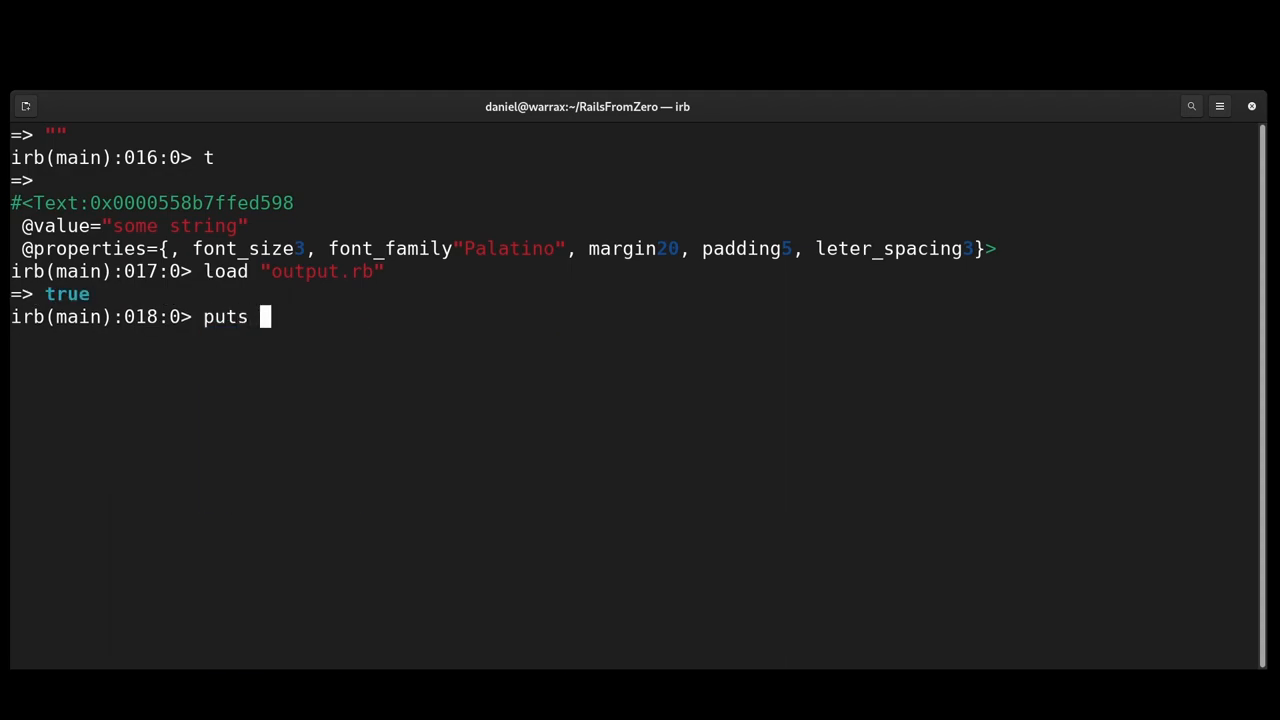
type("t.inspect")
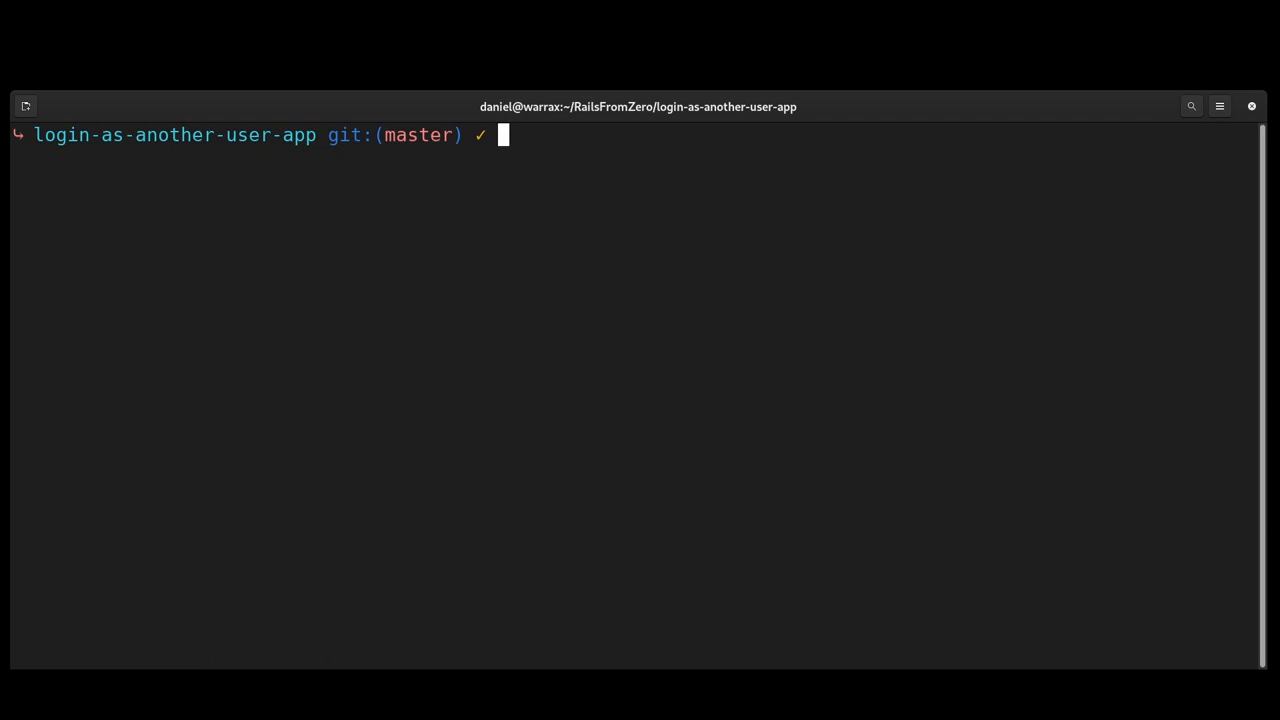
Step: Start the Rails console with 'bundle exec rails c' and evaluate User.all to list the eight users
type("bundle exec rails c")
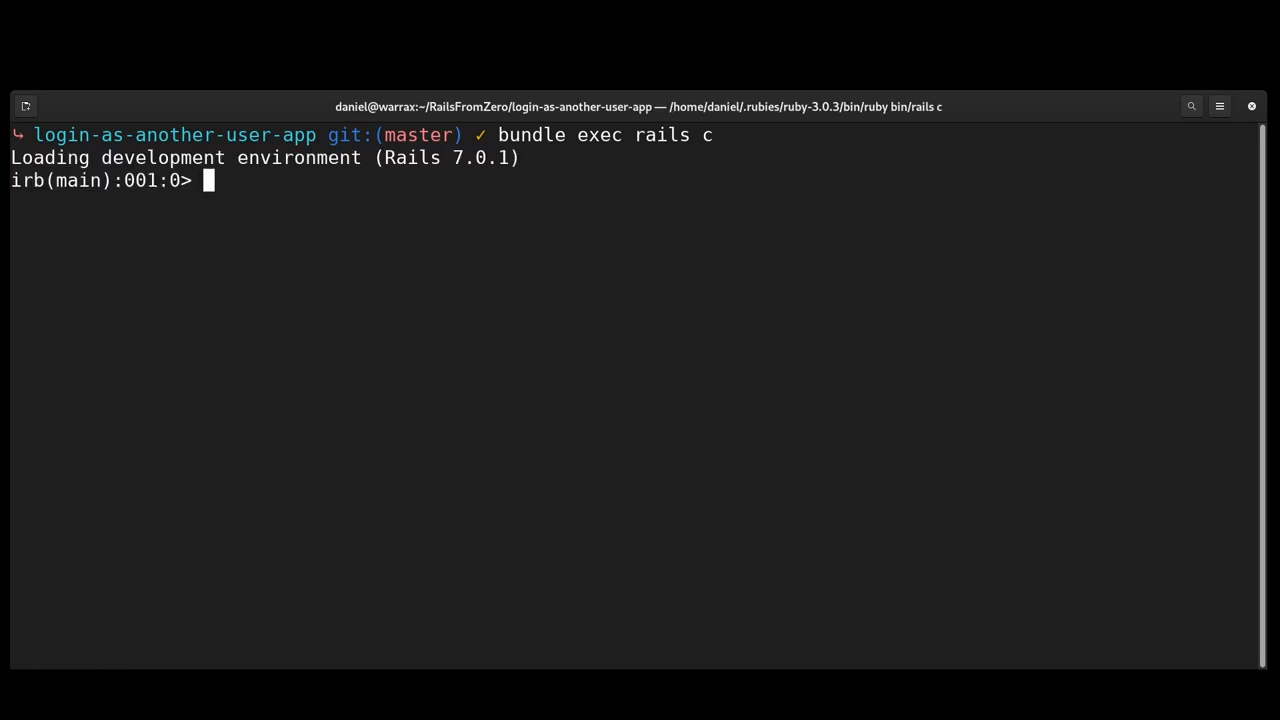
type("User.all")
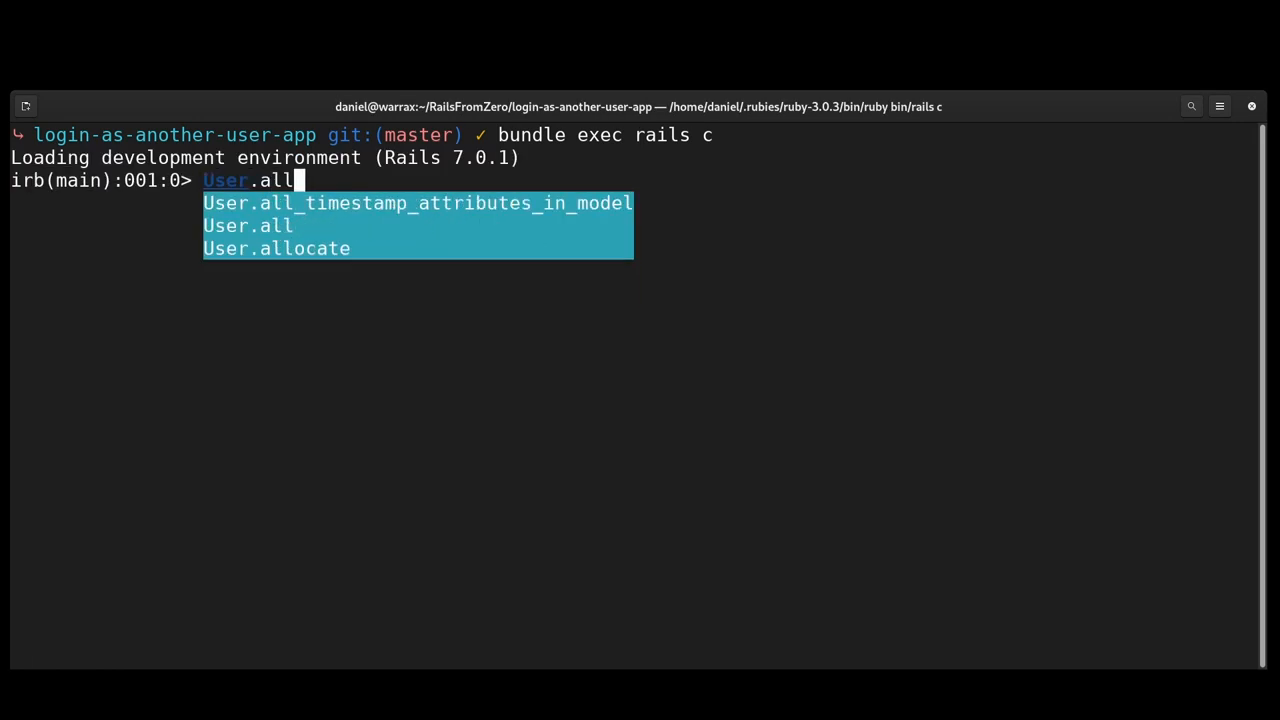
key("Escape")
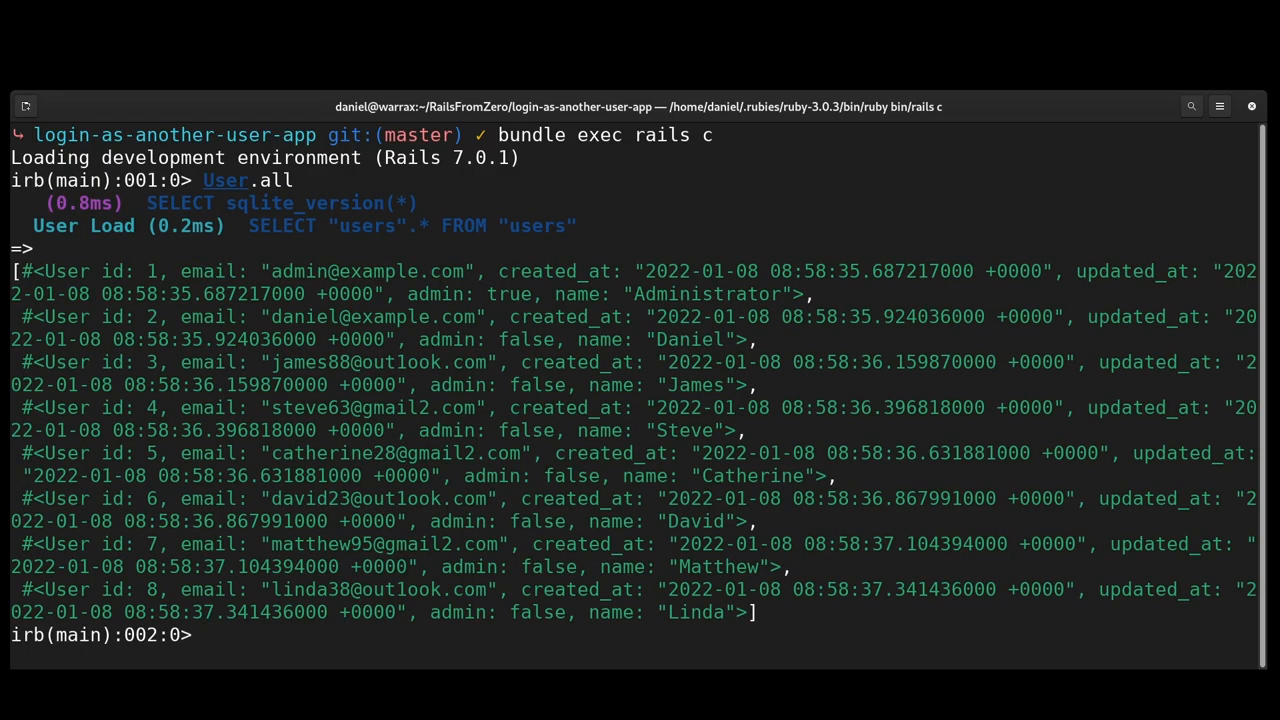
Step: Evaluate User.all.class (User::ActiveRecord_Relation) and User.all.inspect to see its inspect string
type("User.all")
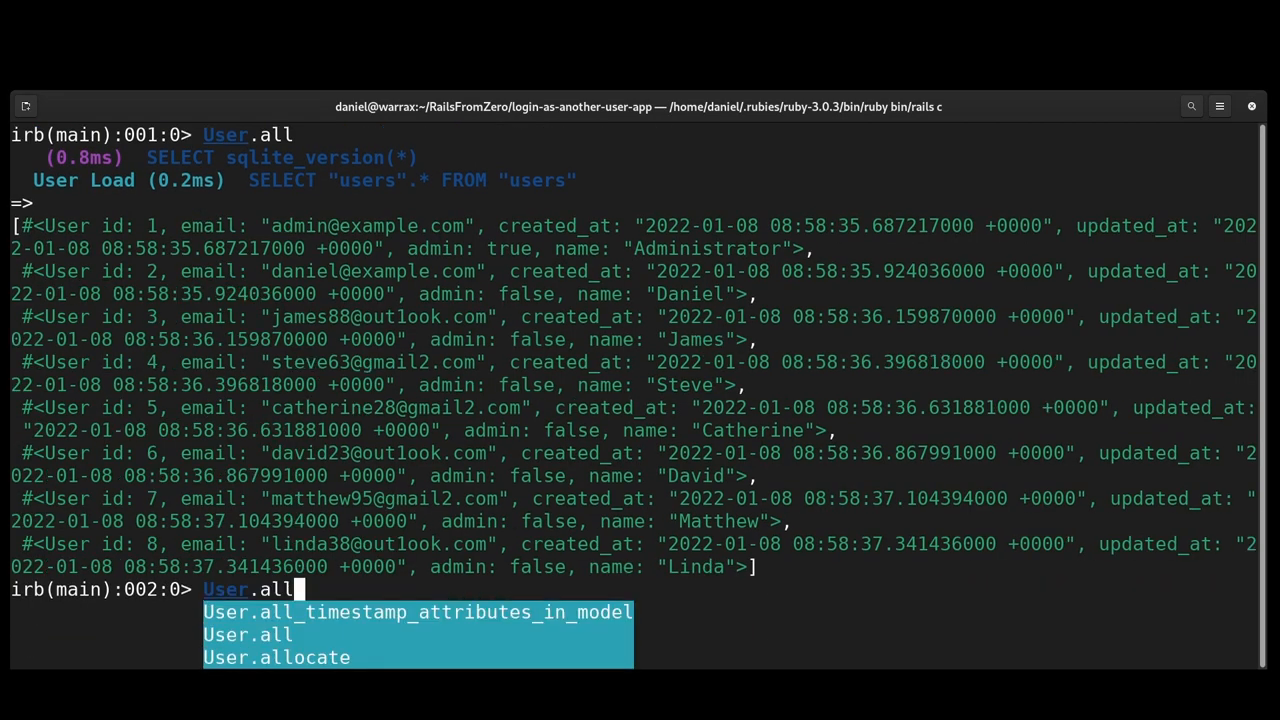
type(".class")
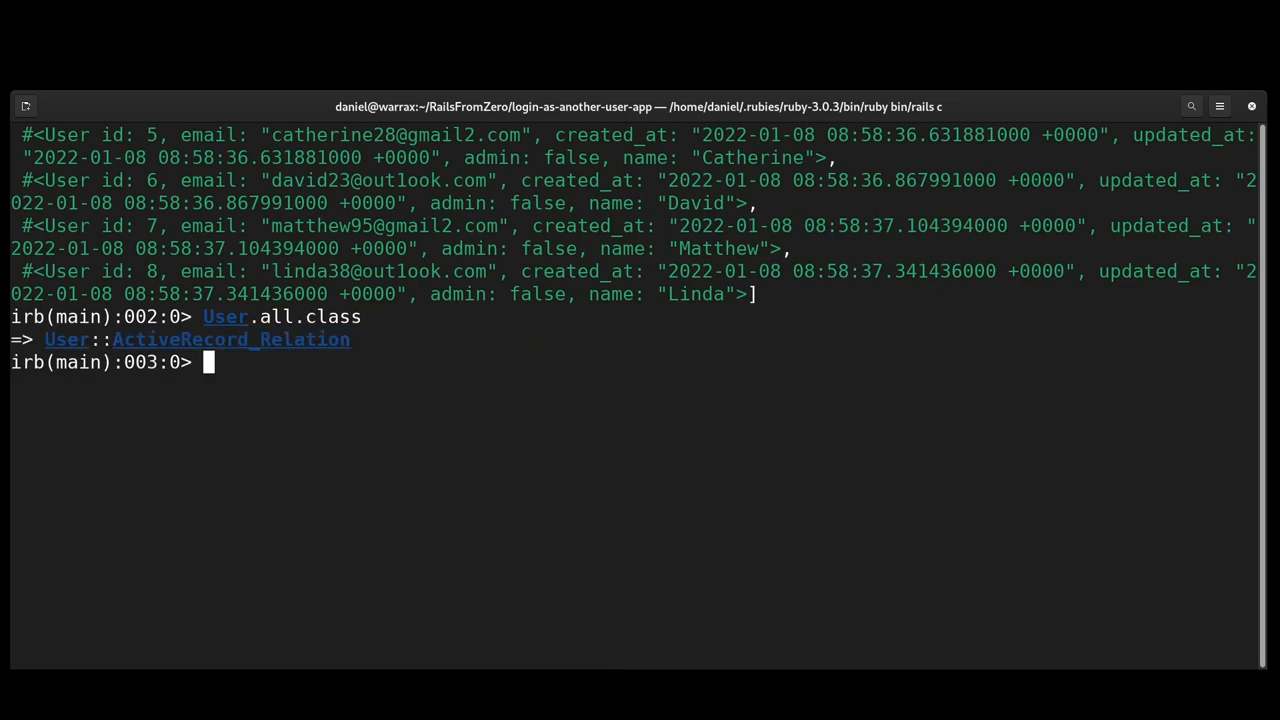
type("User.all.cla")
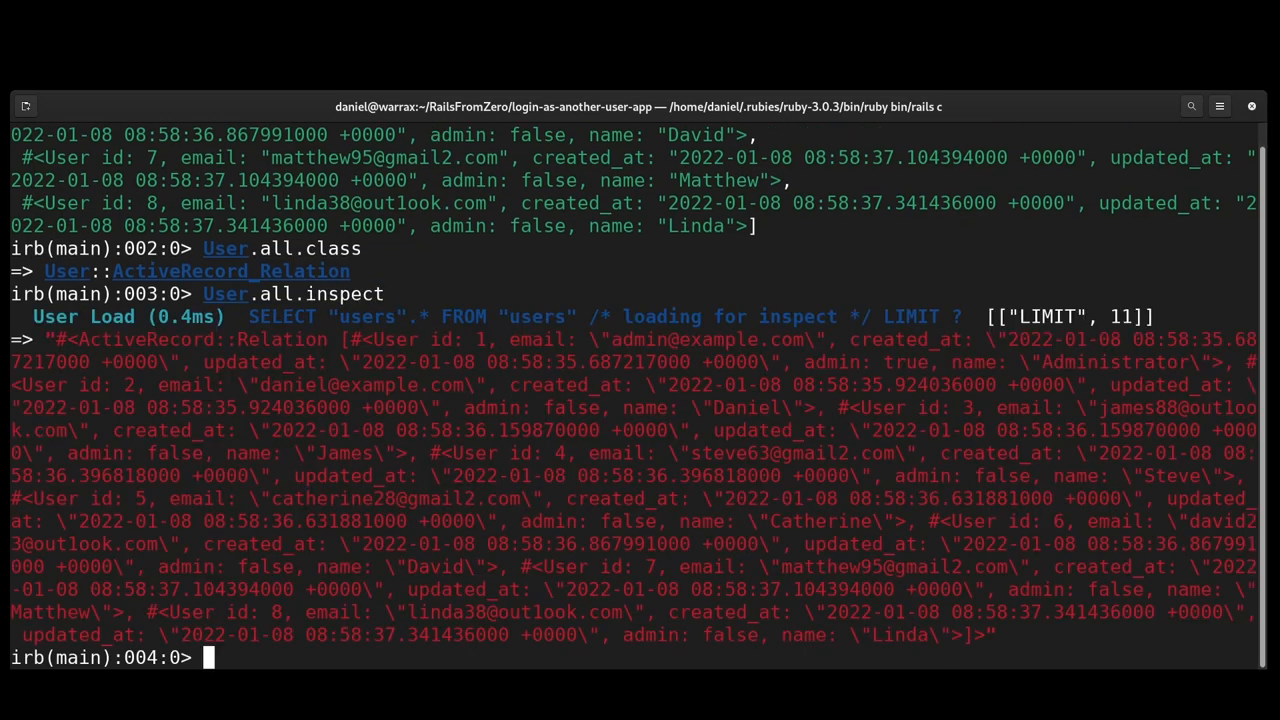
mouse_move(456, 456)
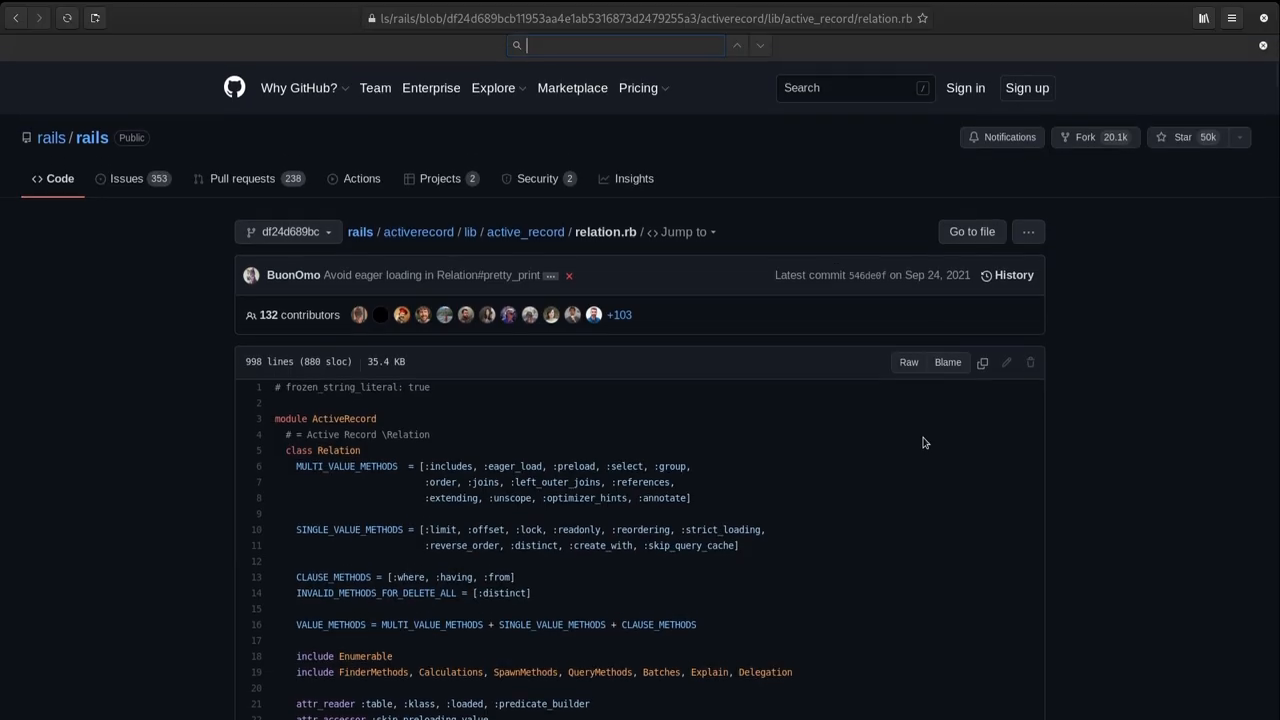
Step: Search relation.rb for 'def inspect' and then 'def pretty_print' to locate both definitions
type("i")
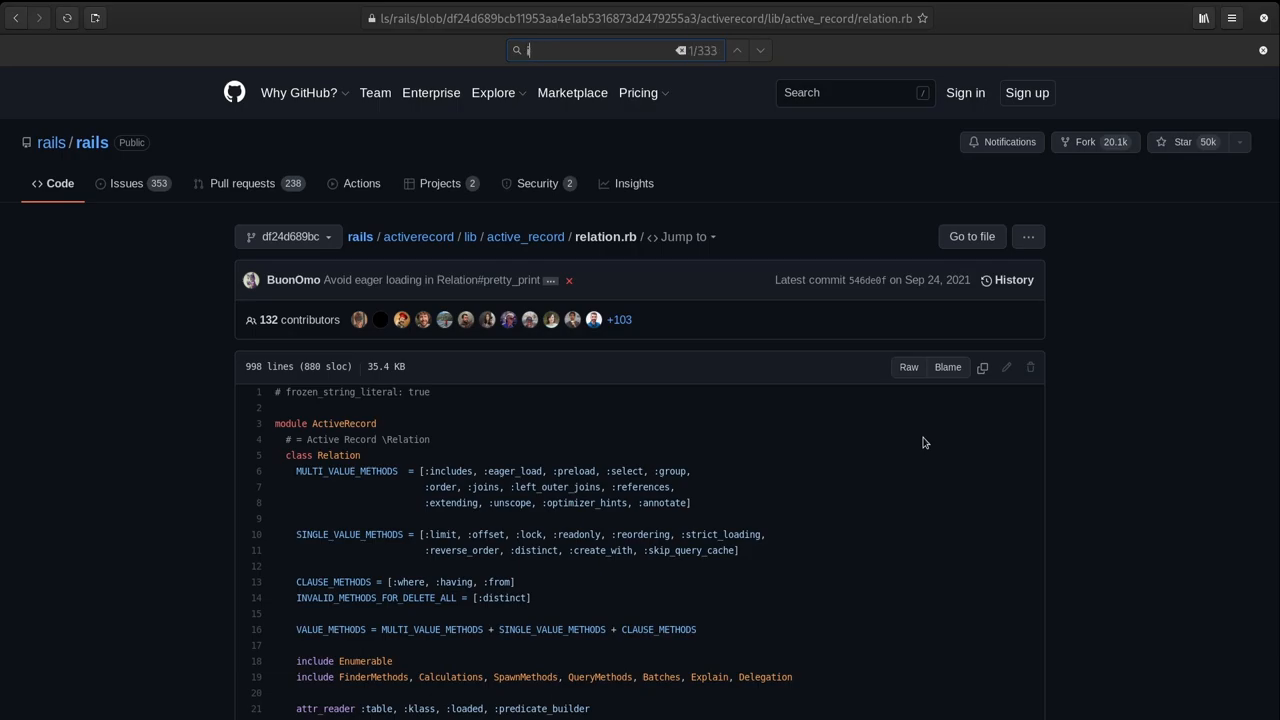
type("def inspect")
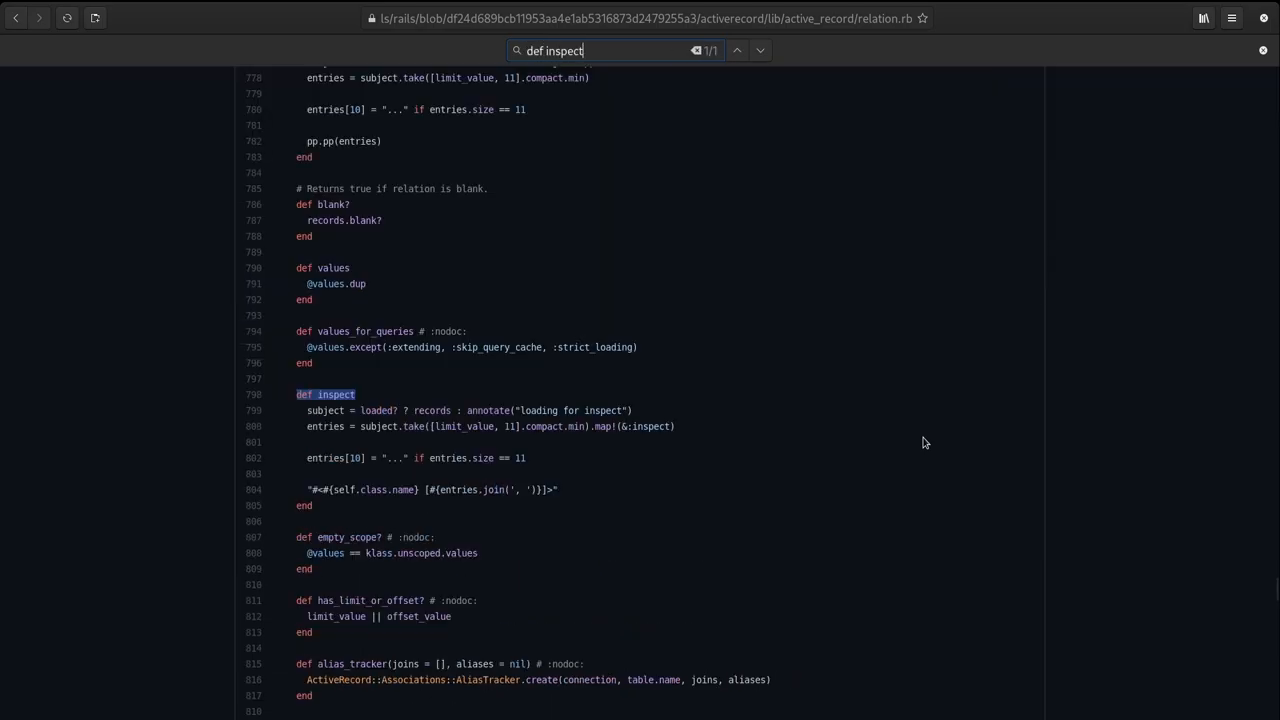
mouse_move(264, 408)
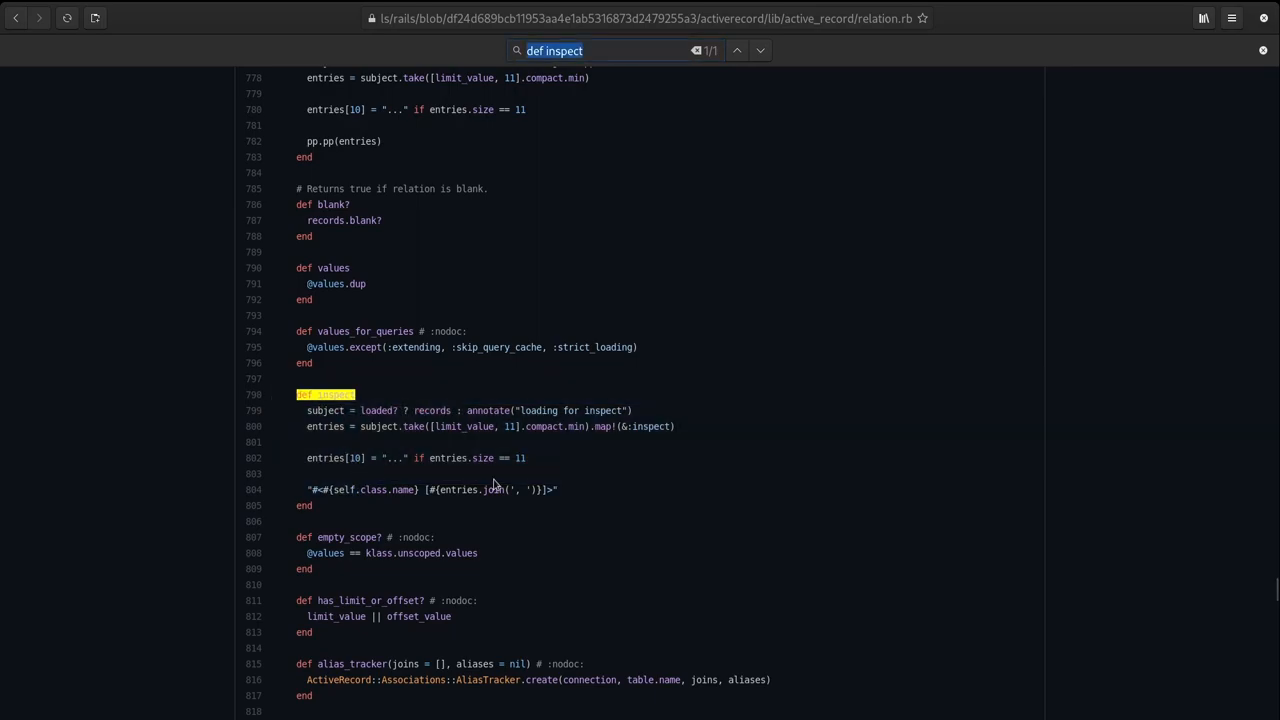
type("def pretty_pr")
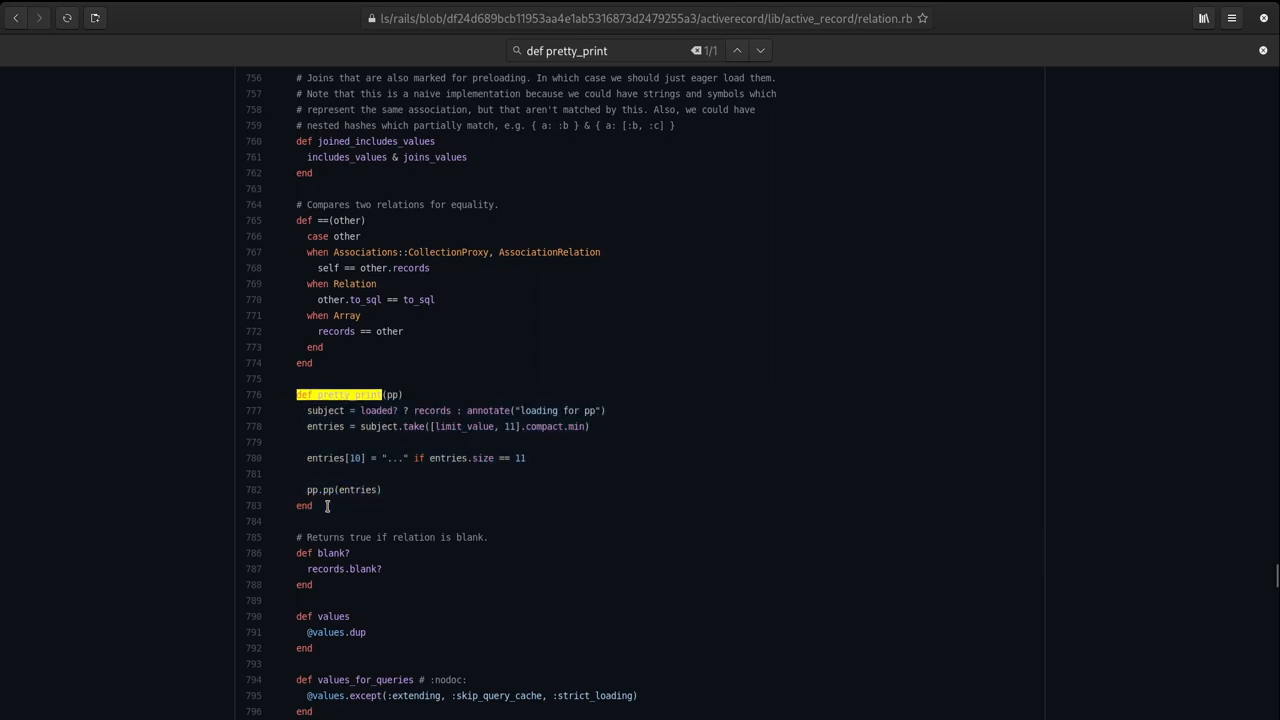
mouse_move(444, 388)
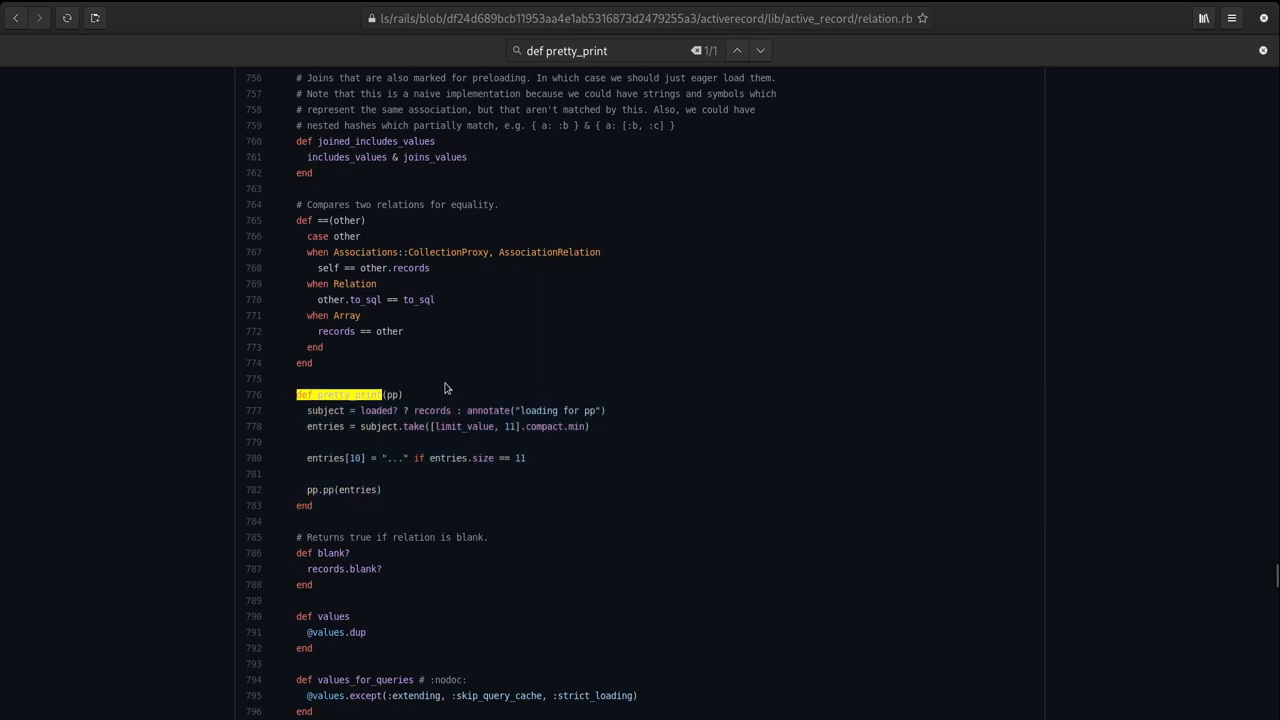
mouse_move(516, 394)
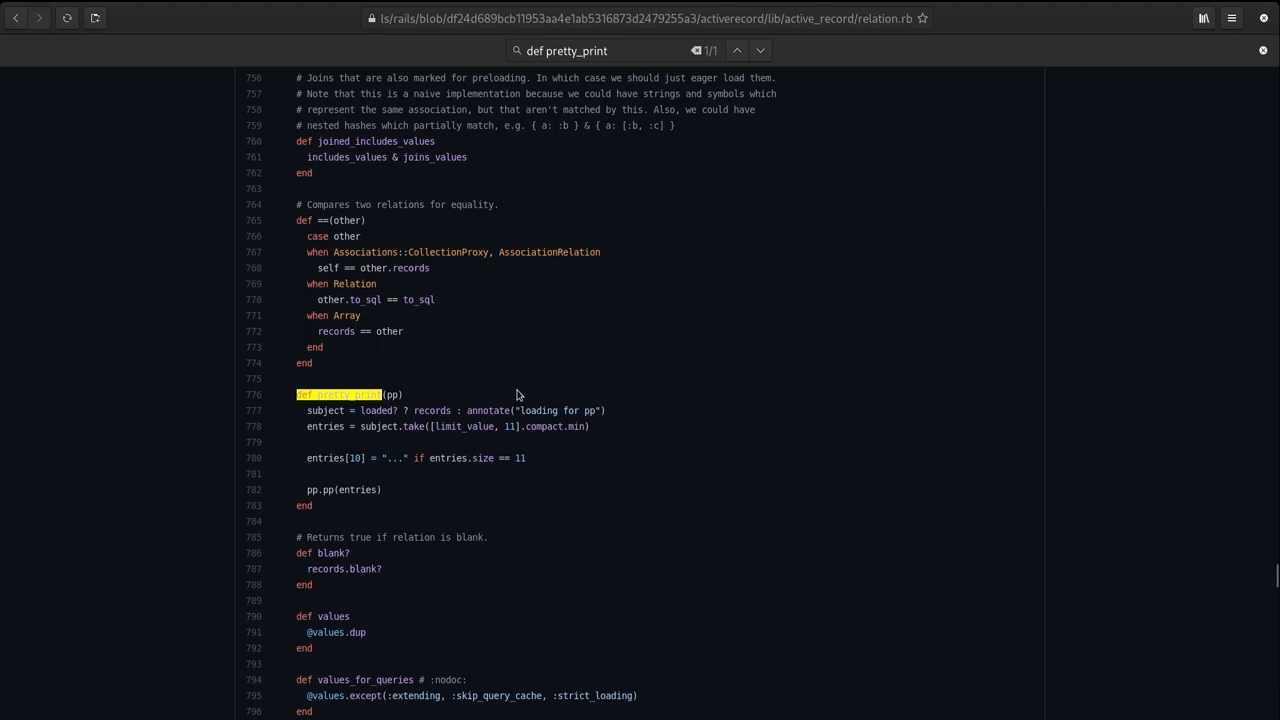
mouse_move(782, 410)
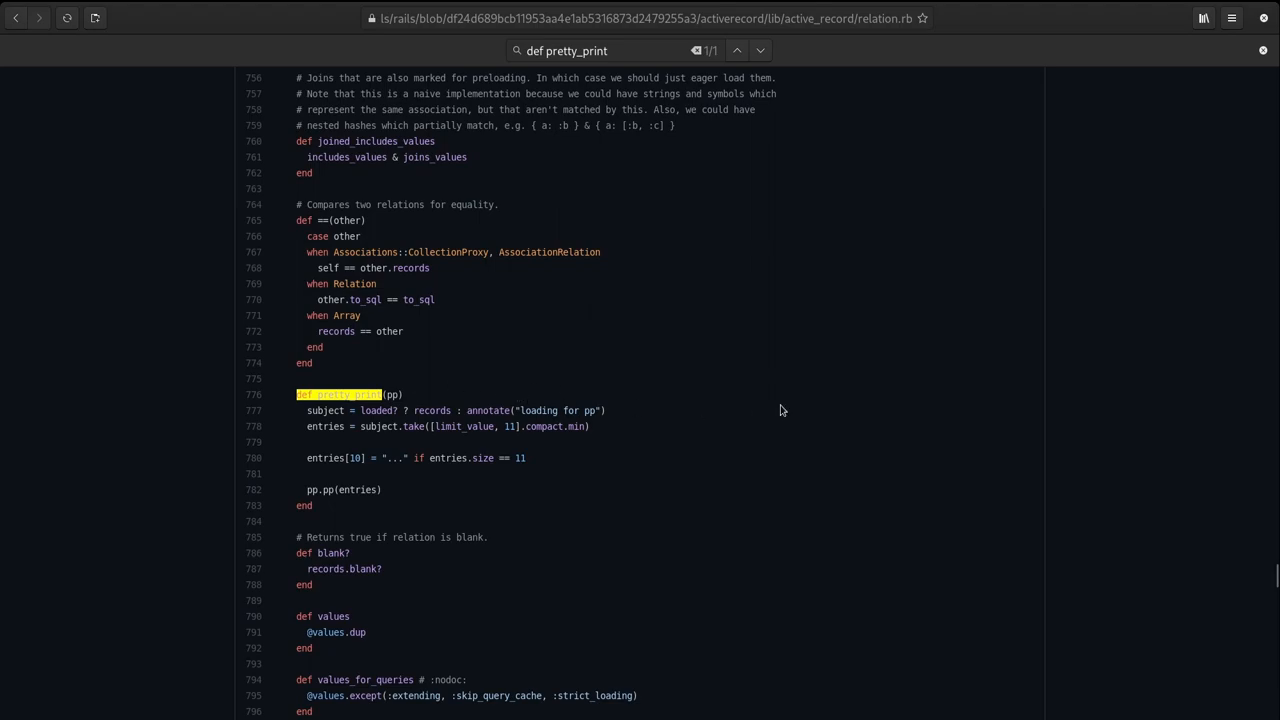